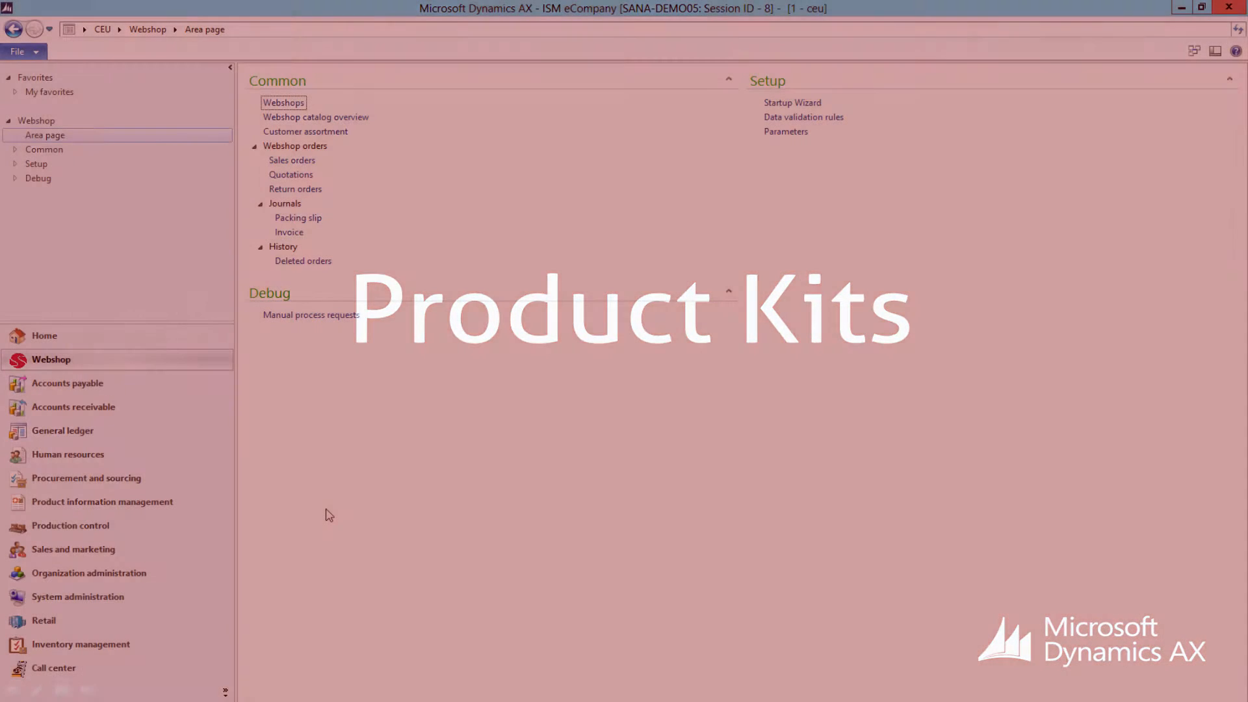
Step: Go to the Retail area's Product kits list, showing demo kit 000219_202
left_click(44, 620)
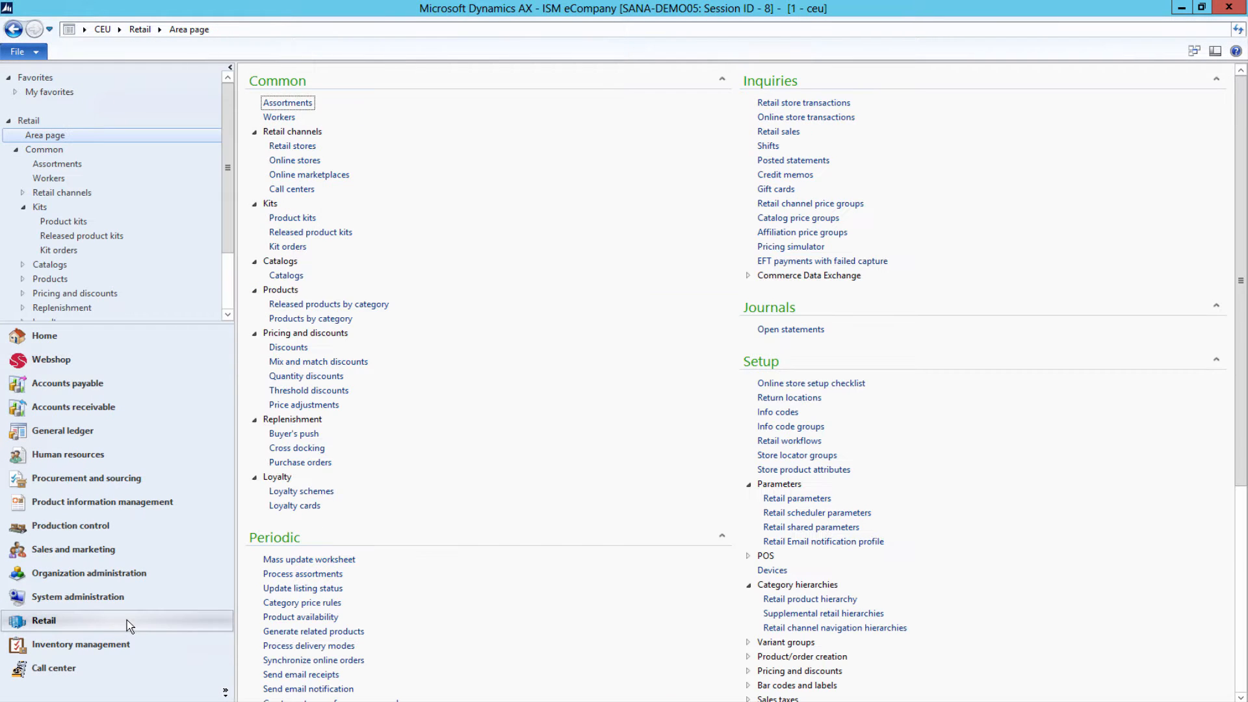
mouse_move(292, 218)
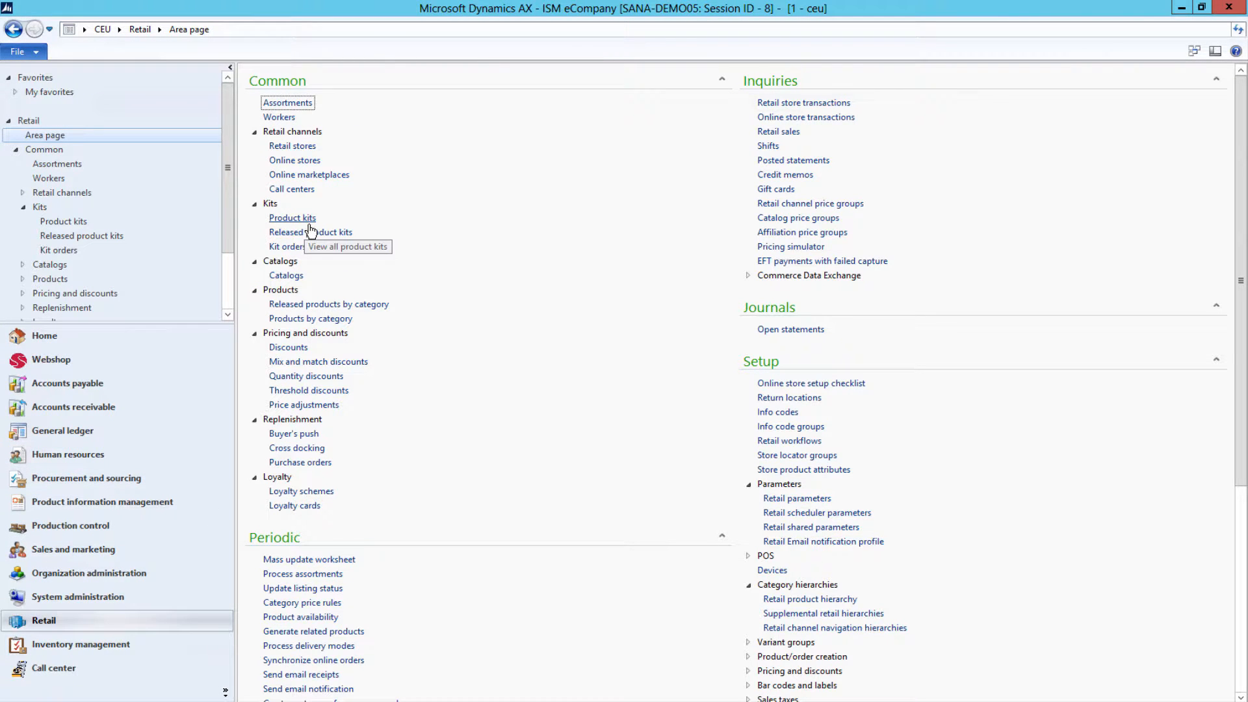
left_click(292, 218)
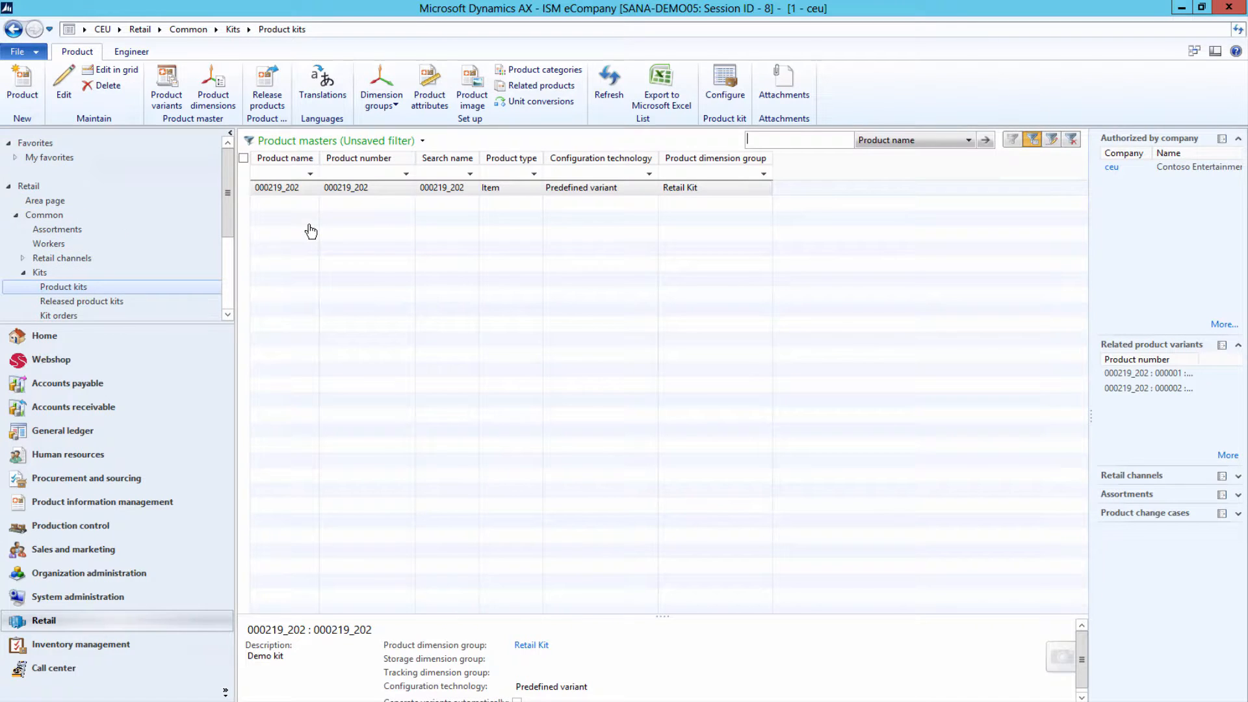
mouse_move(309, 234)
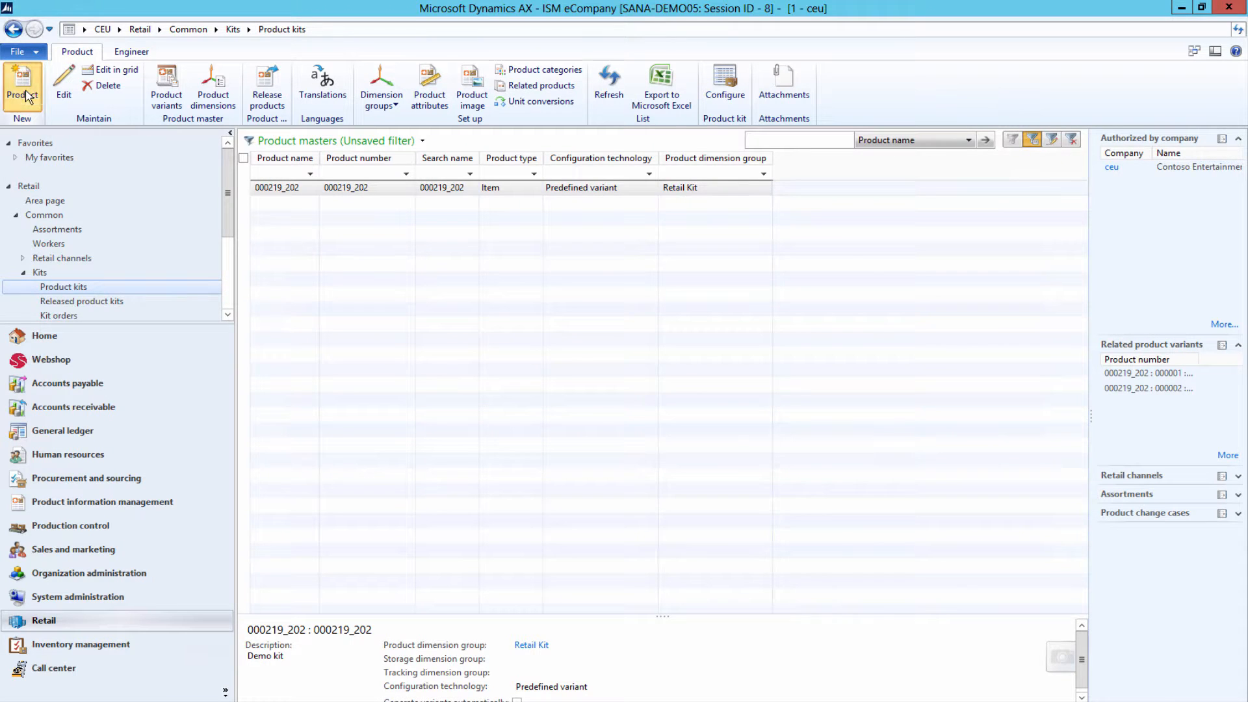
Step: Create product kit 'DELL OptiPlex 7040' (000225_202) with the Retail Kit dimension group
left_click(22, 85)
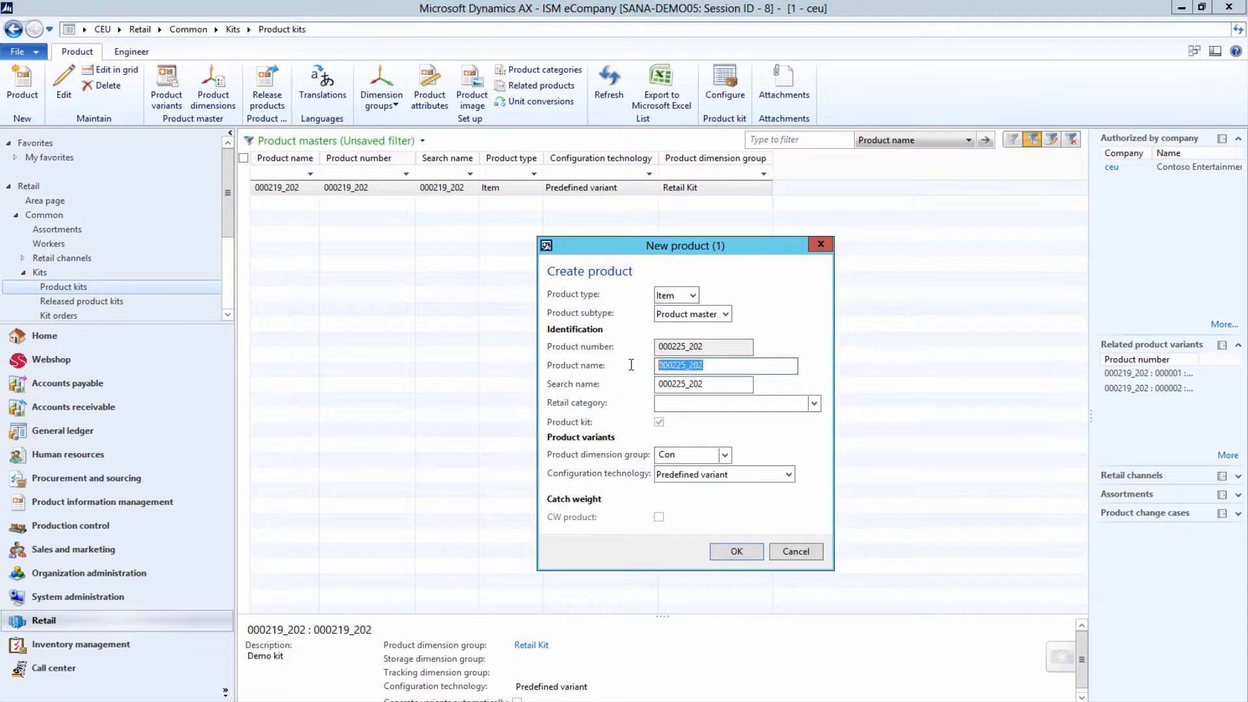
type("DELL OptiPlex 7040")
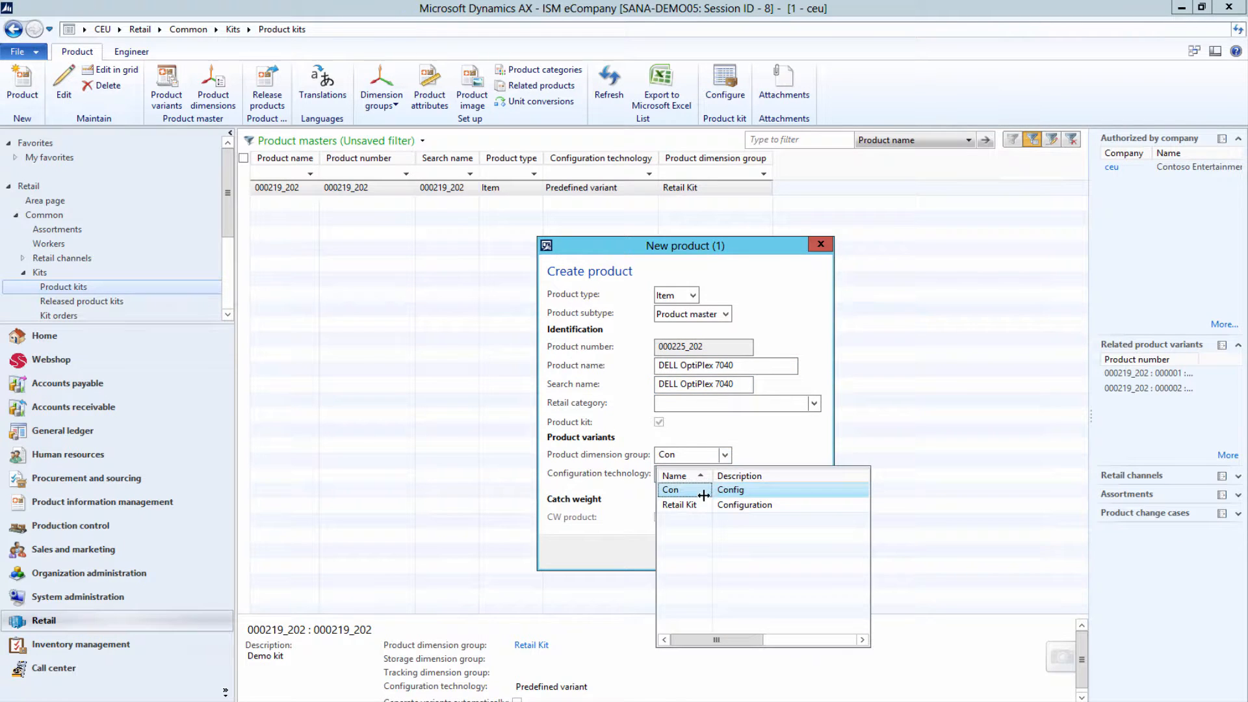
left_click(681, 505)
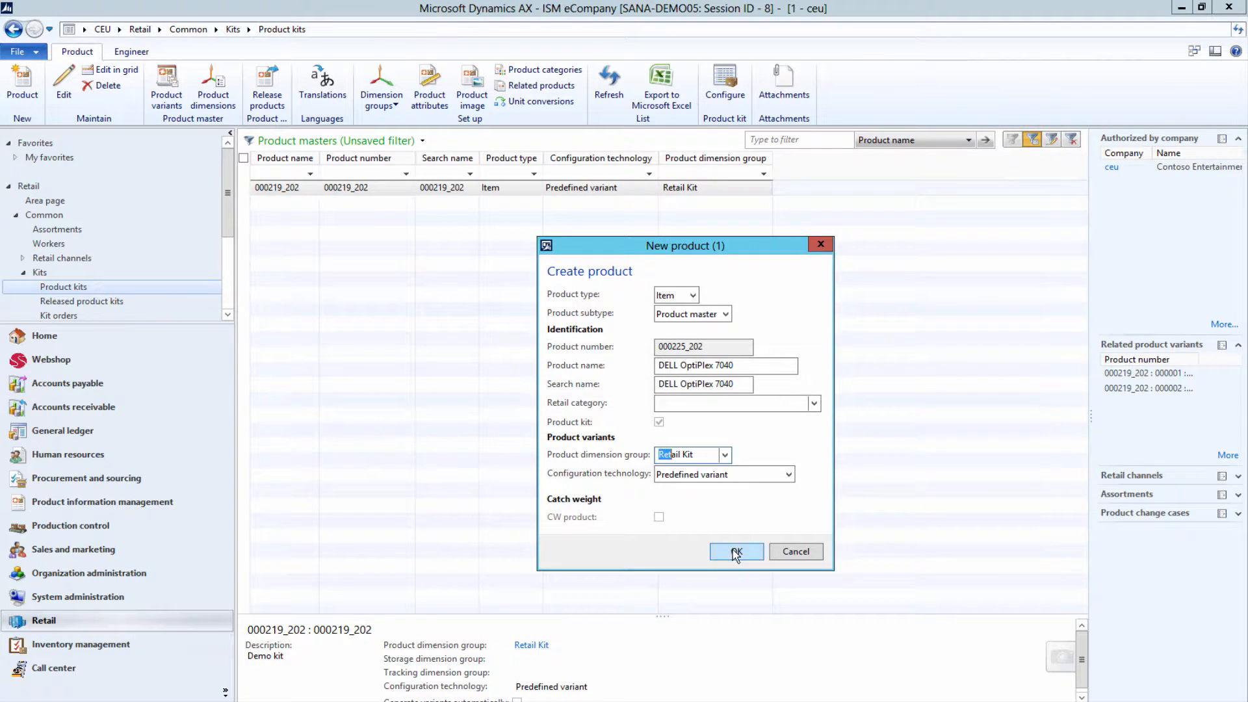
left_click(734, 552)
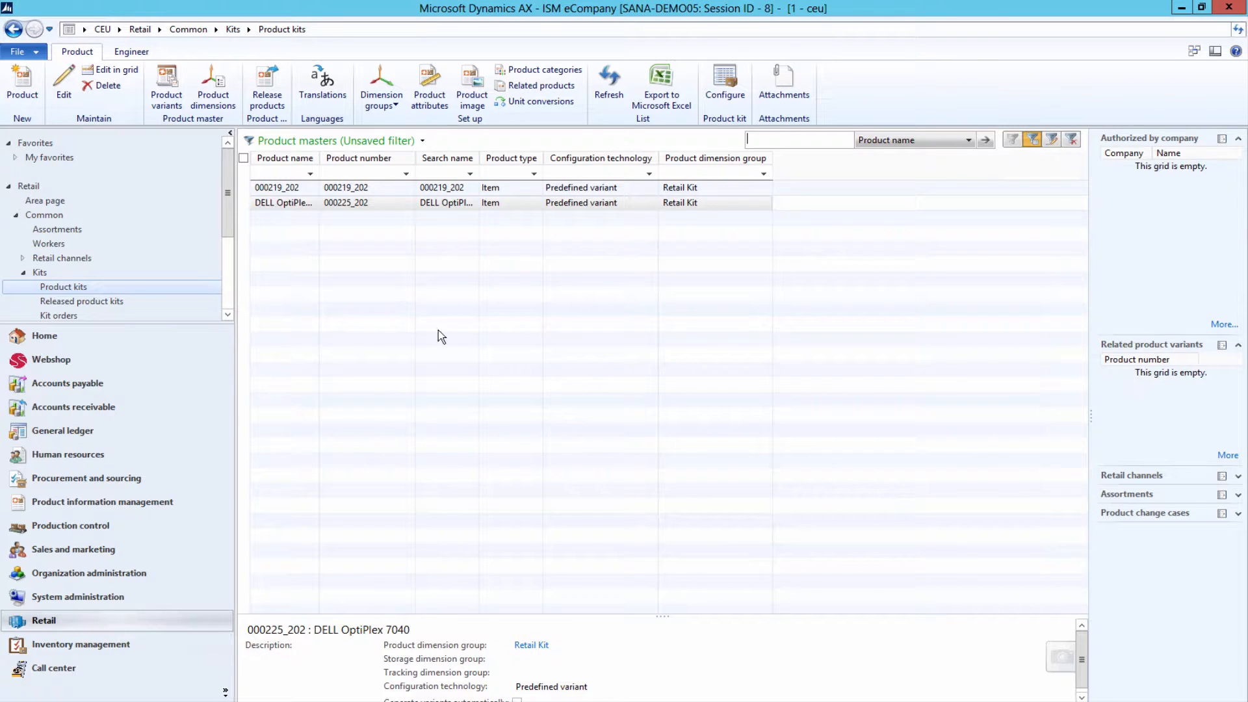
left_click(283, 202)
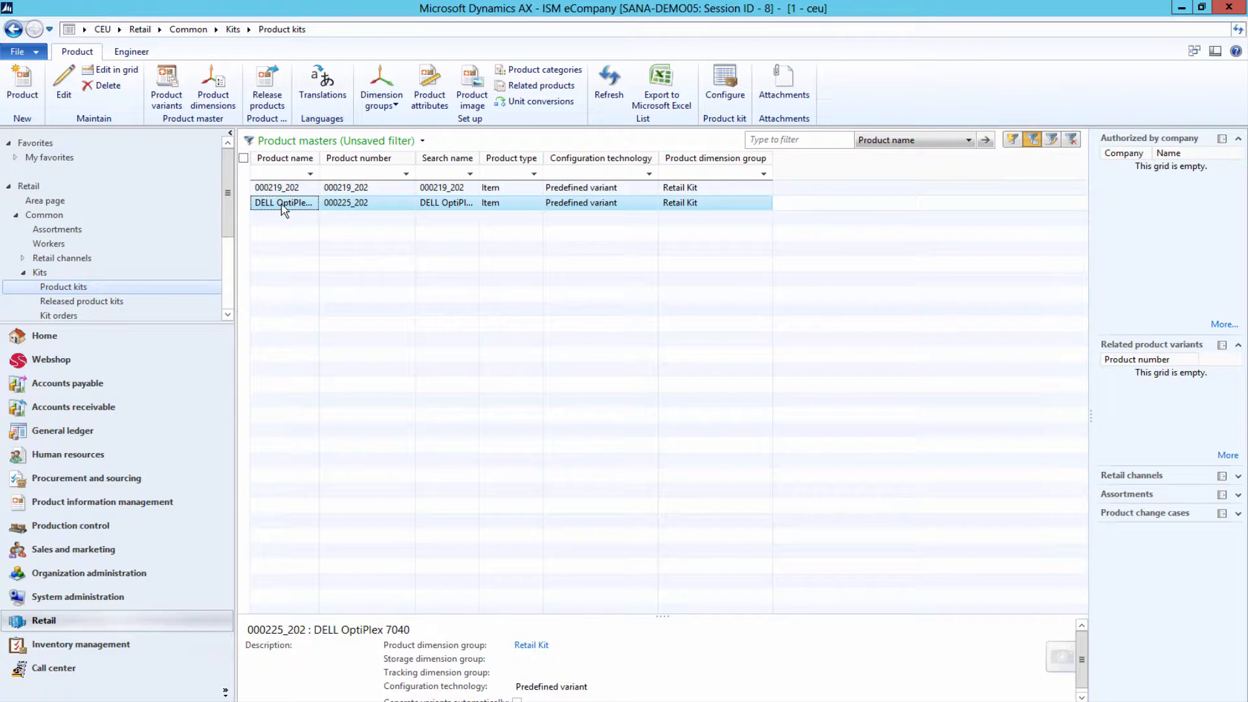
mouse_move(724, 85)
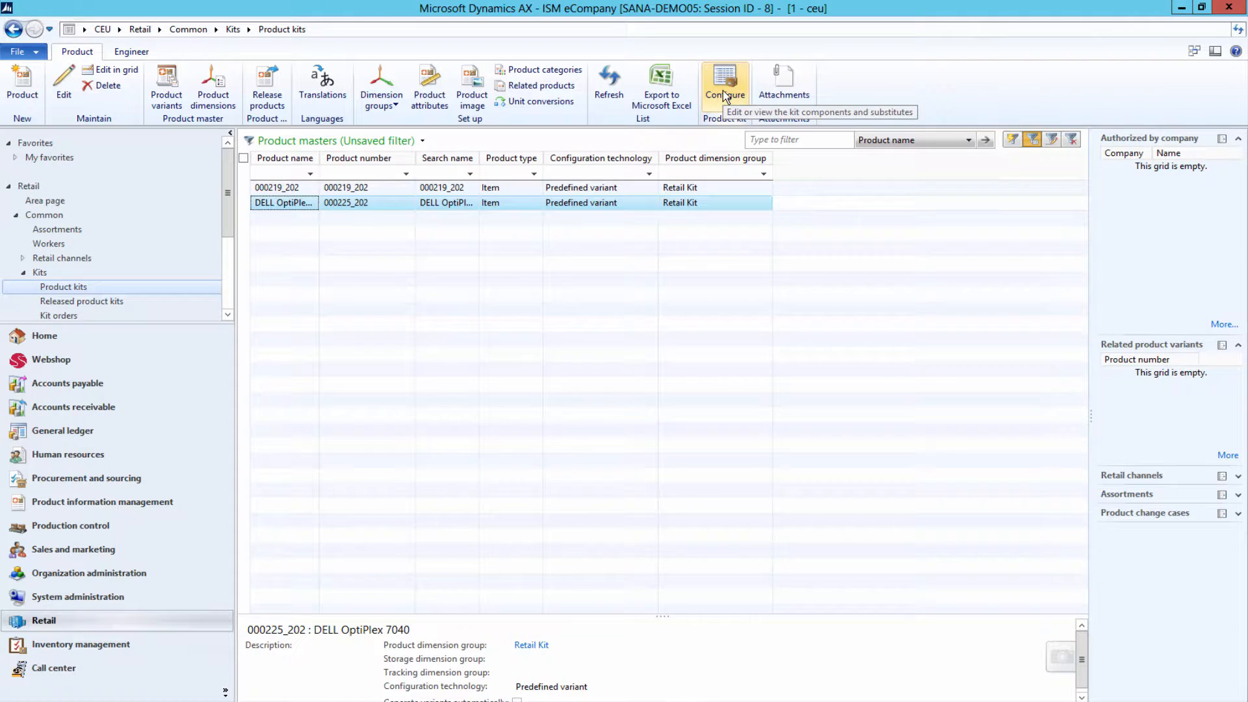
Step: Add Microsoft Arc Keyboard, Lifecam HD 5000 and the Black Arc Mouse as kit components
left_click(724, 85)
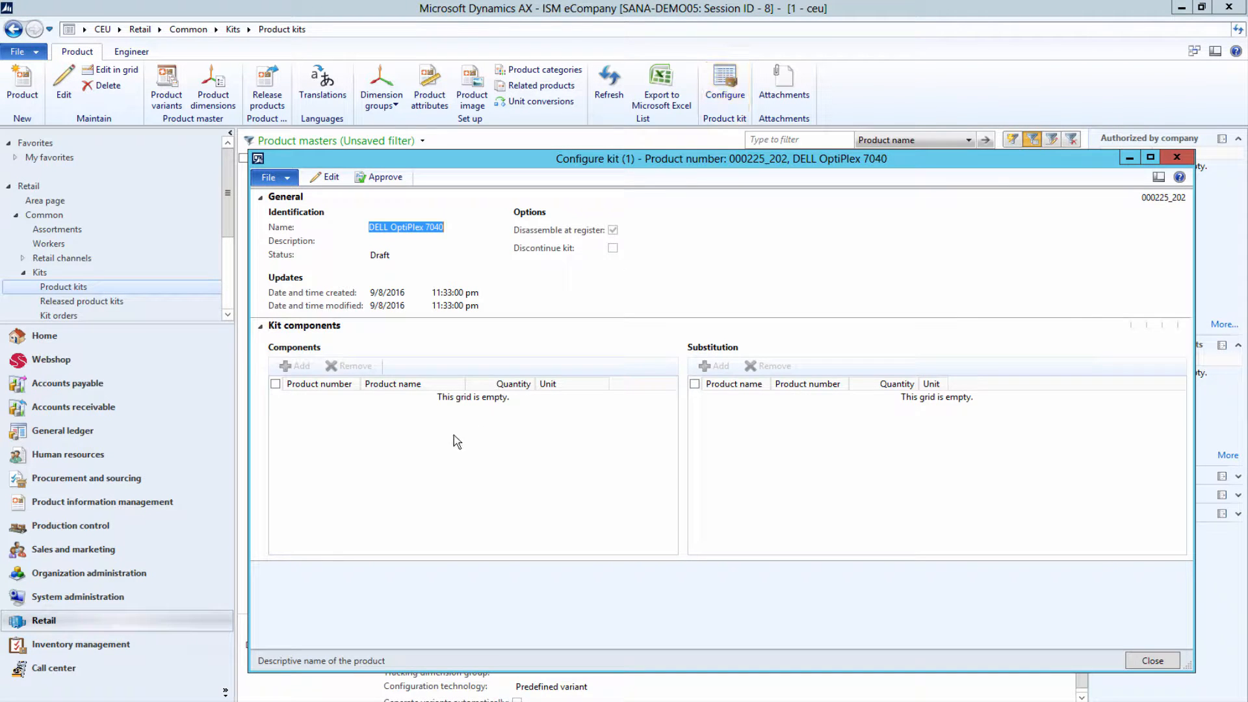
left_click(329, 177)
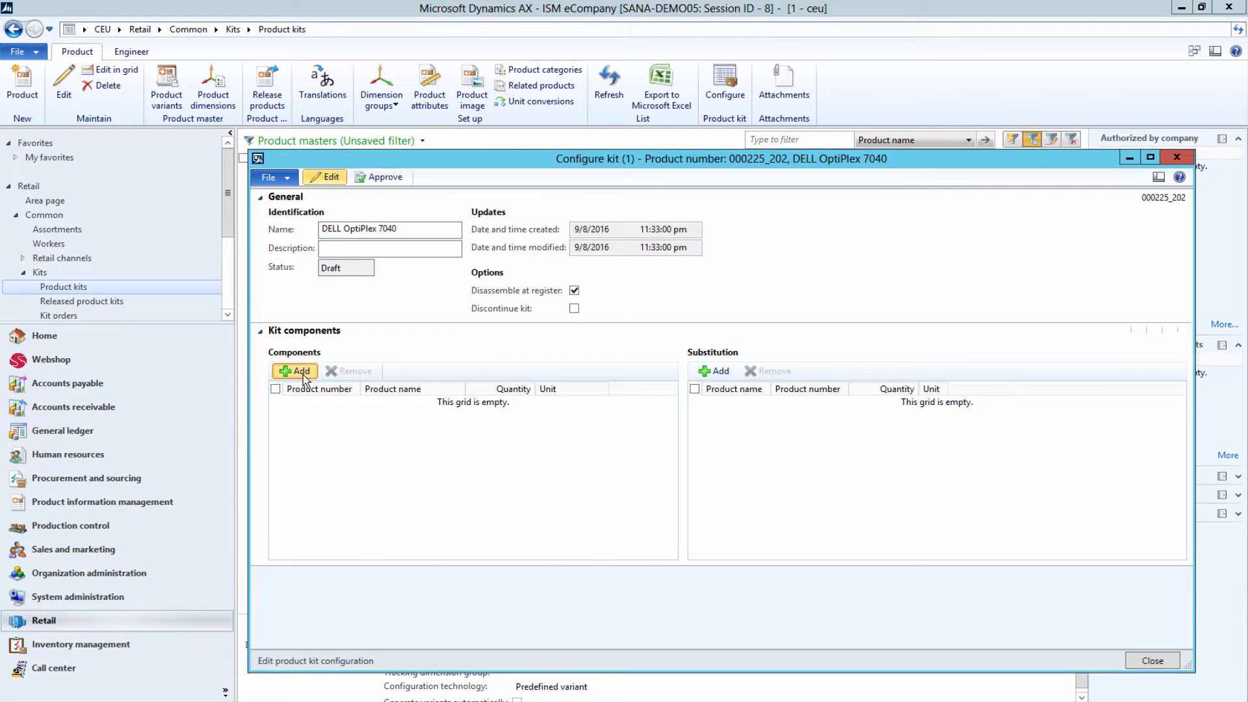
left_click(295, 371)
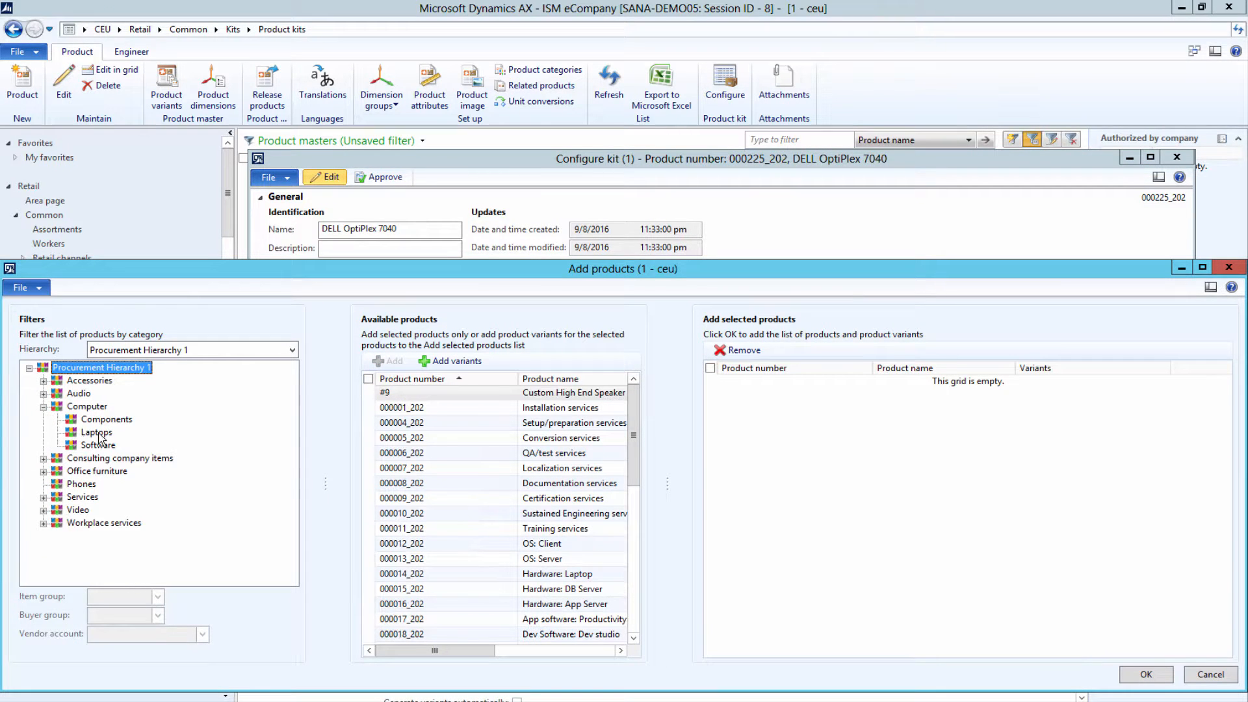
left_click(106, 418)
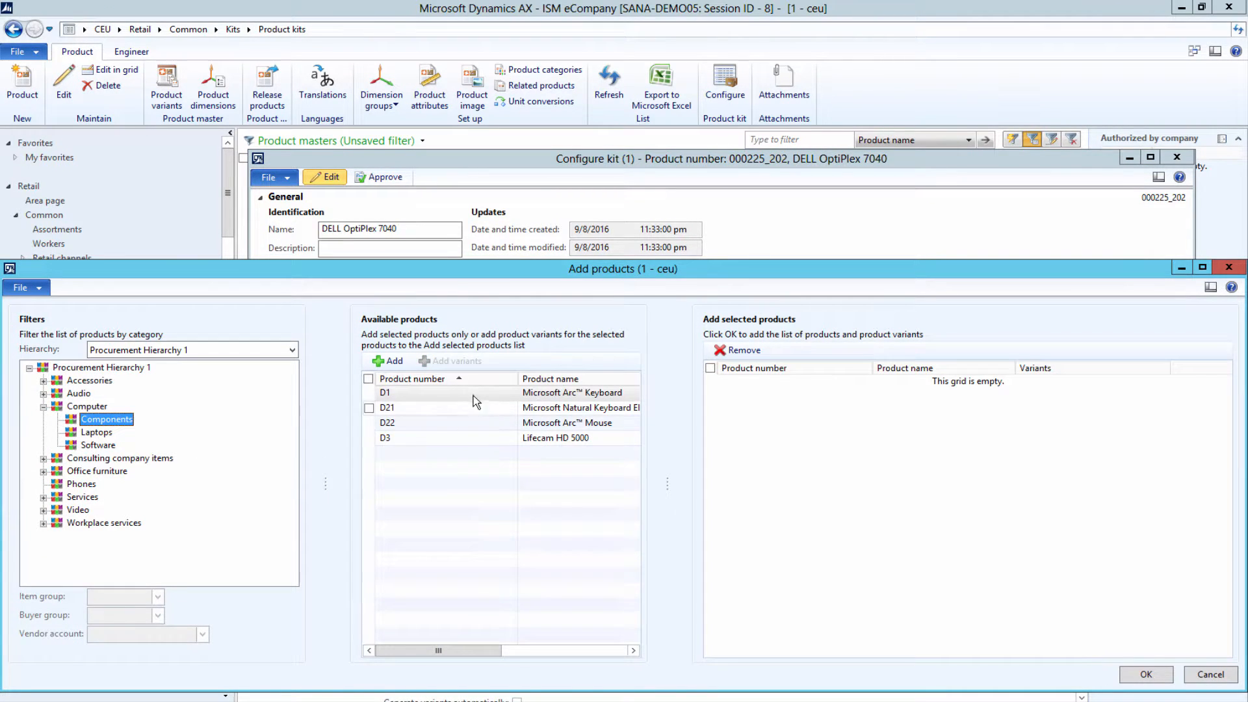
left_click(391, 361)
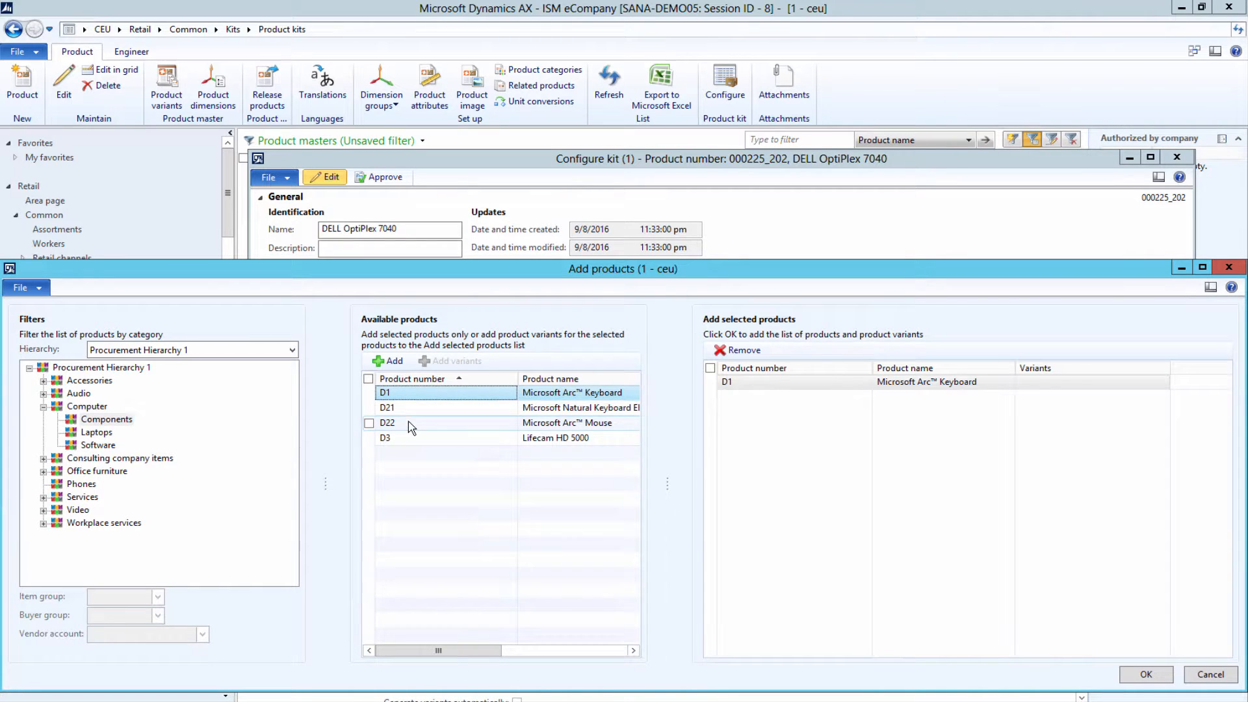
left_click(457, 361)
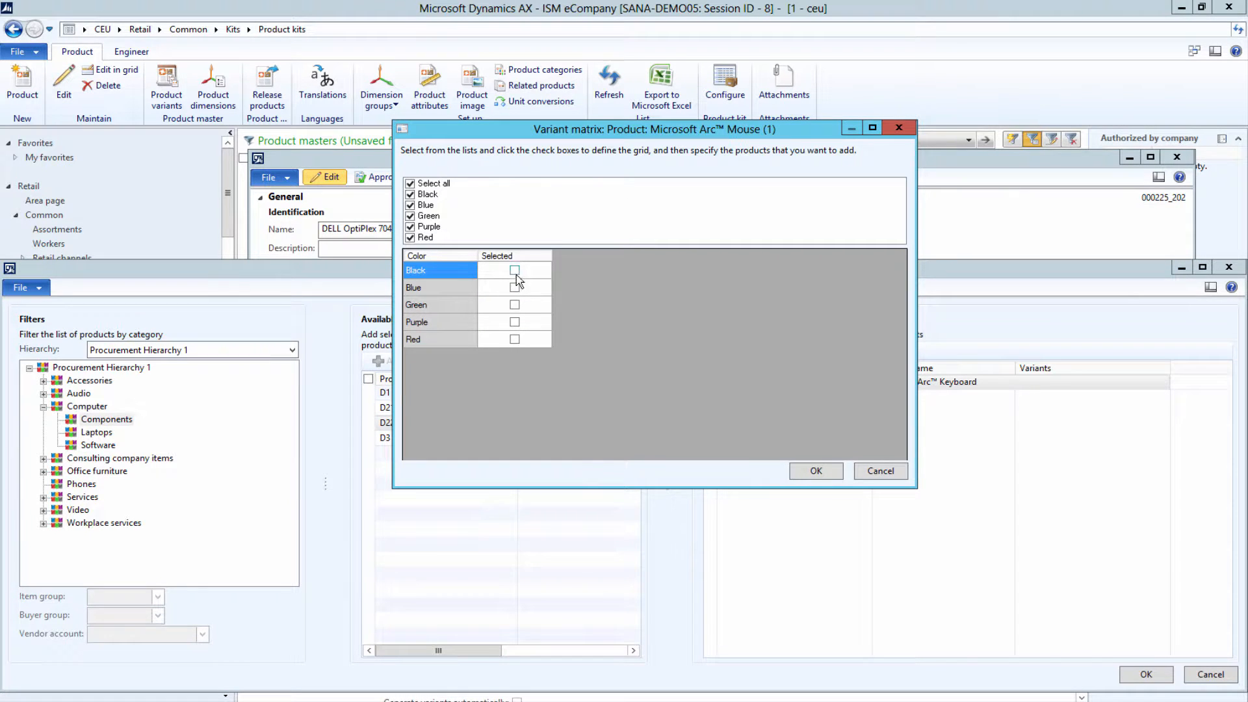
left_click(815, 470)
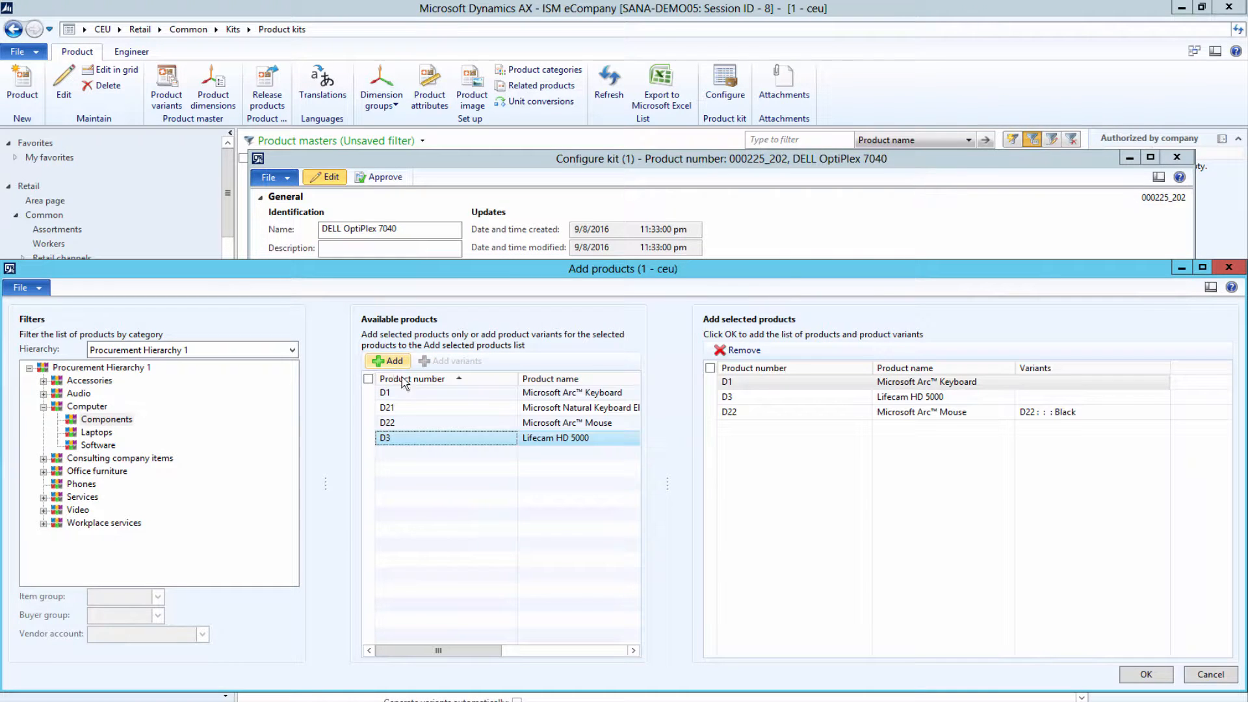
left_click(1145, 674)
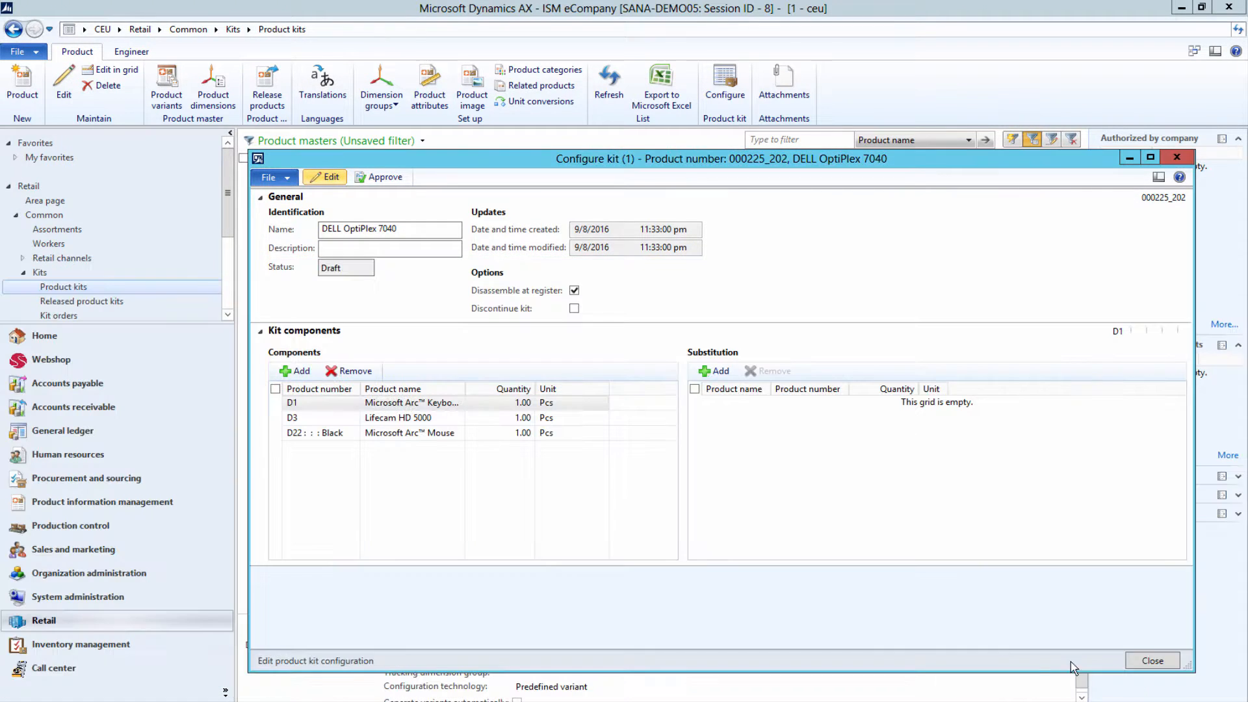
left_click(411, 401)
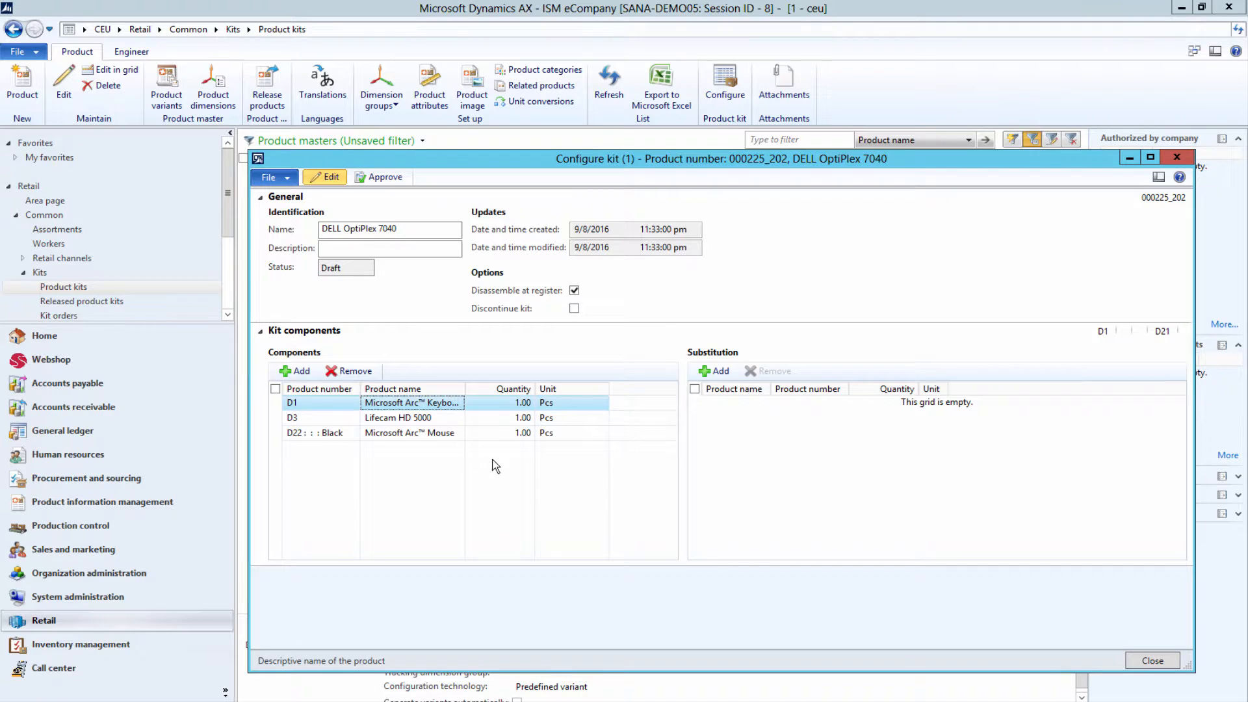
left_click(513, 402)
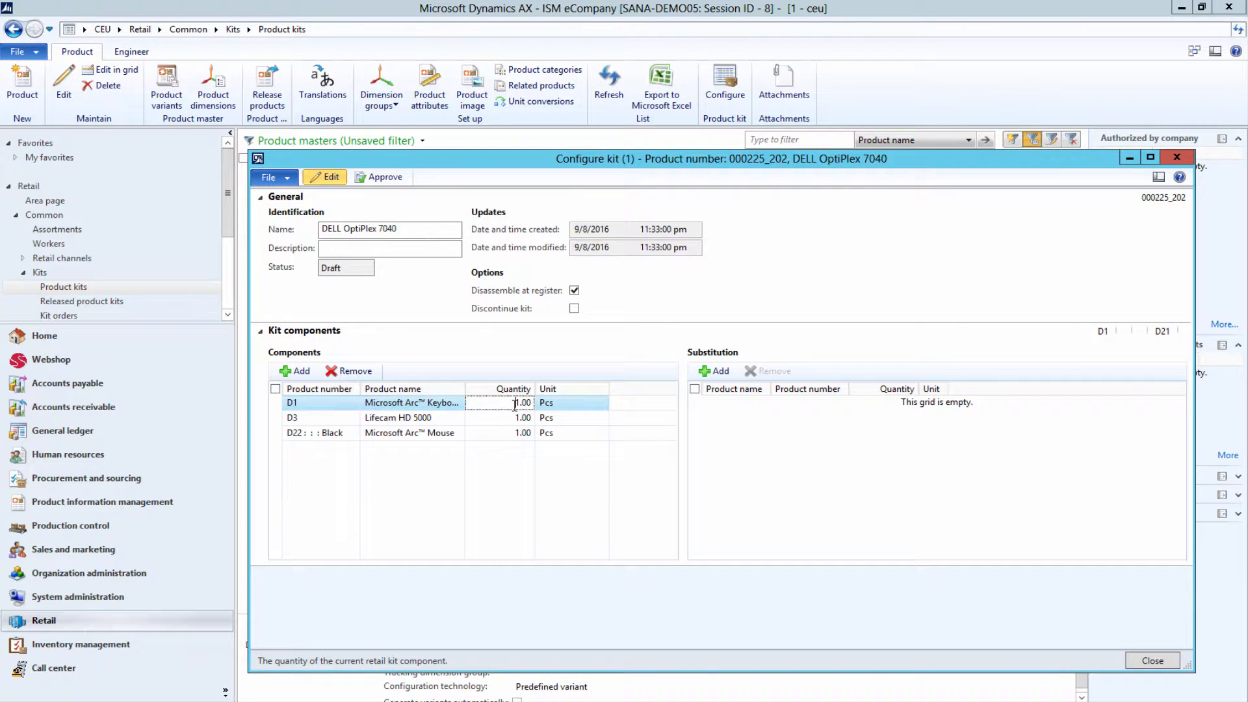
left_click(398, 418)
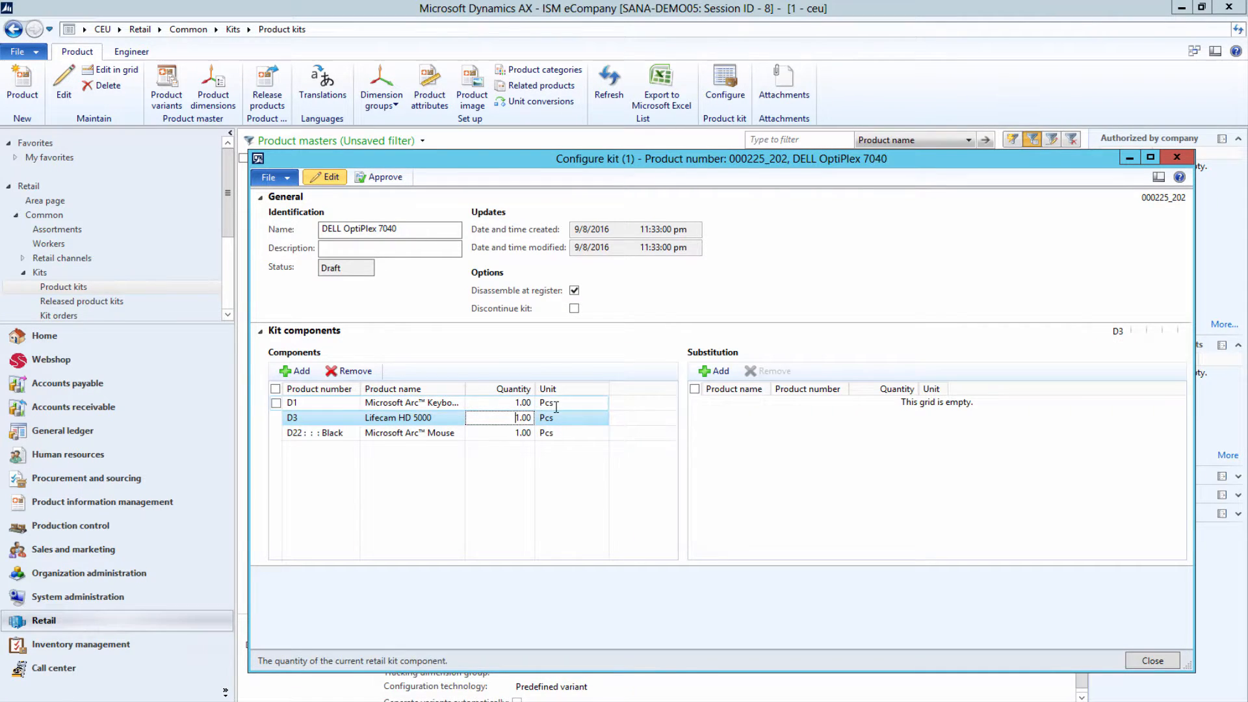
left_click(573, 418)
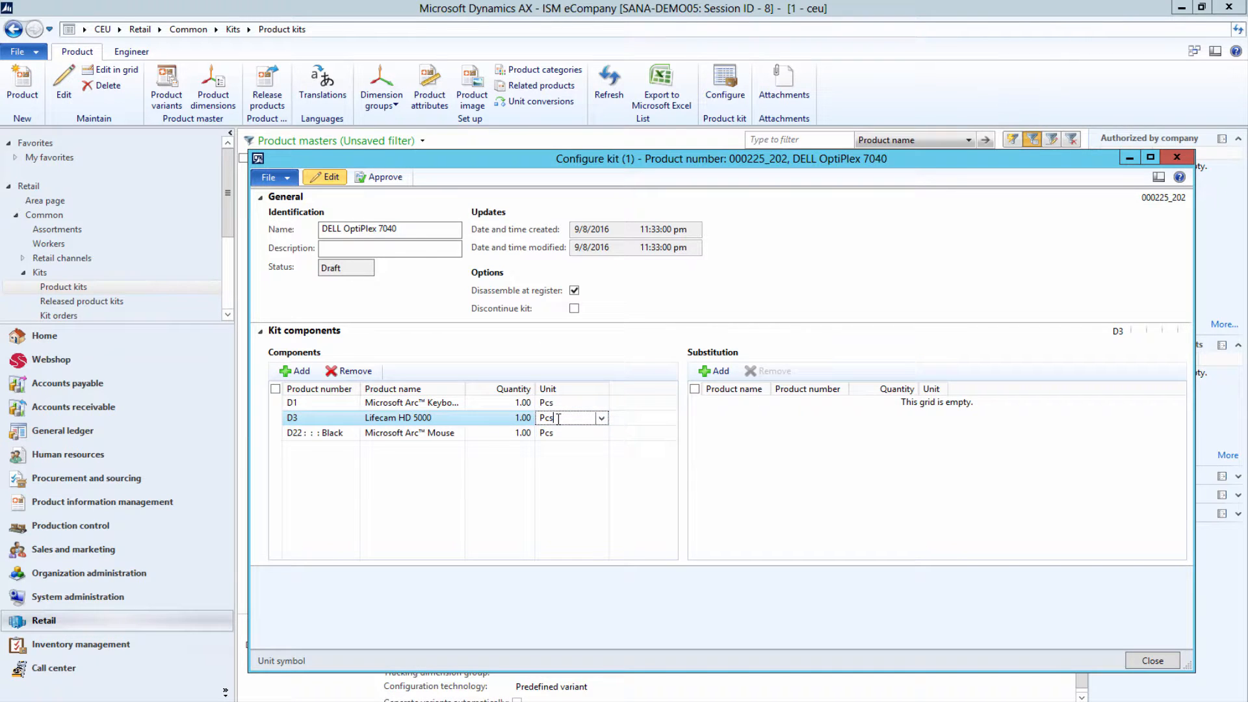
left_click(319, 402)
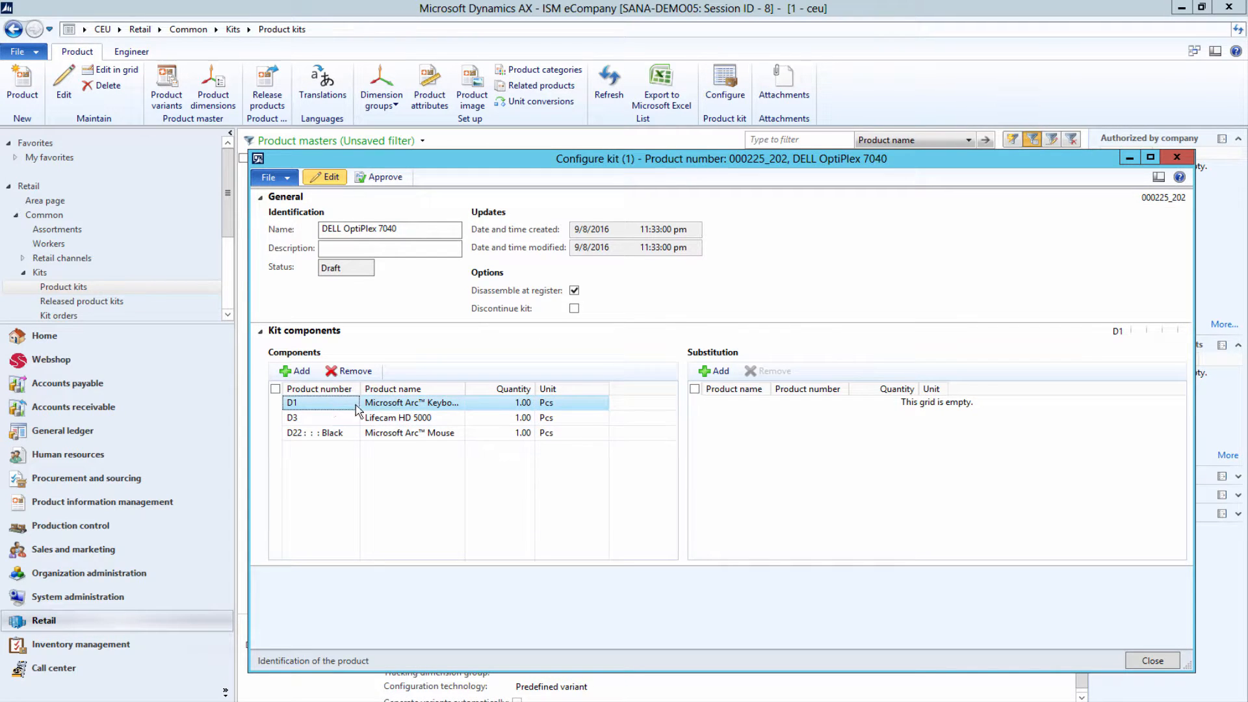
Step: Add the Microsoft Natural Keyboard Elite as a substitute for the keyboard component
left_click(295, 372)
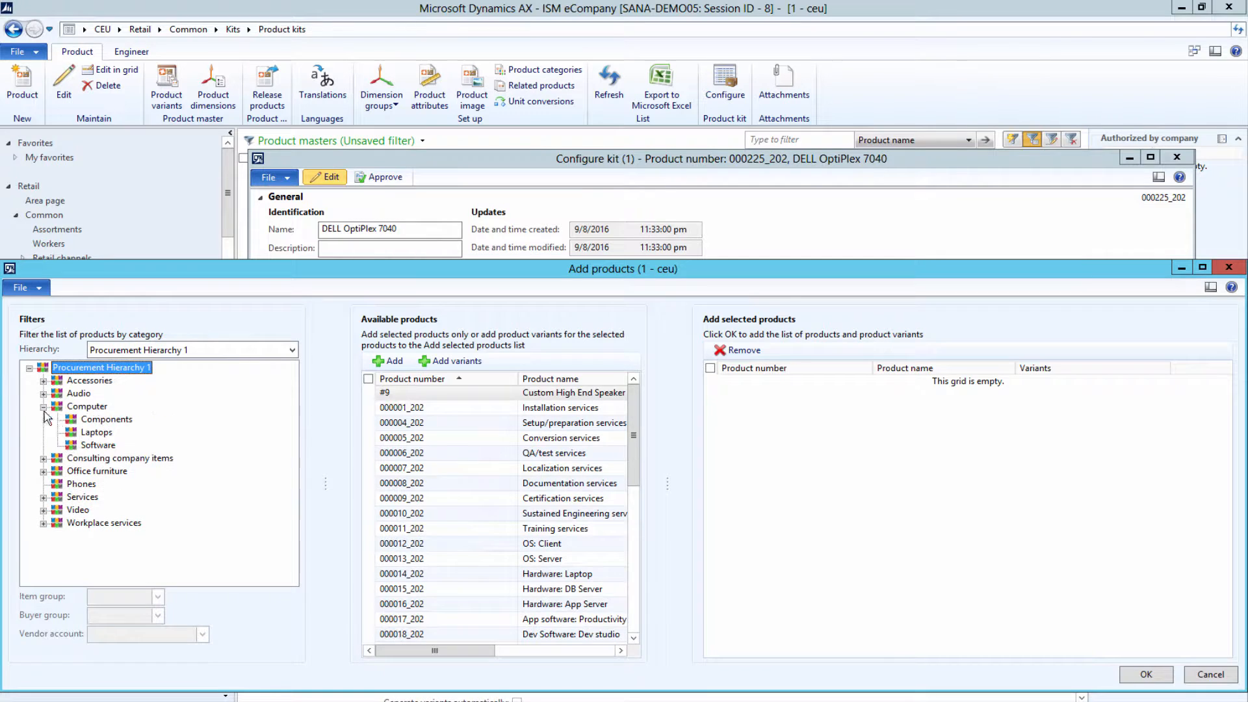
left_click(106, 418)
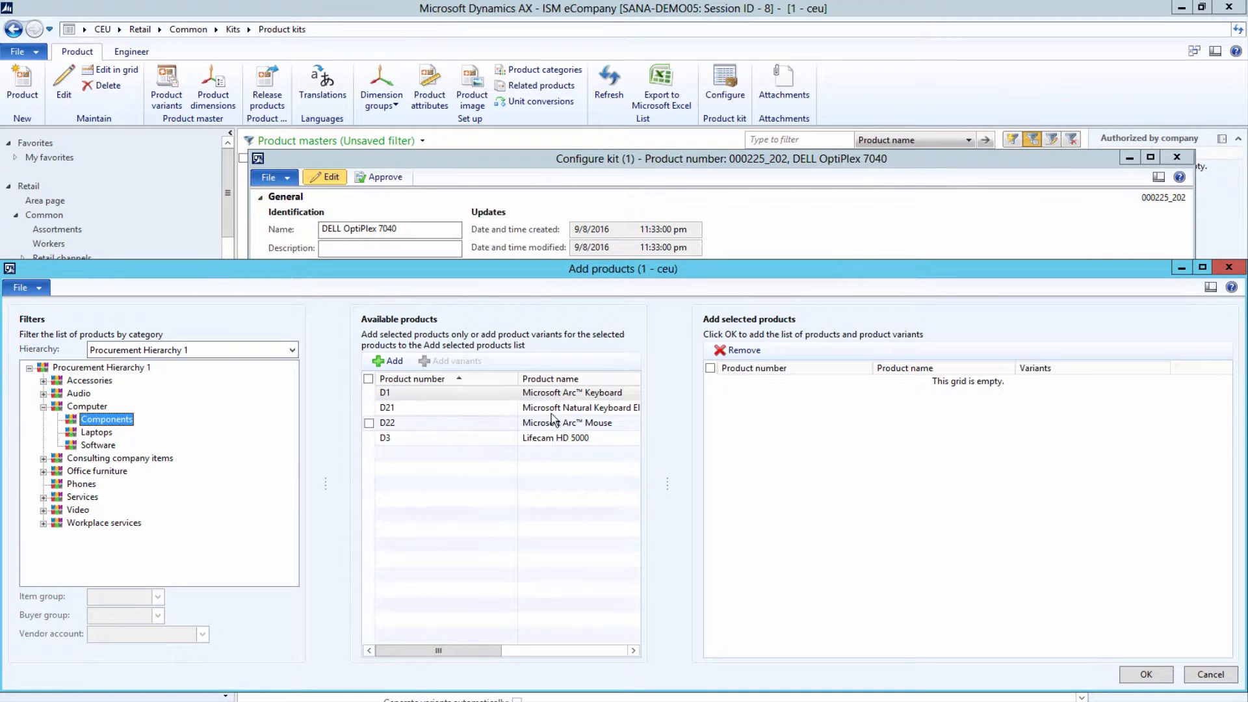
left_click(443, 407)
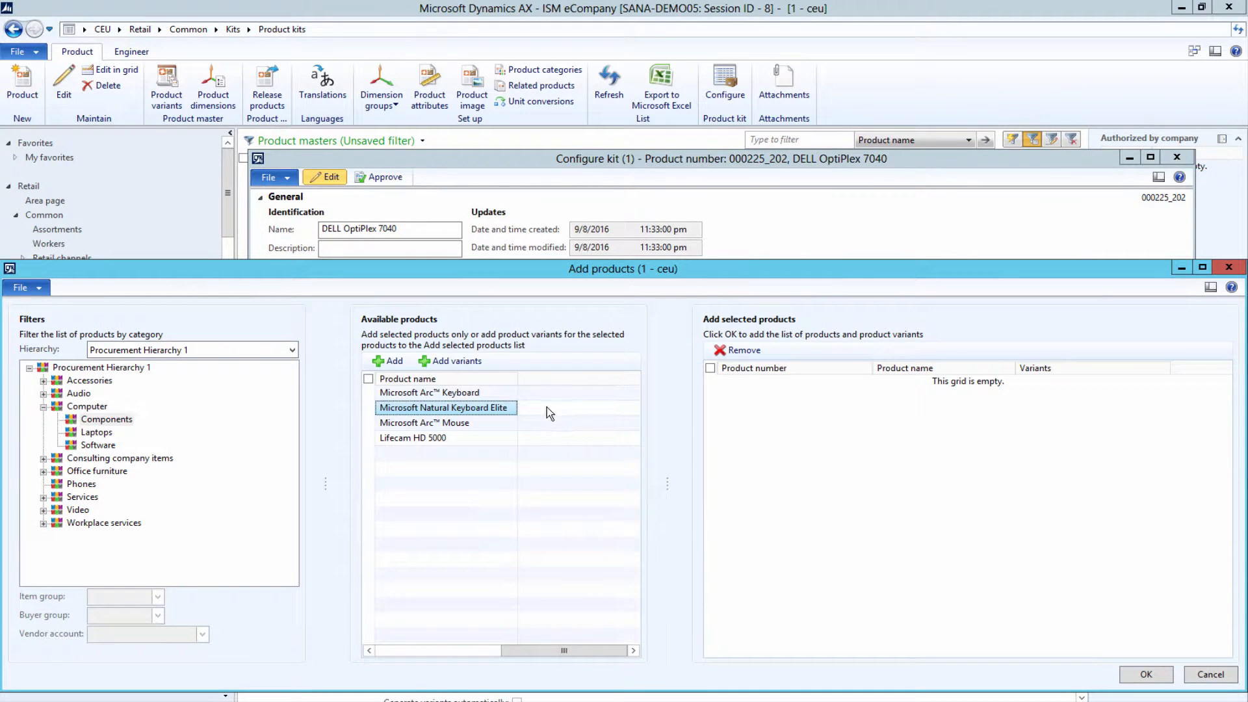
left_click(393, 361)
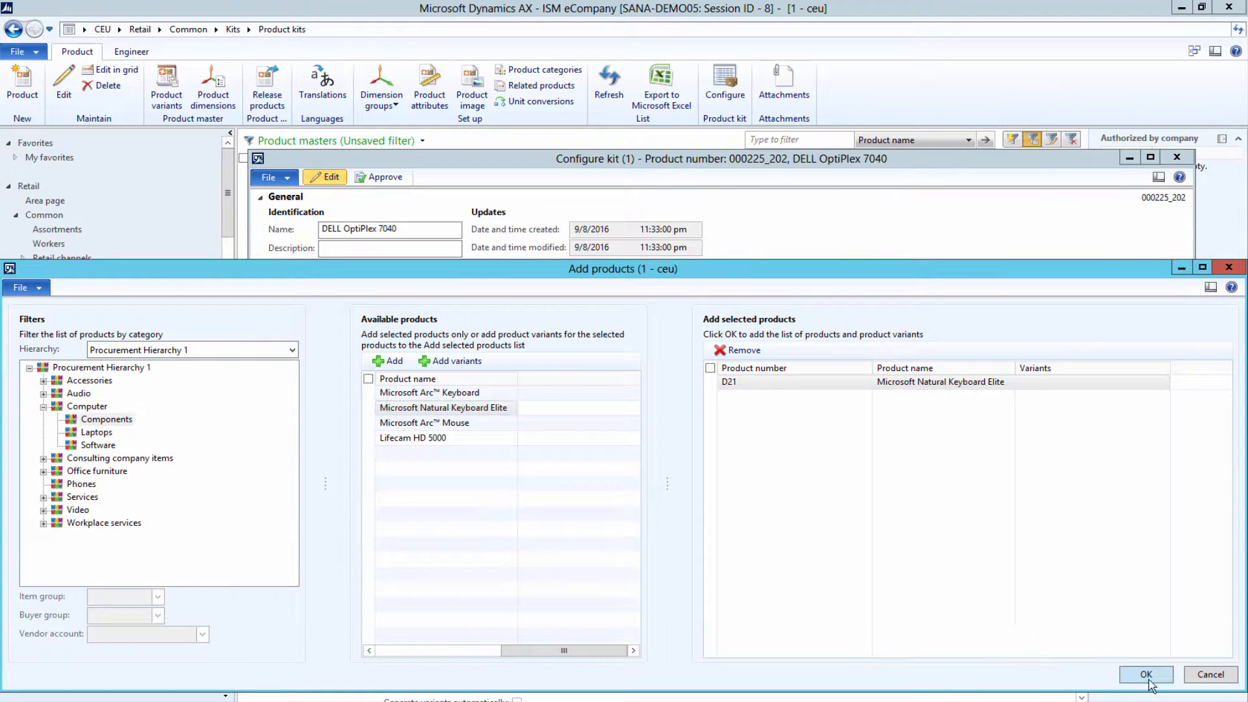
left_click(1145, 674)
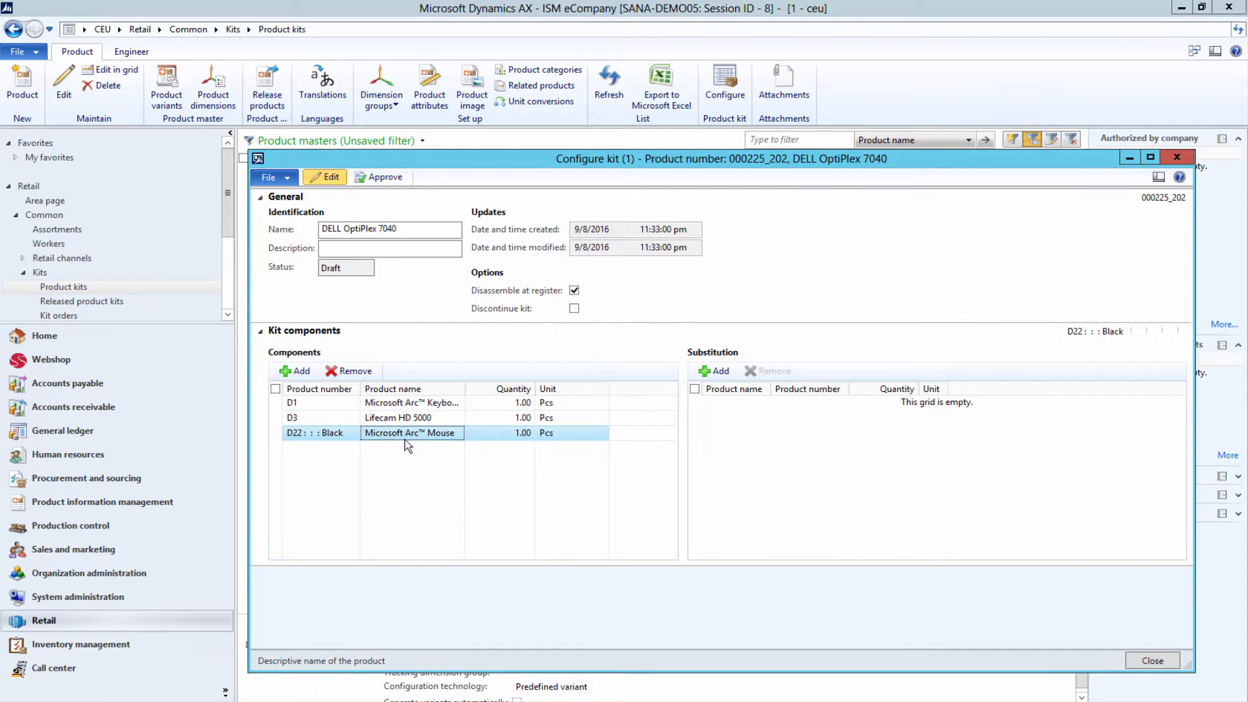
Step: Add the Blue Microsoft Arc™ Mouse as the substitute for the Black mouse
left_click(295, 371)
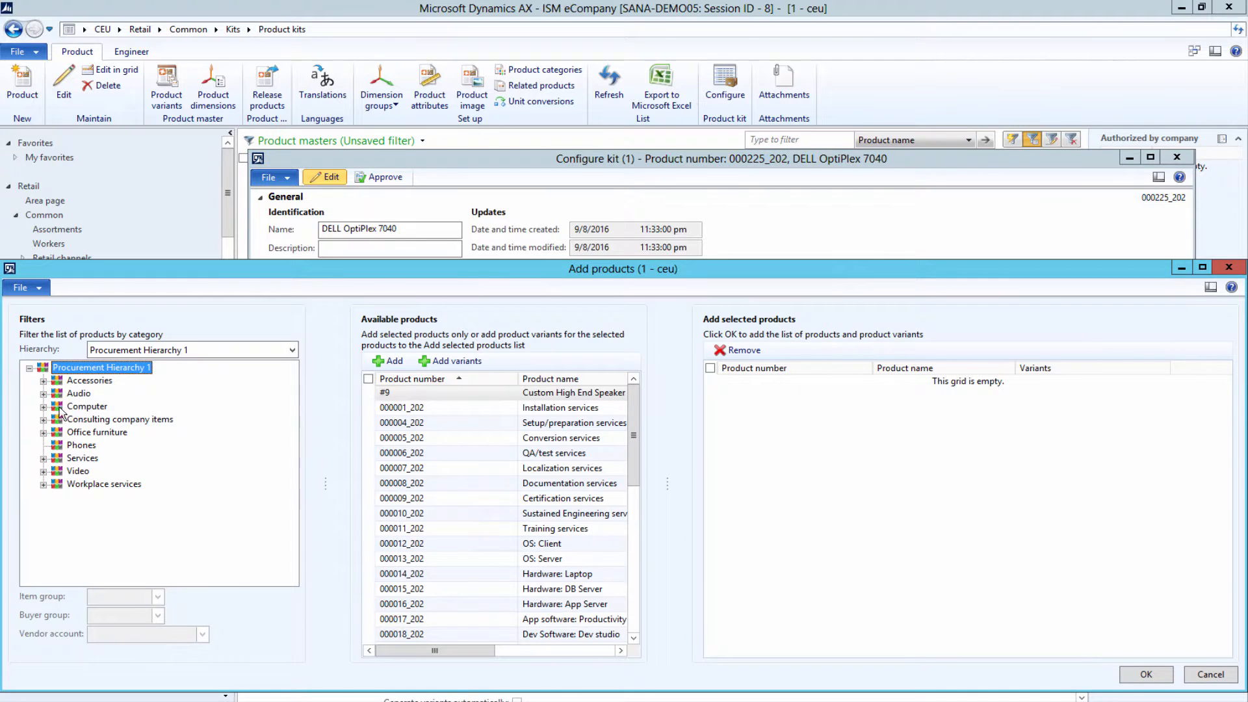
left_click(107, 419)
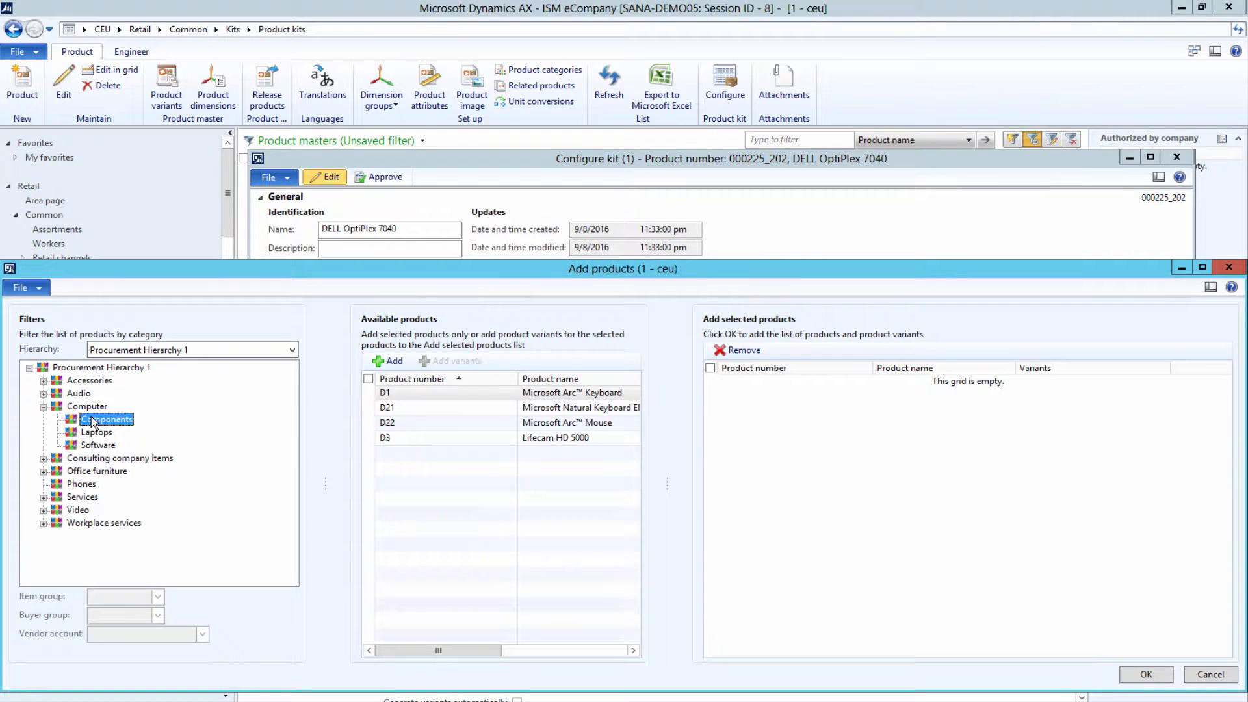
left_click(424, 423)
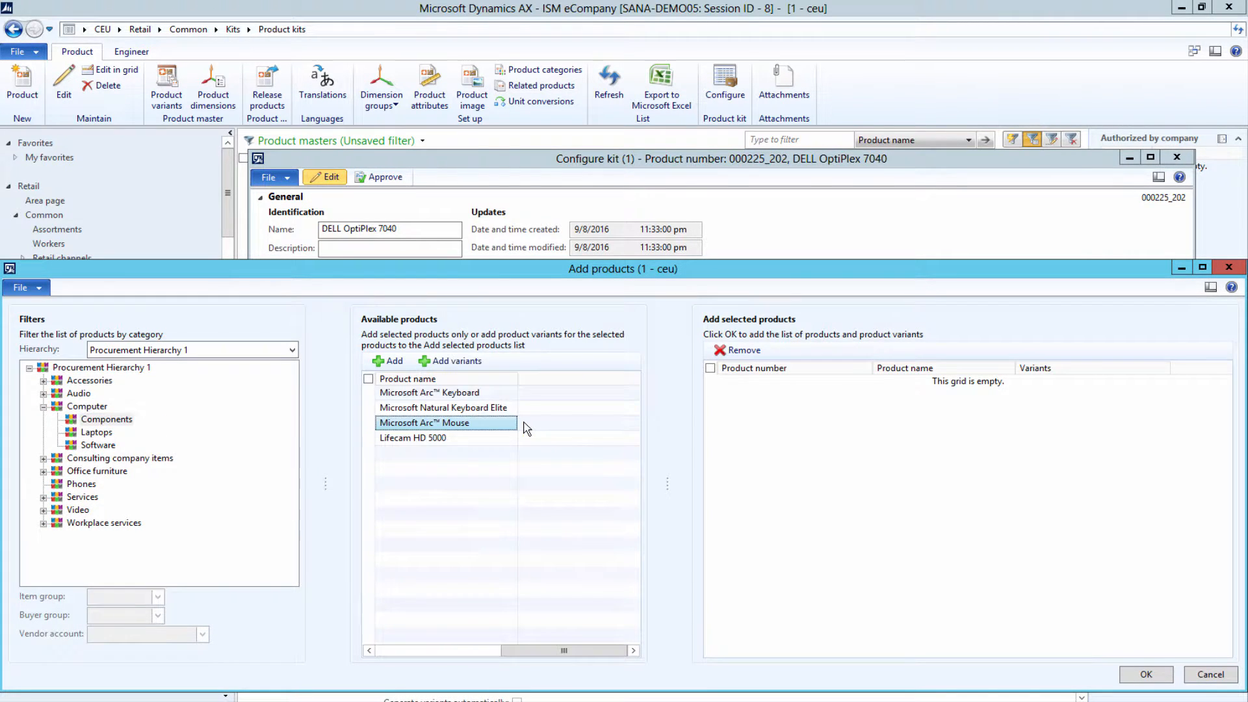
left_click(450, 361)
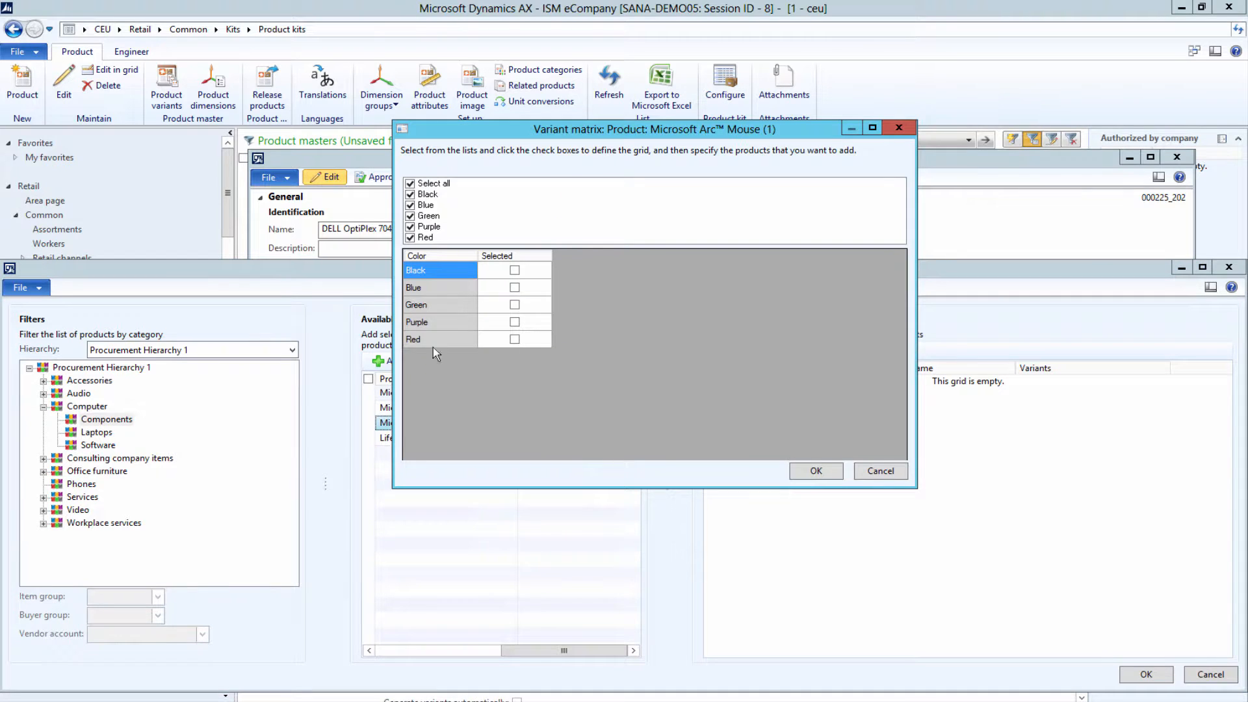
left_click(514, 287)
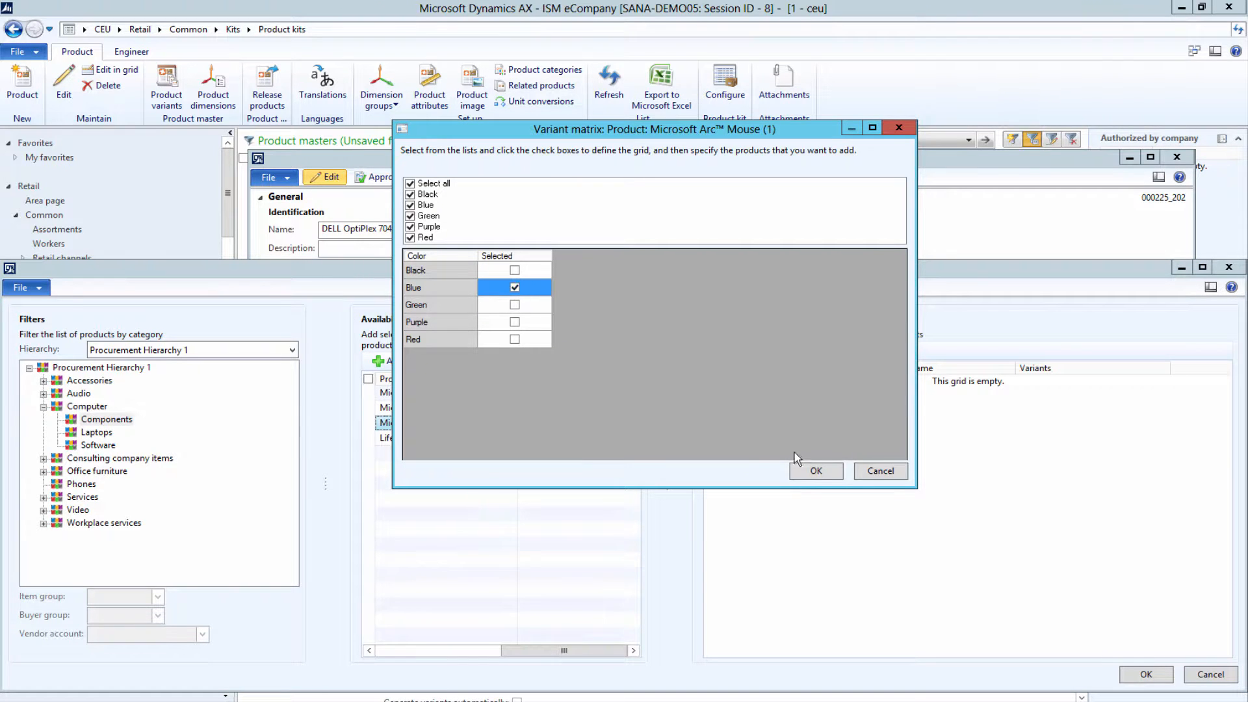
left_click(815, 471)
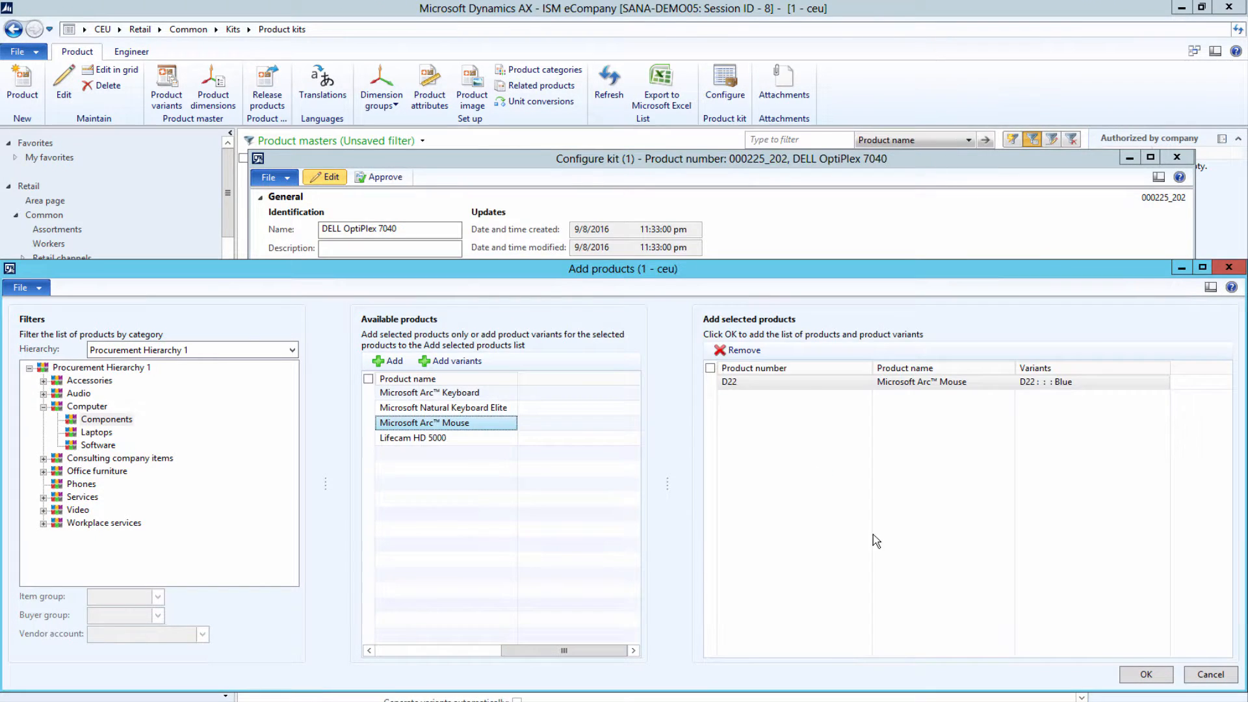
left_click(1146, 674)
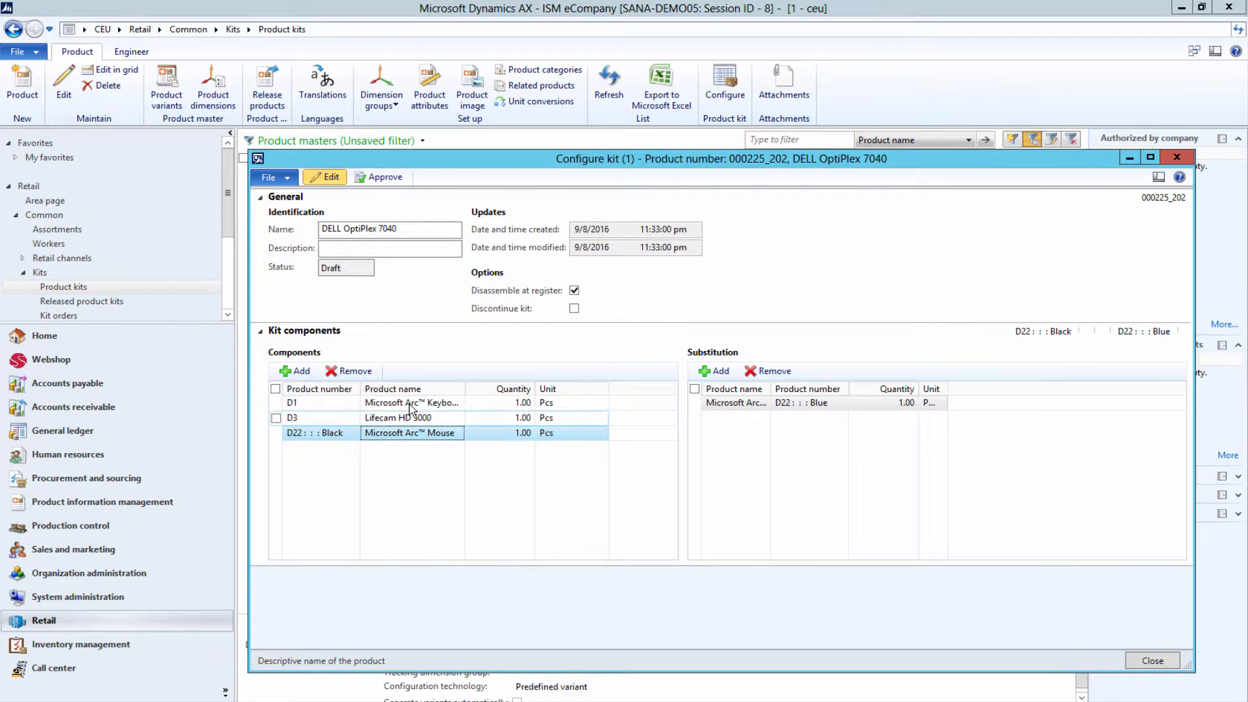
left_click(411, 402)
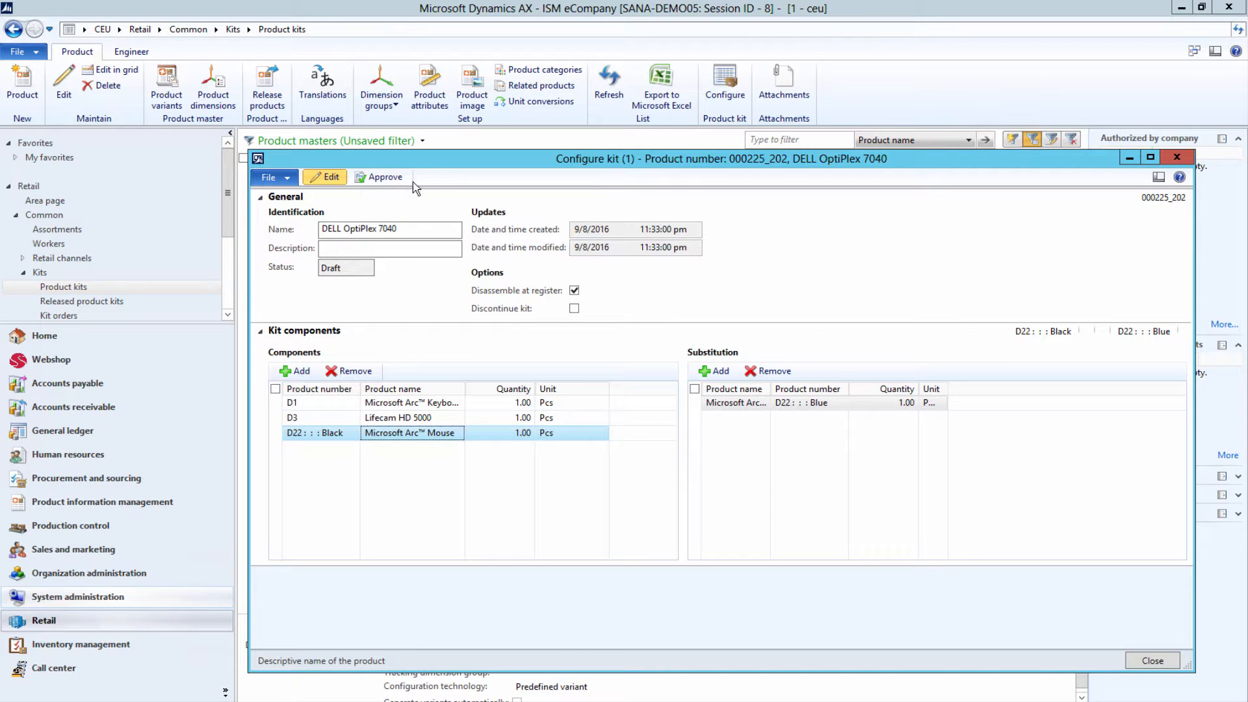
Step: Approve the DELL OptiPlex 7040 kit configuration, check the mouse substitute, and close it
left_click(384, 177)
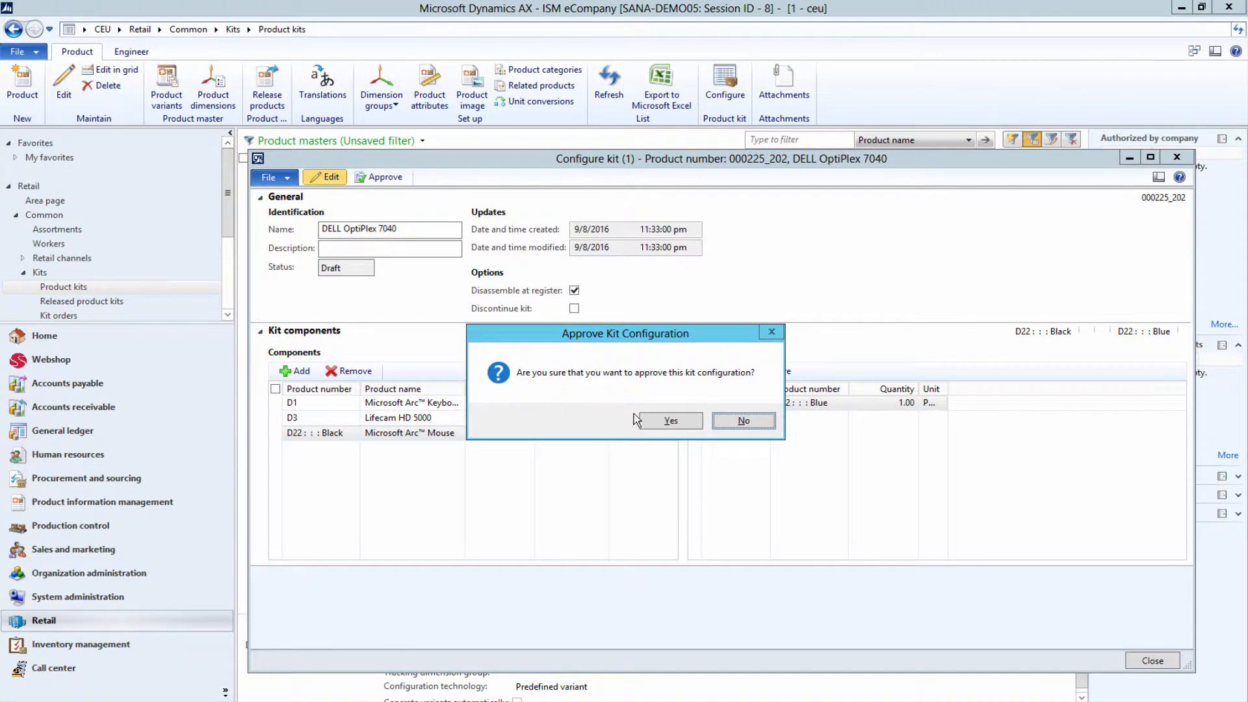
left_click(670, 421)
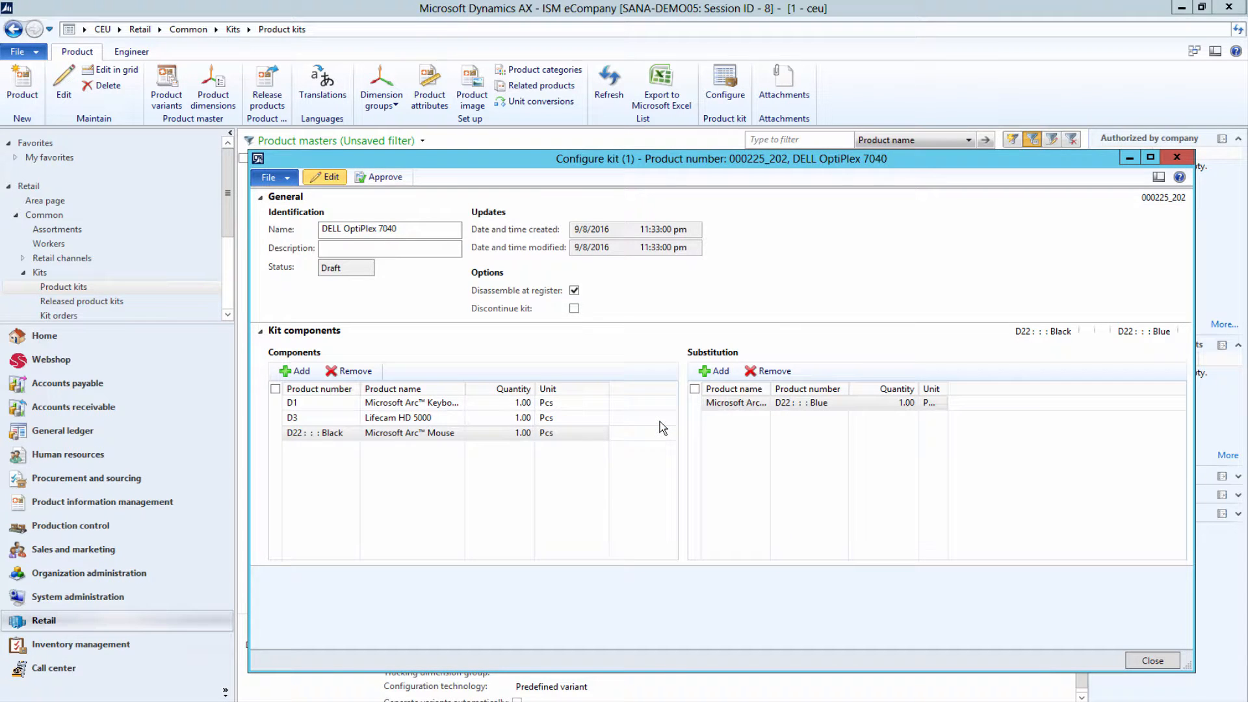
left_click(384, 177)
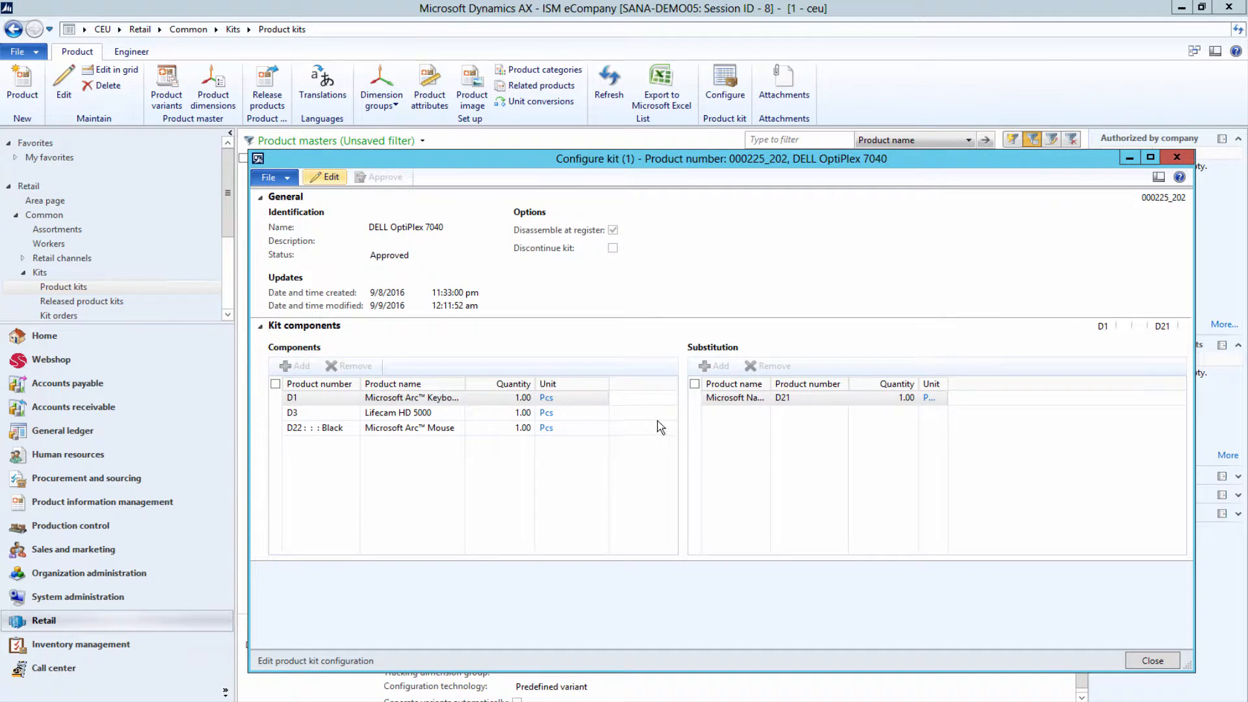
left_click(318, 398)
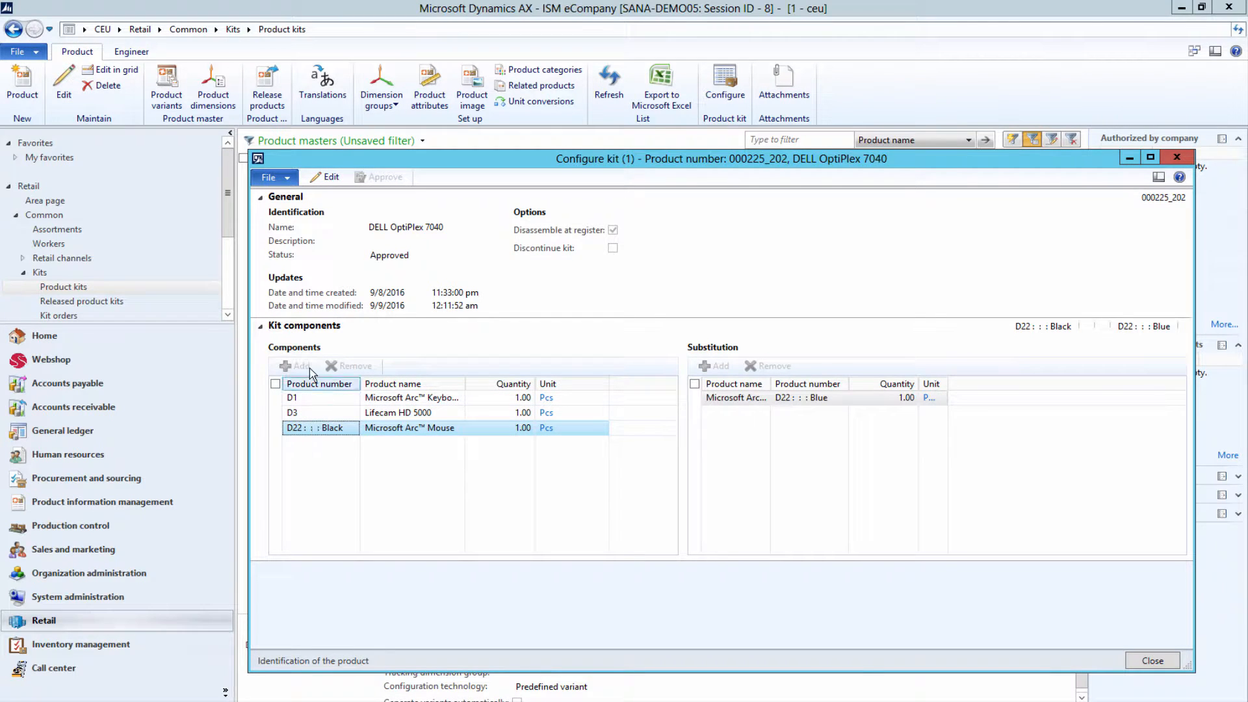
mouse_move(1152, 660)
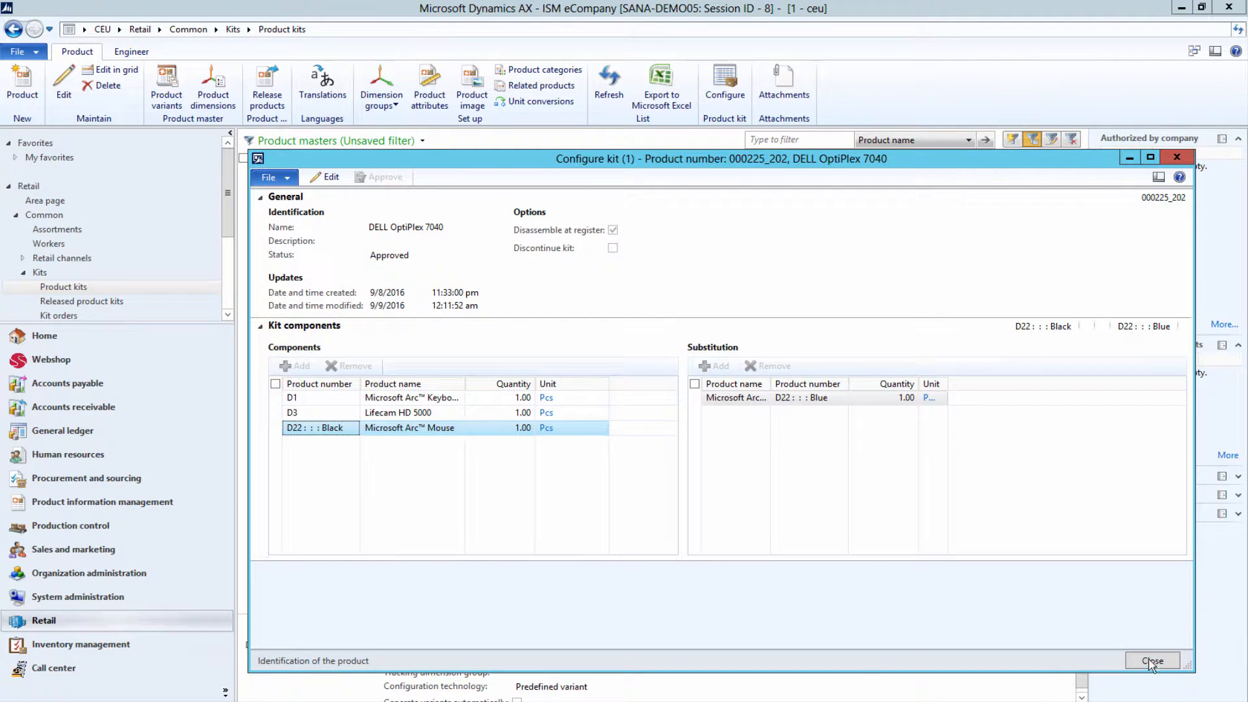
left_click(1152, 661)
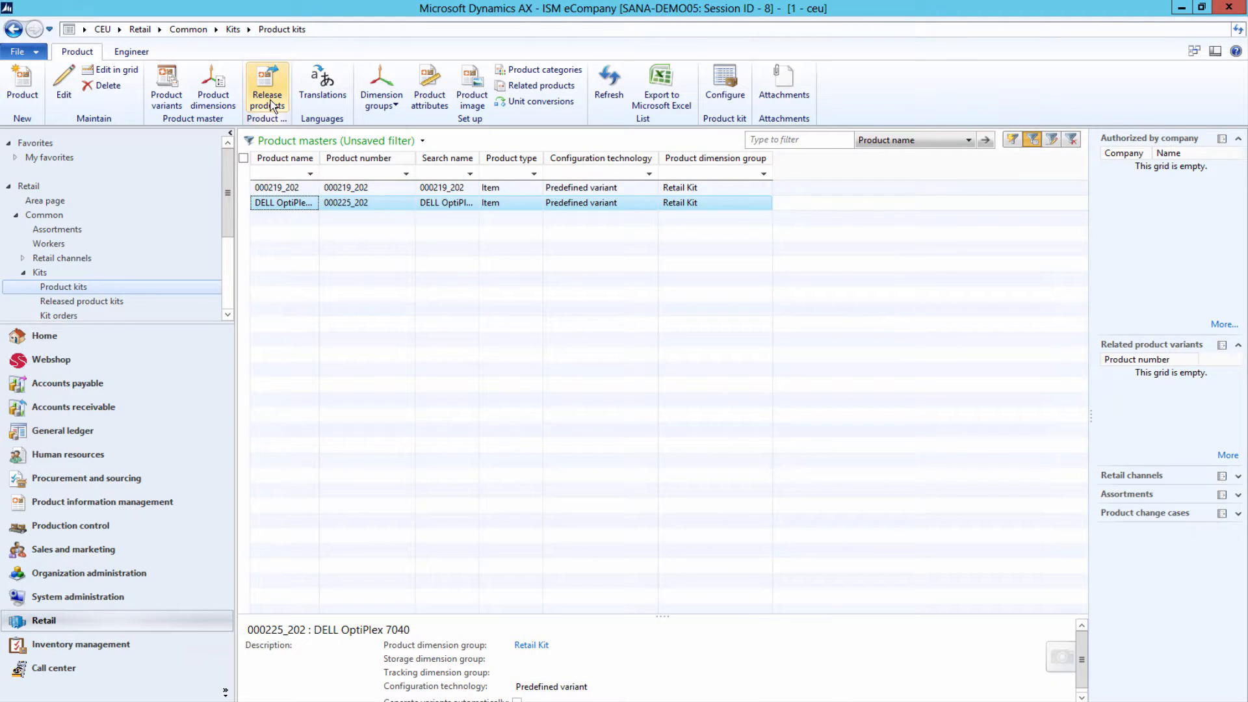
Step: Release the kit and its configurations 000003–000008 to company ceu
left_click(267, 88)
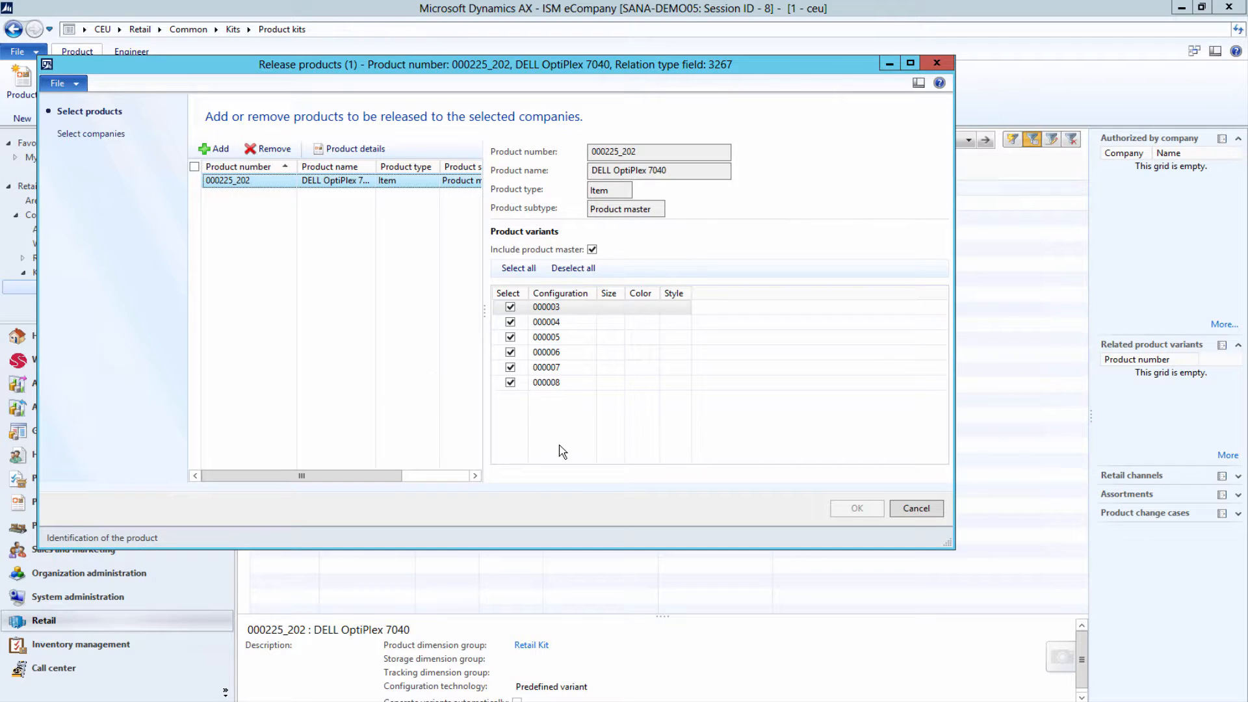
mouse_move(555, 448)
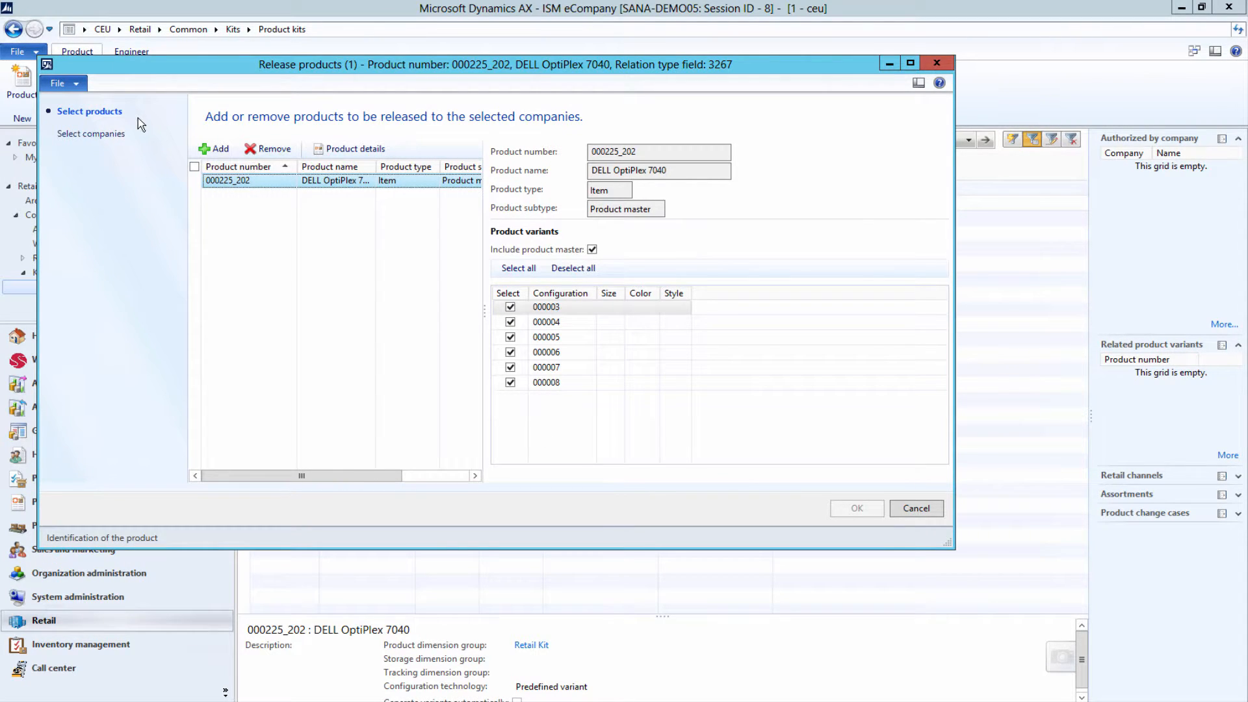
mouse_move(474, 255)
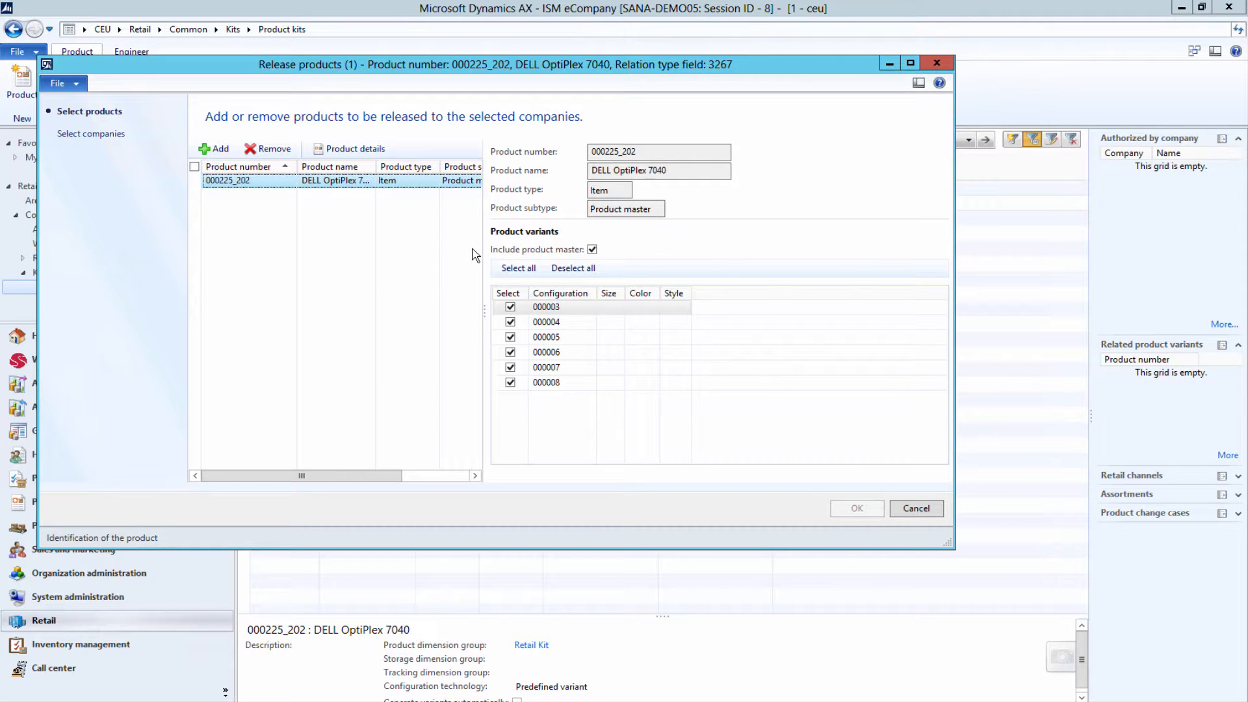
mouse_move(543, 362)
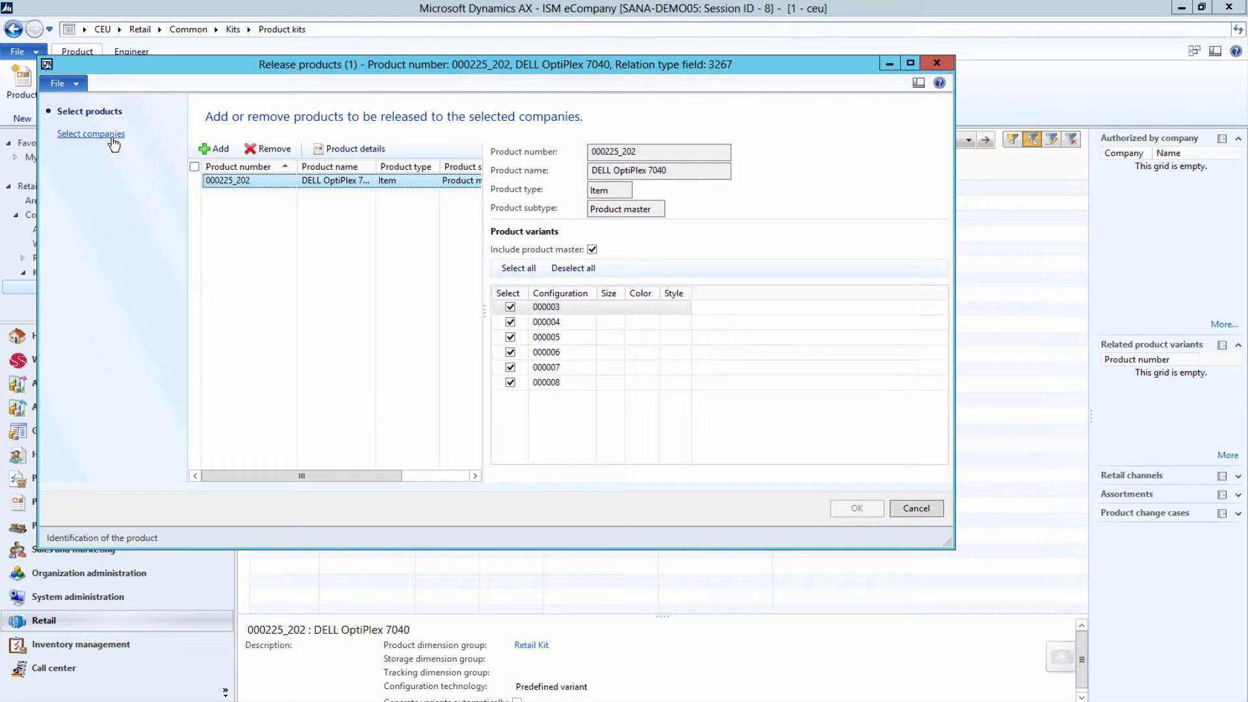
left_click(91, 134)
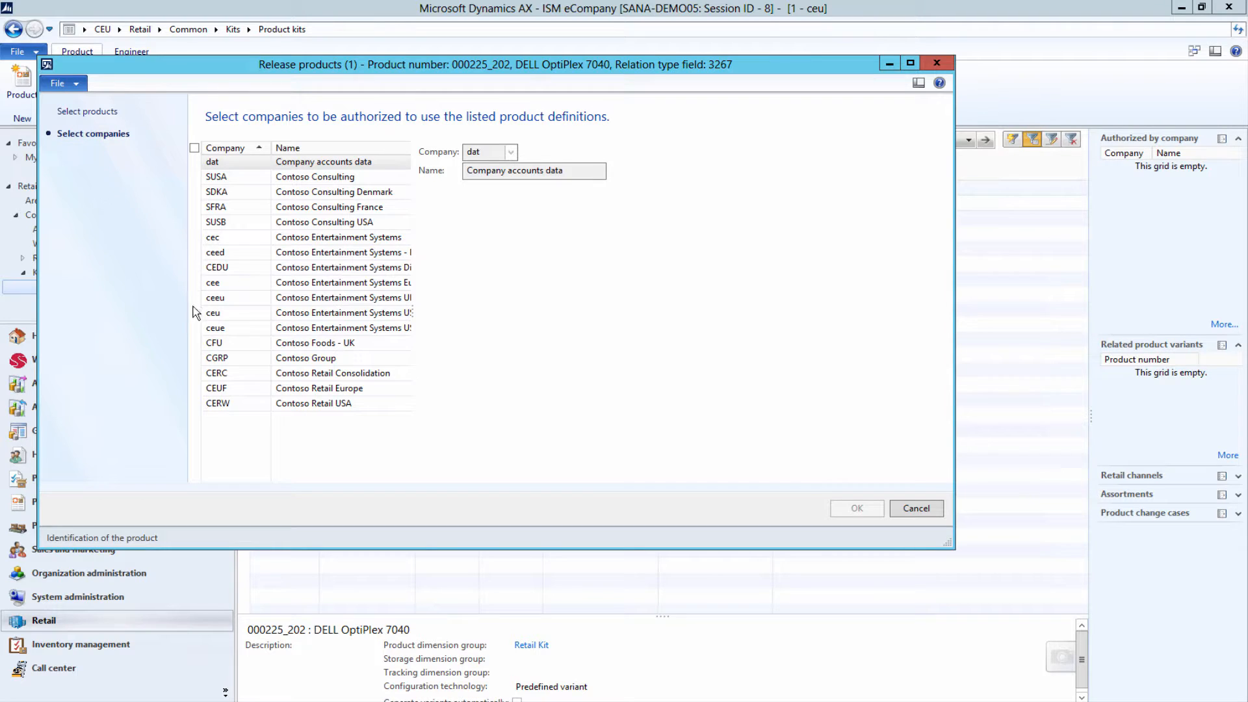
left_click(196, 312)
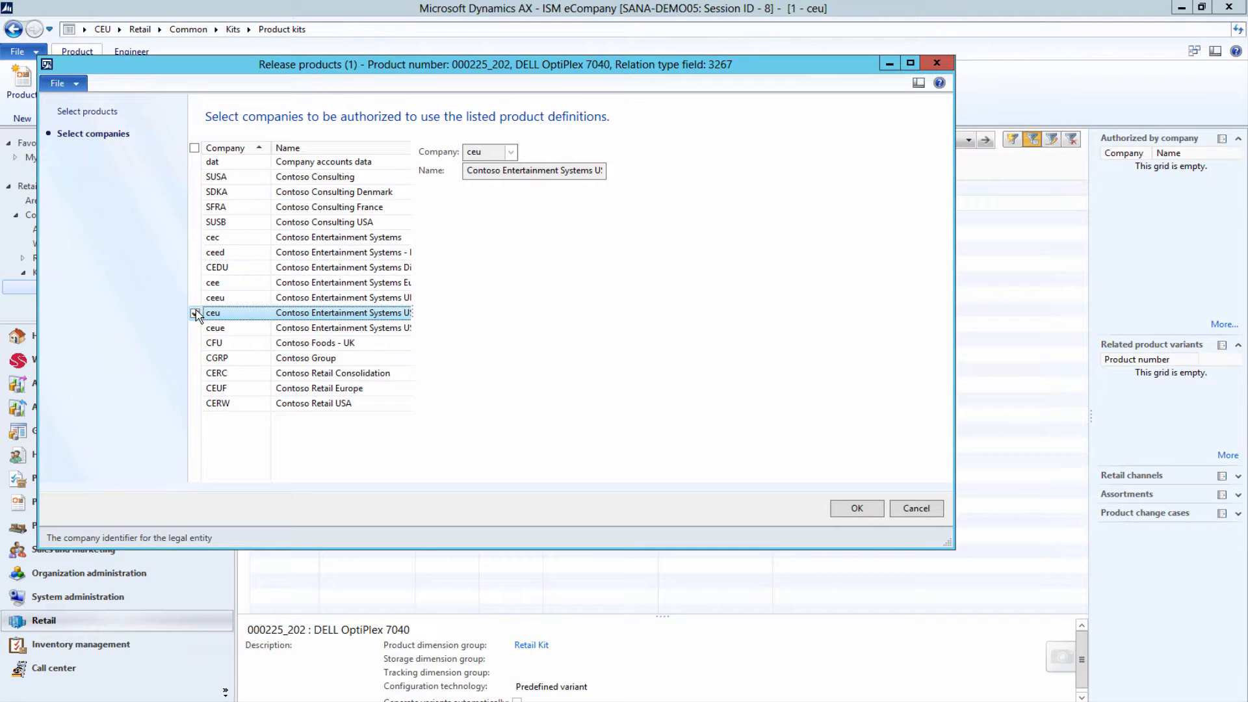
left_click(857, 508)
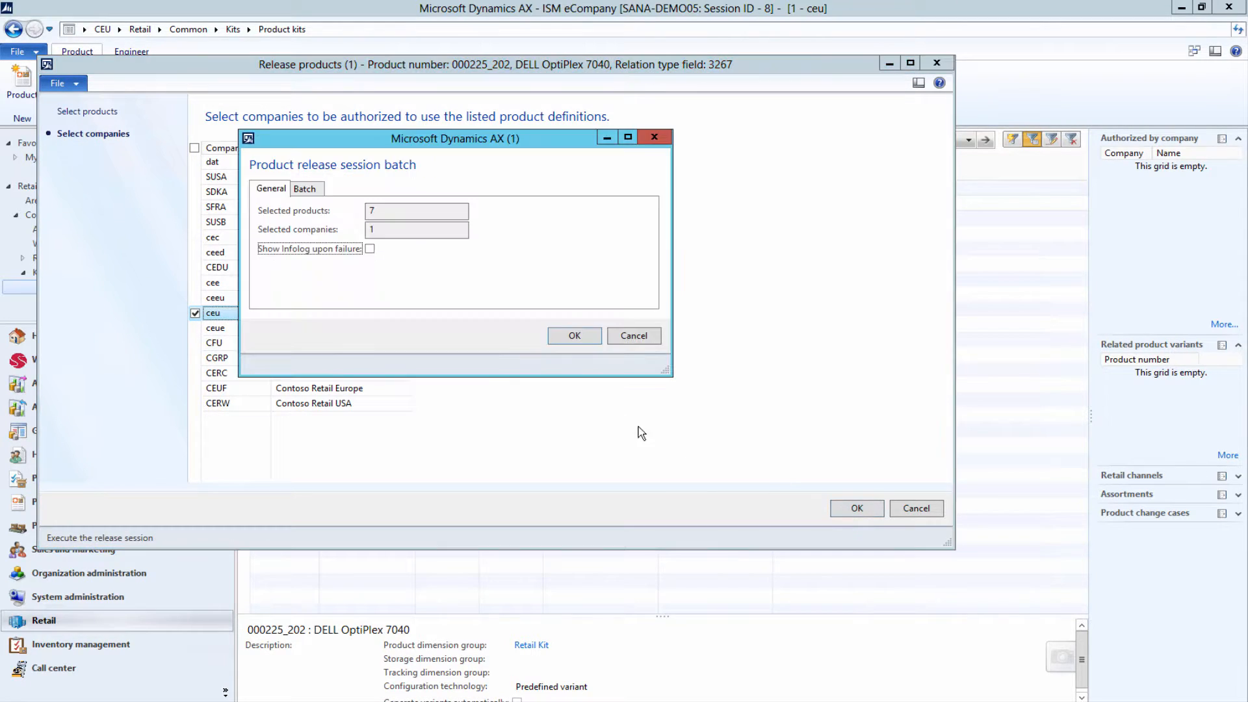
left_click(575, 335)
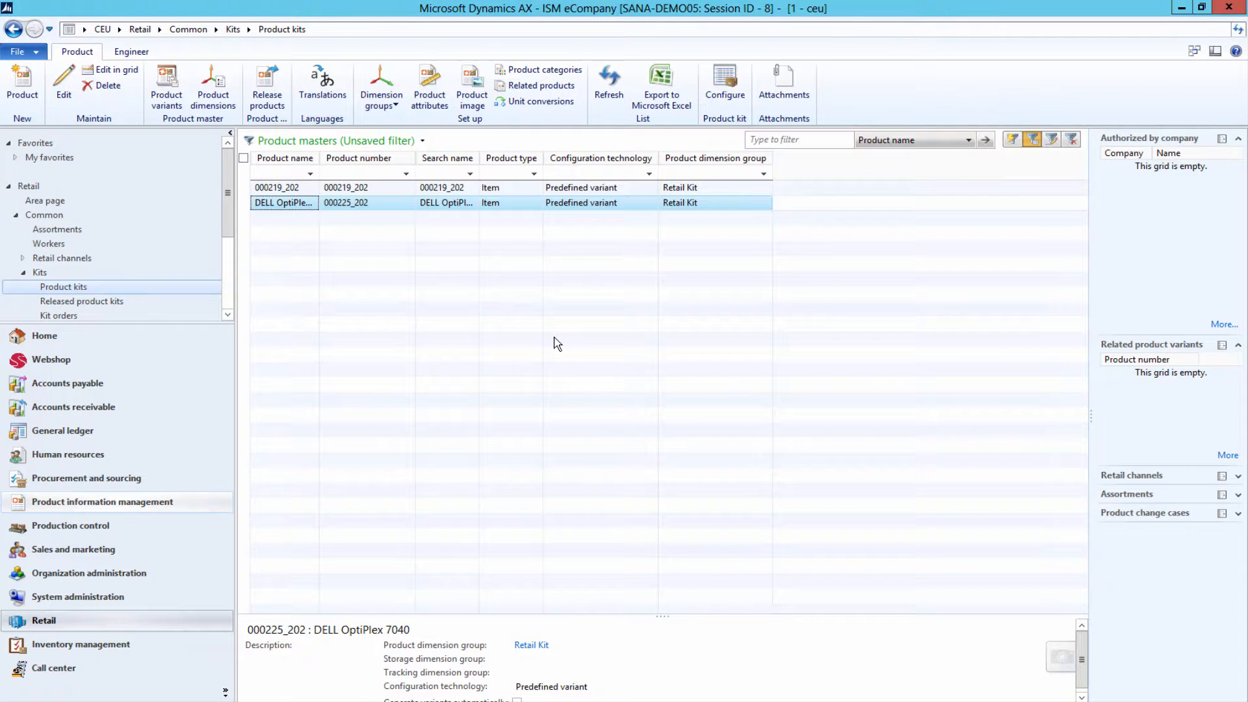
mouse_move(474, 343)
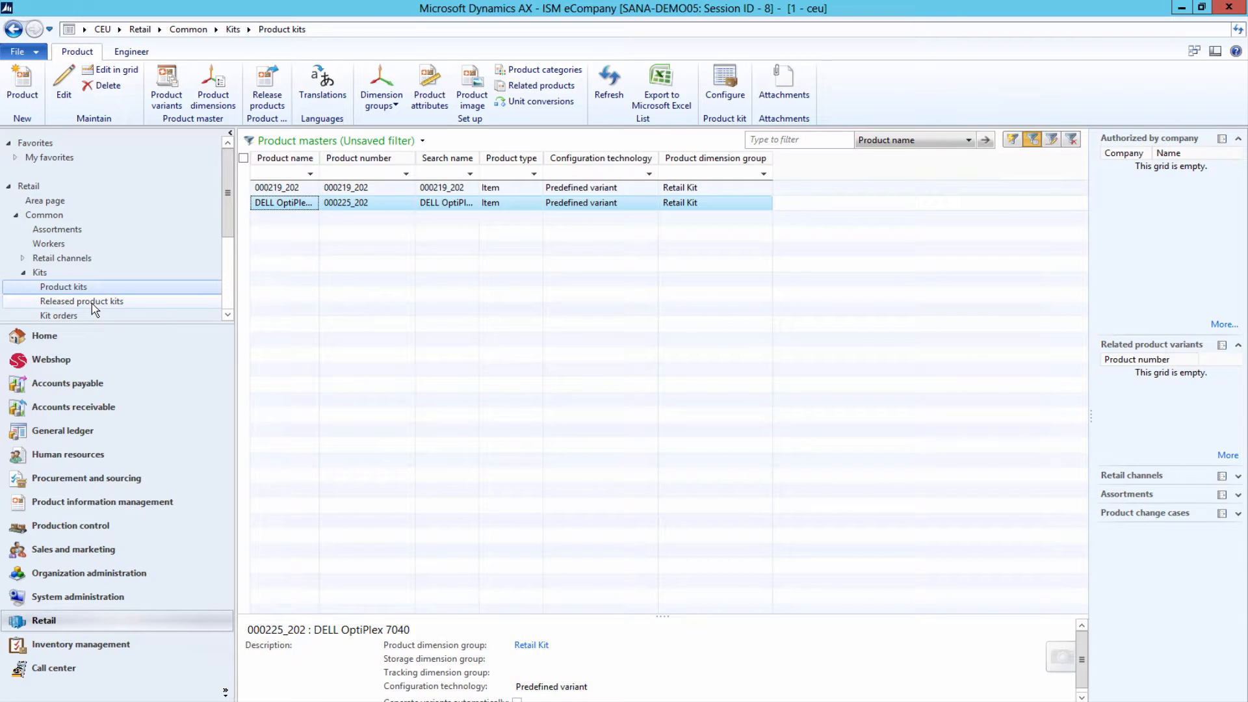
Step: Open the configuration of released kit 000225_202 DELL OptiPlex 7040
left_click(81, 301)
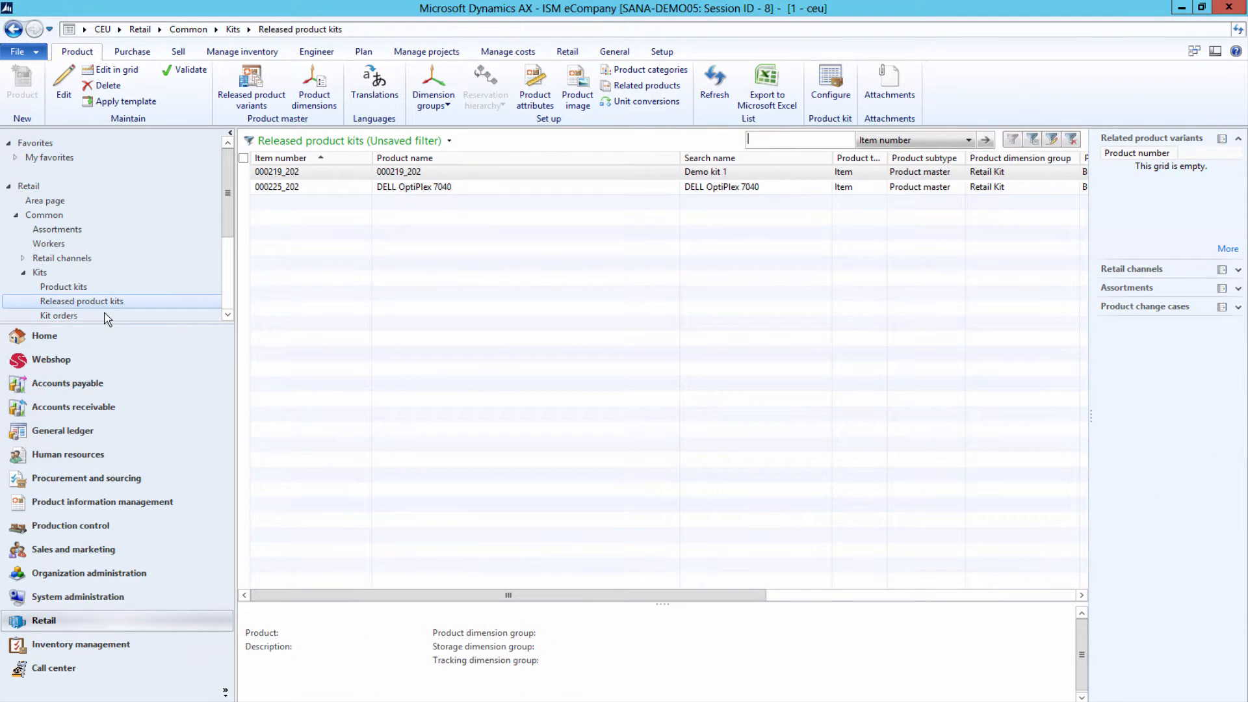
left_click(311, 187)
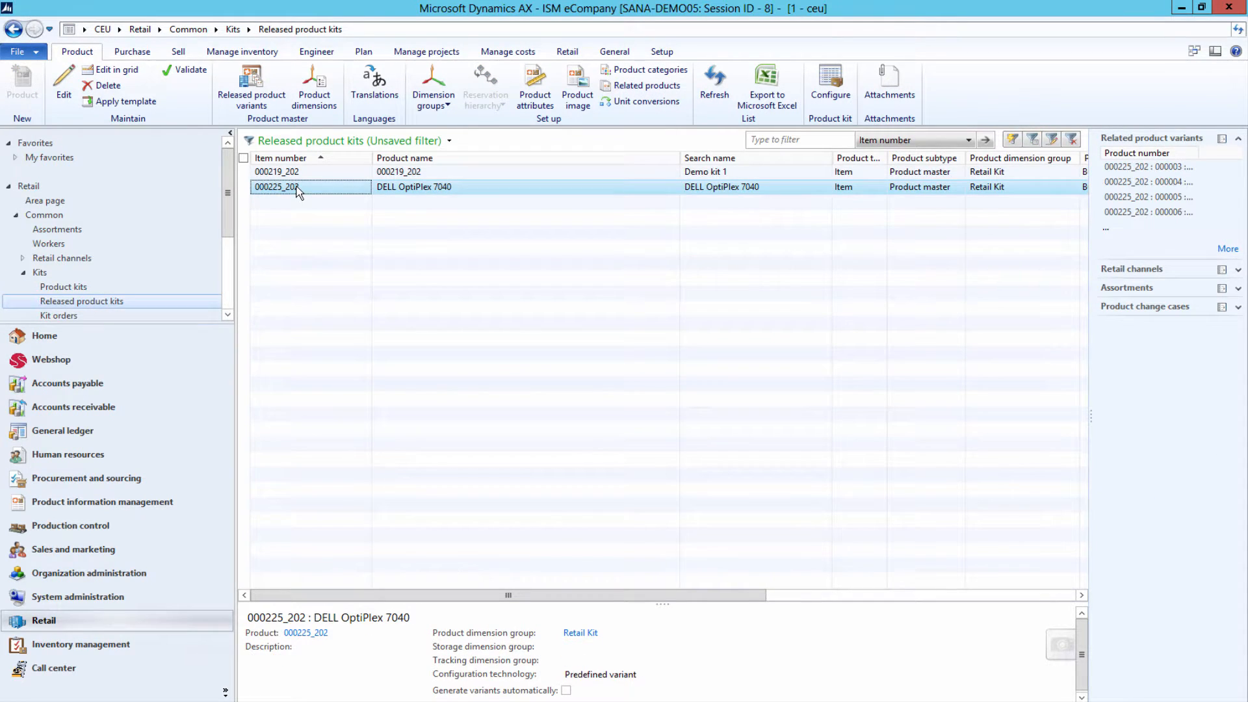
mouse_move(334, 195)
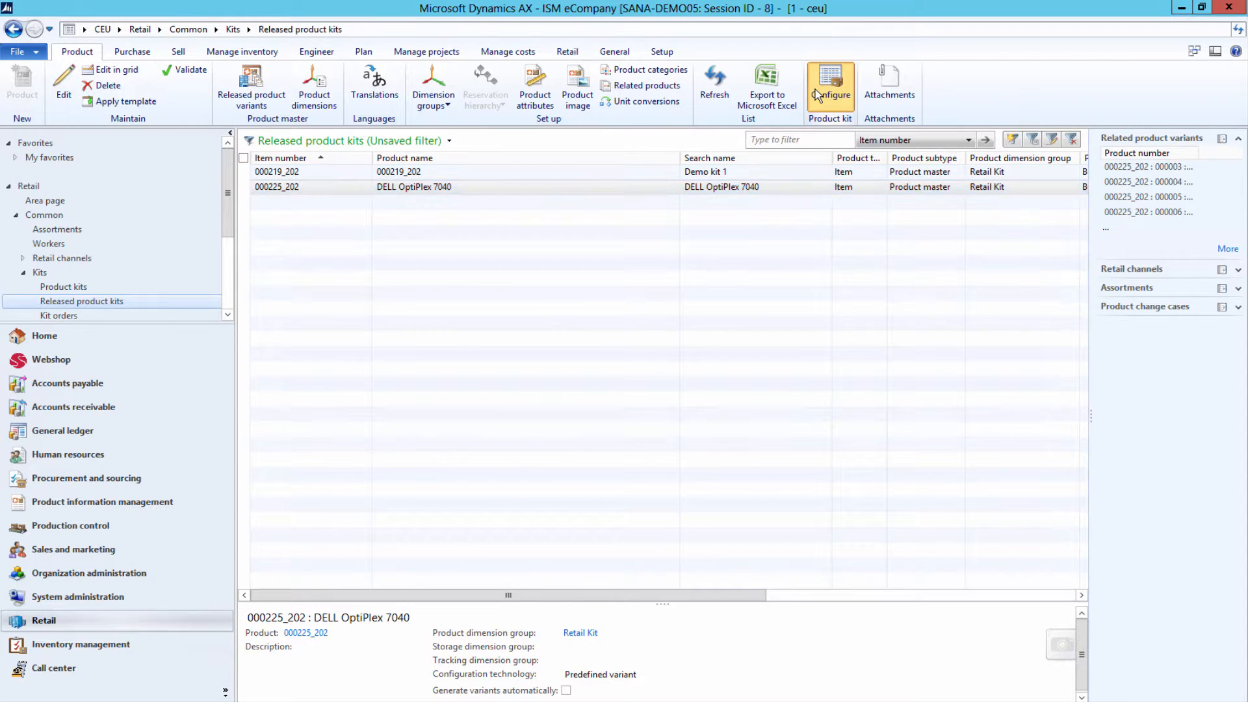
left_click(829, 85)
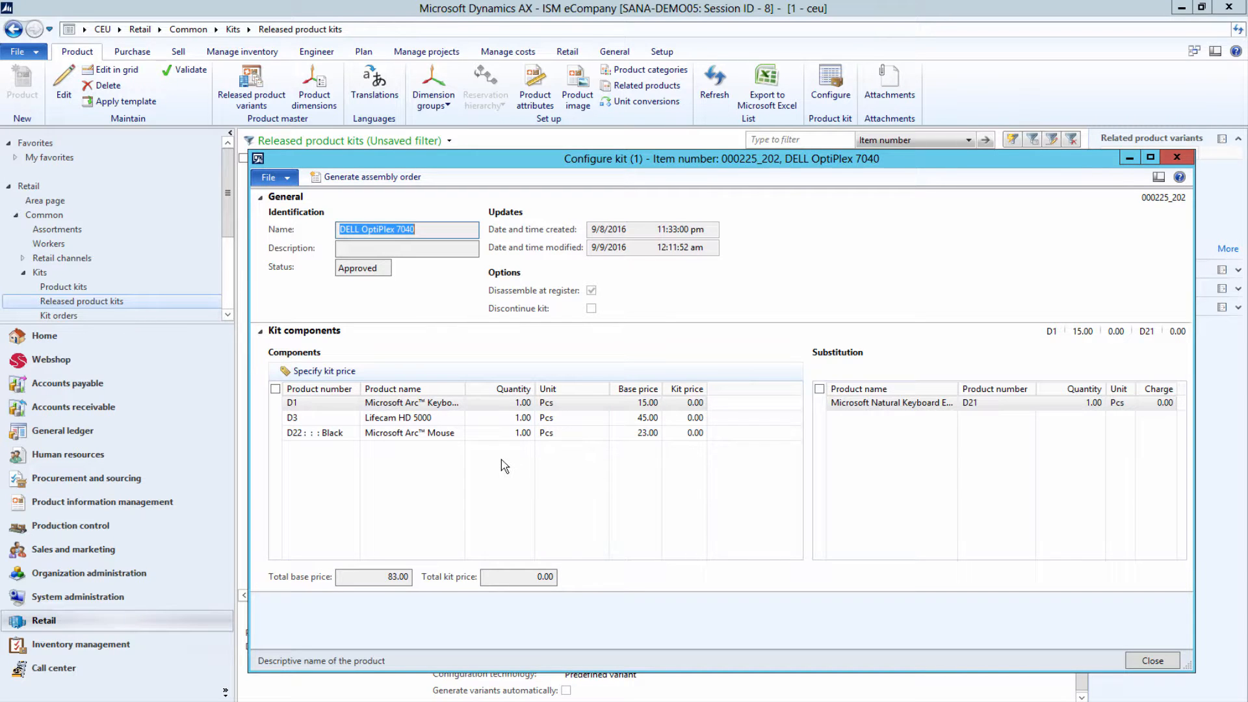
Step: Review component base prices totalling 83.00 and bring up the kit price prompt at 0.00
left_click(638, 417)
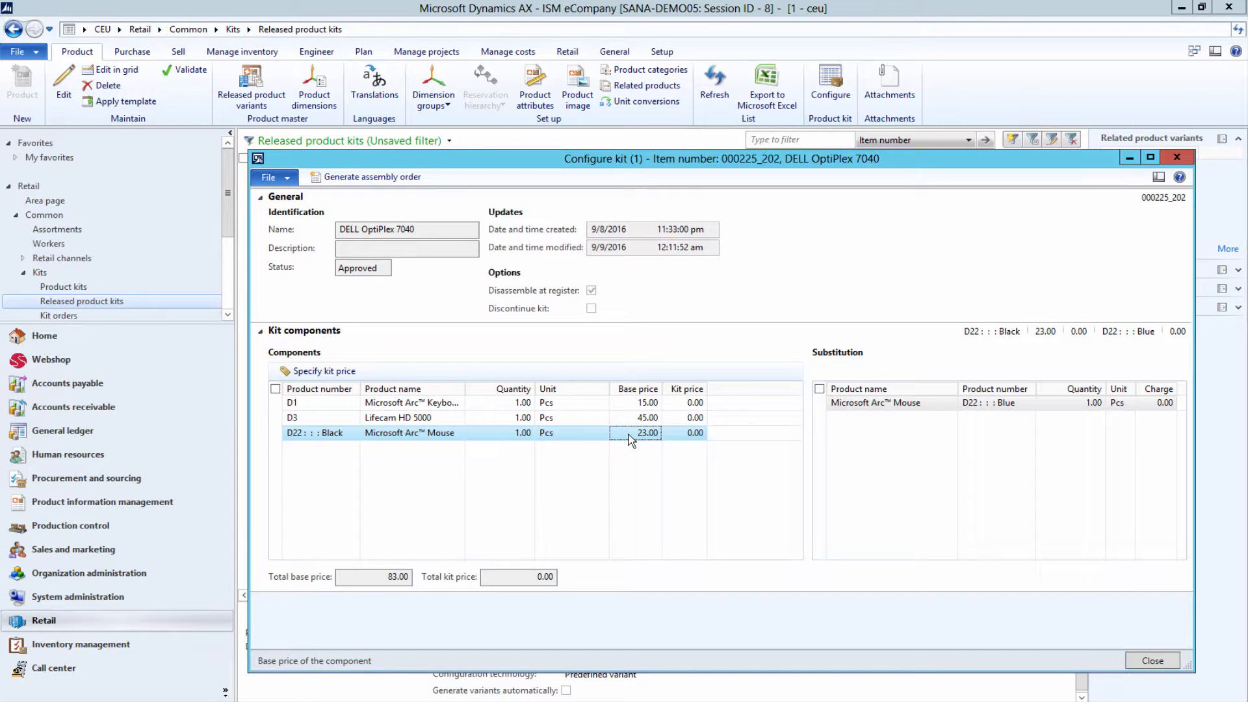
left_click(372, 577)
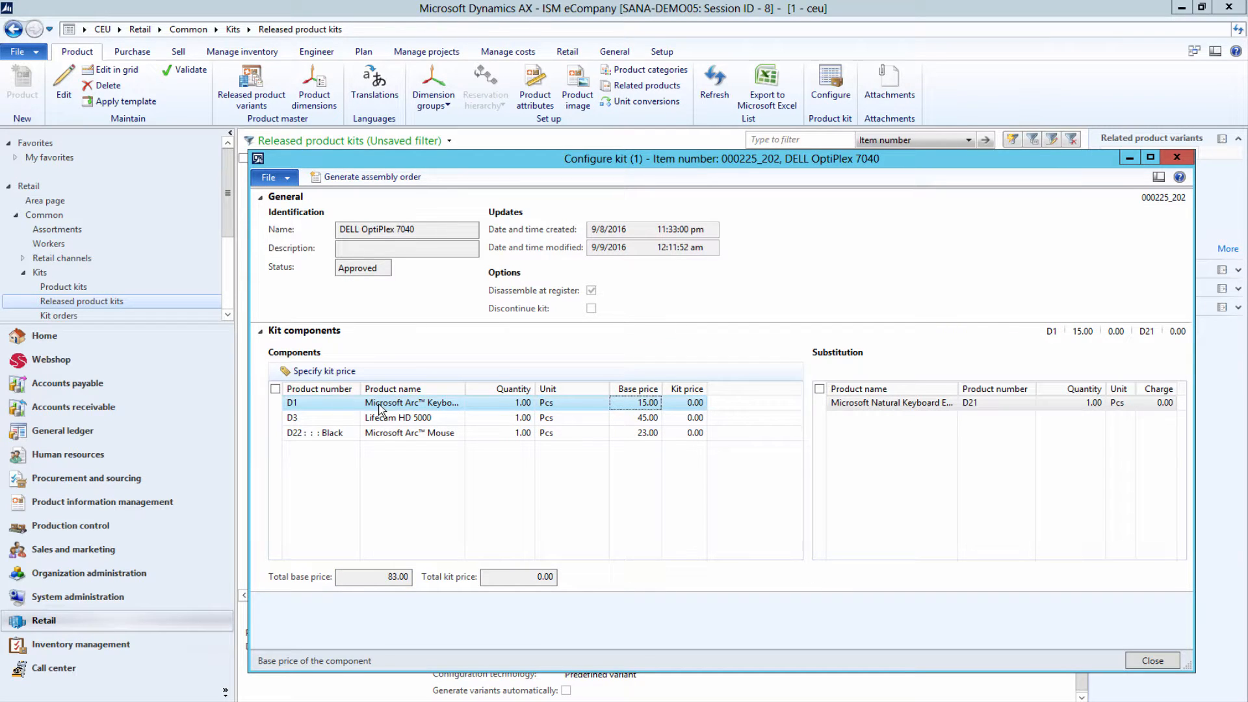
left_click(685, 402)
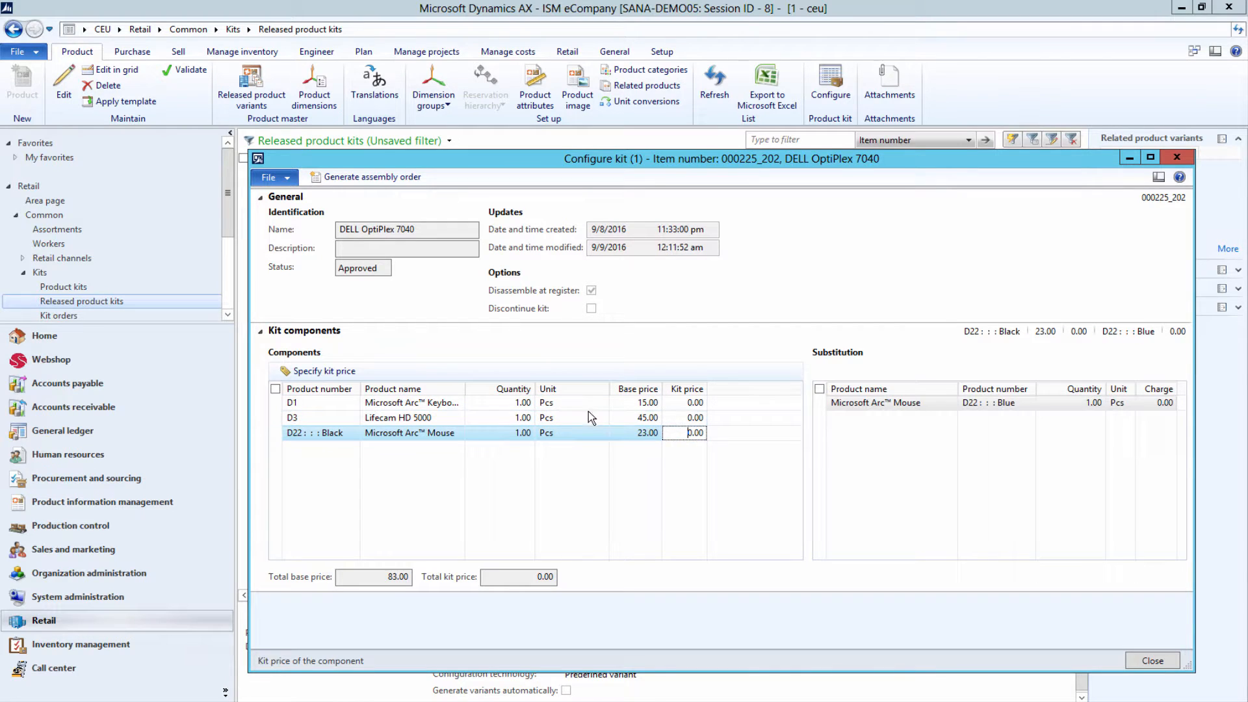
left_click(324, 371)
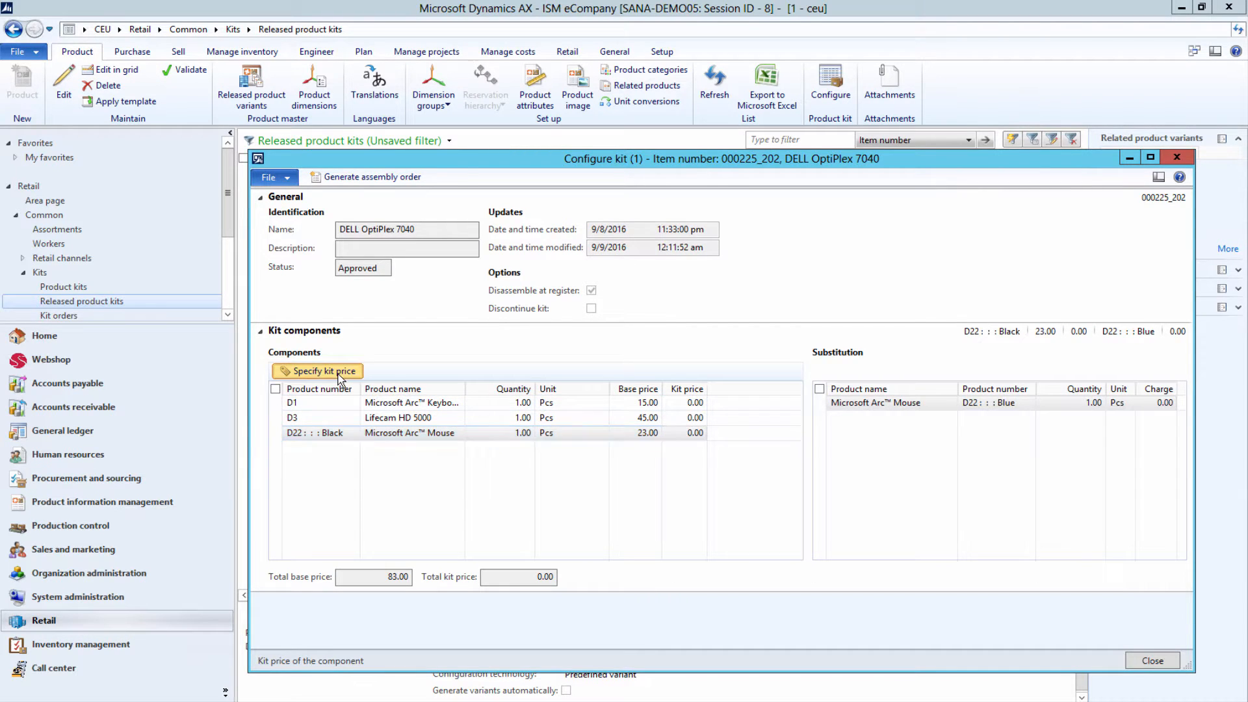
left_click(316, 371)
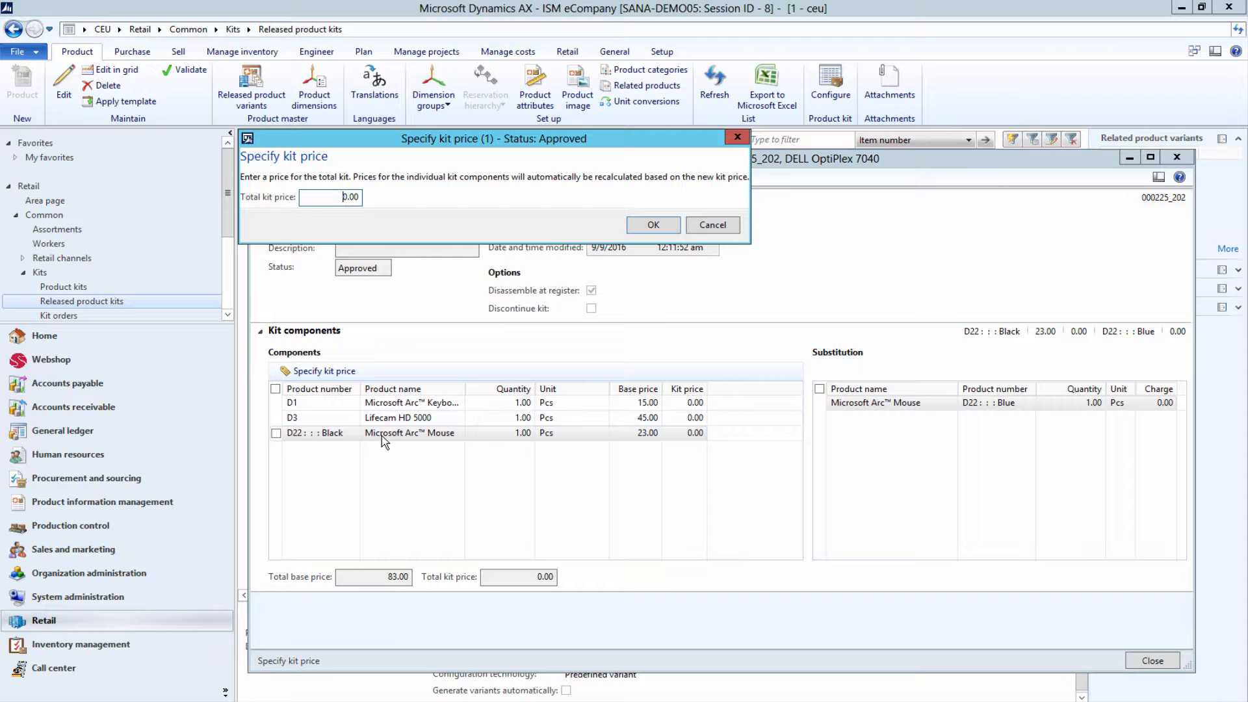
mouse_move(402, 440)
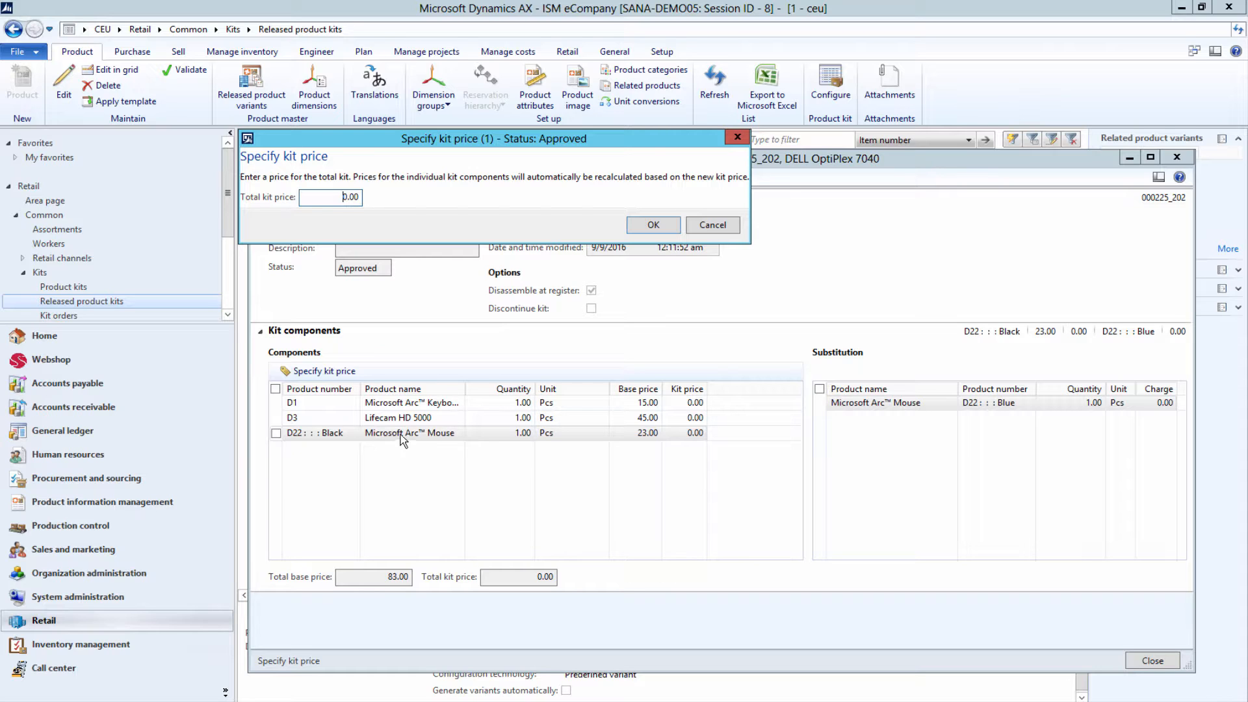
mouse_move(437, 440)
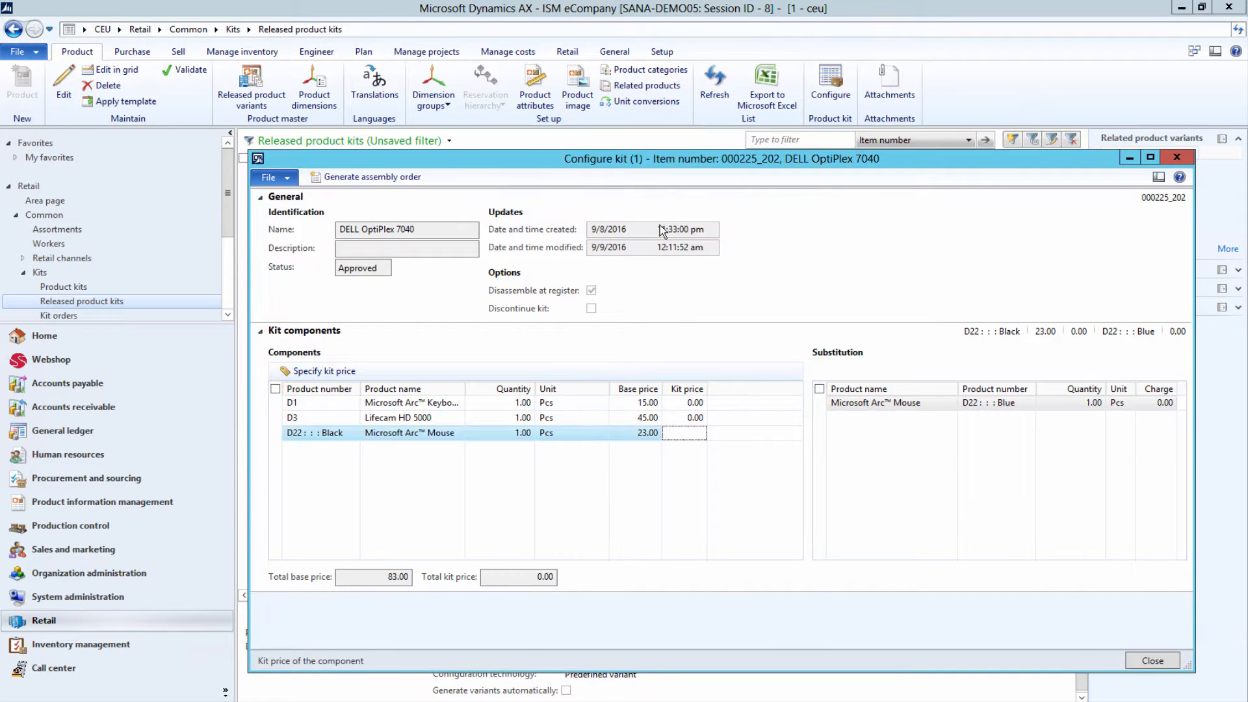
Step: Review the keyboard and Arc Mouse substitutes and charges, then close the kit configuration
left_click(412, 402)
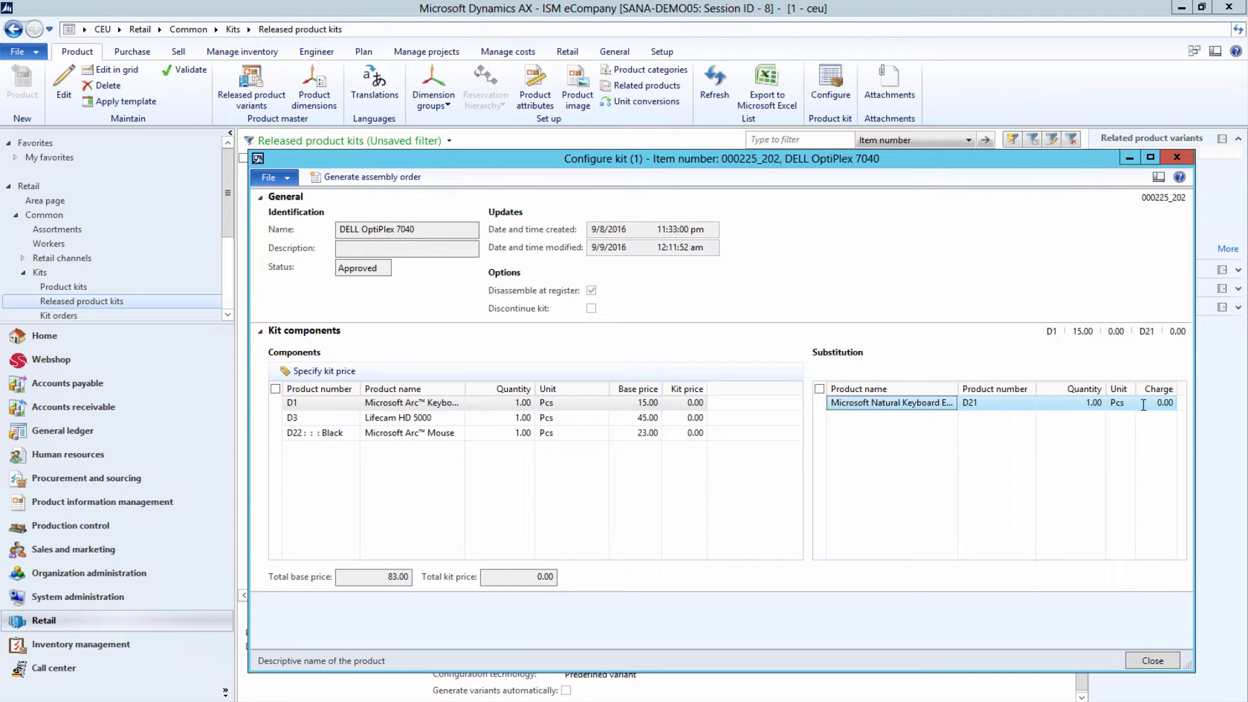
left_click(1164, 403)
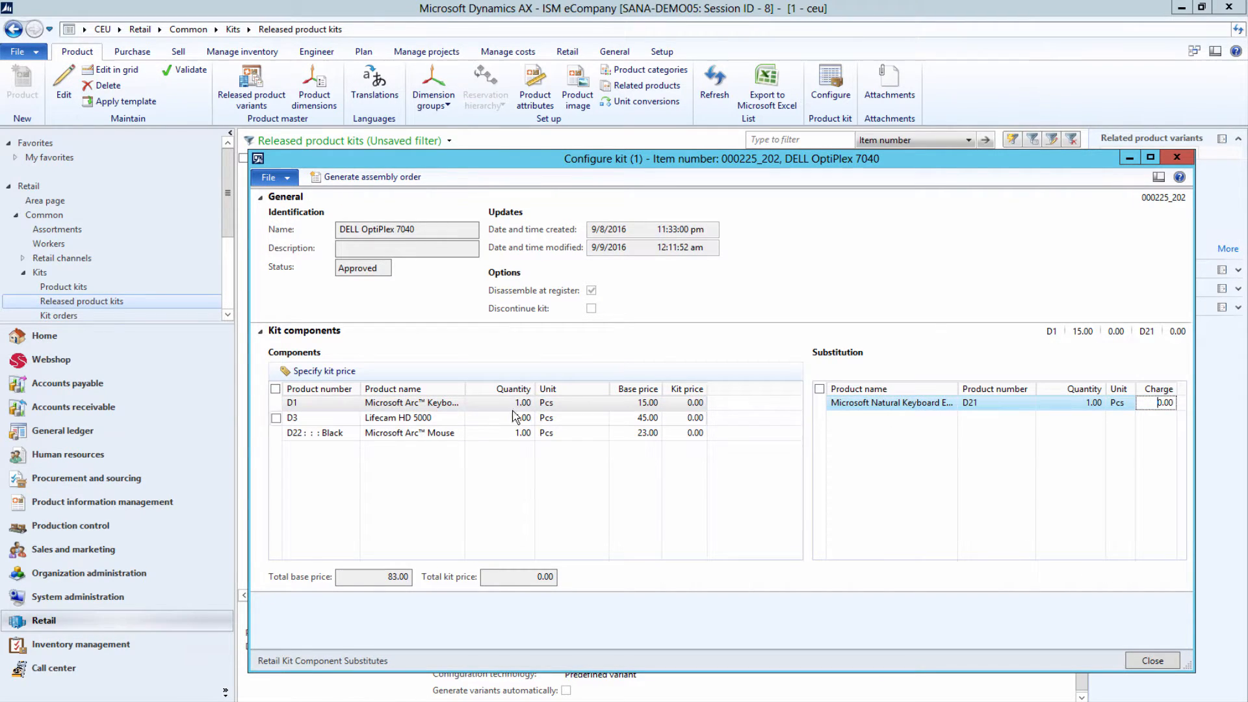
left_click(409, 432)
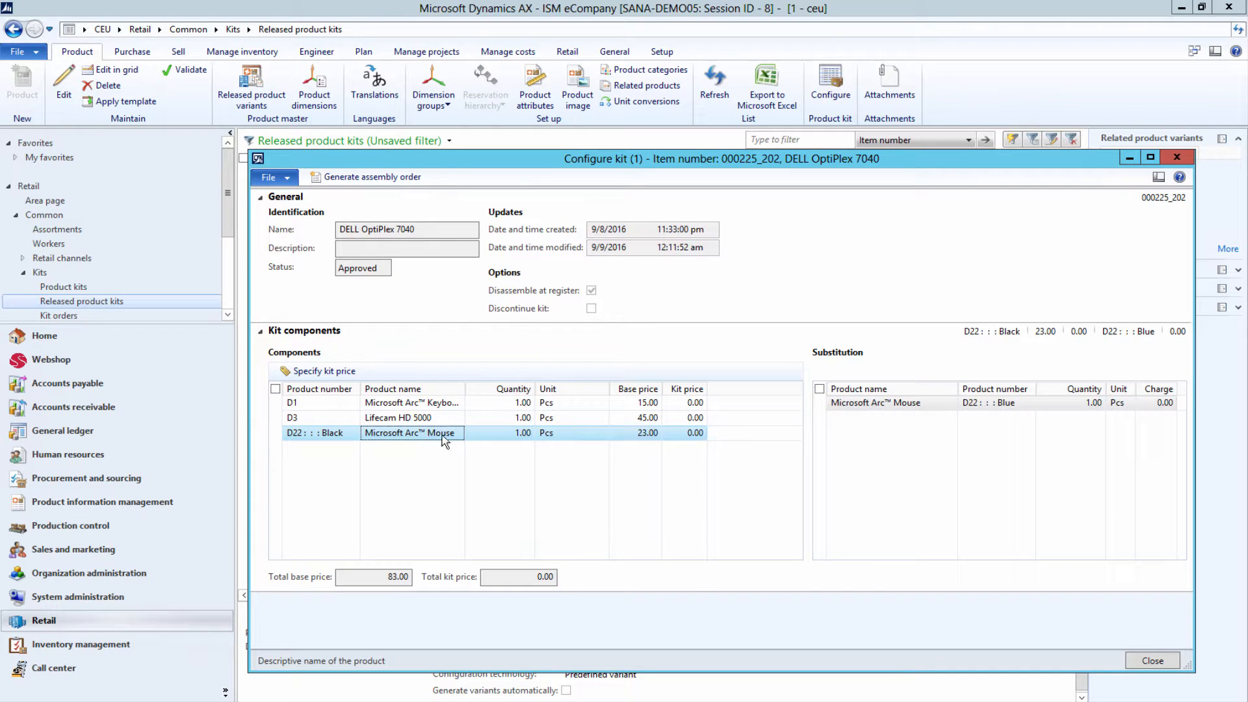
left_click(1160, 402)
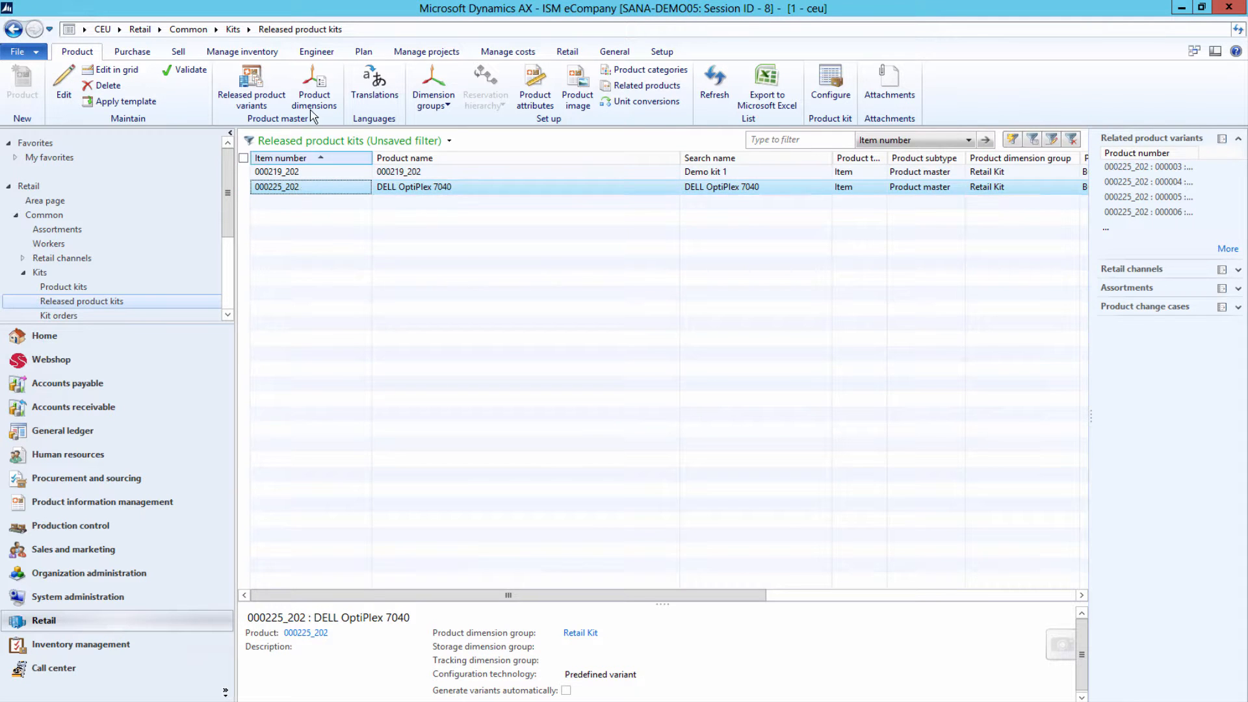
left_click(313, 88)
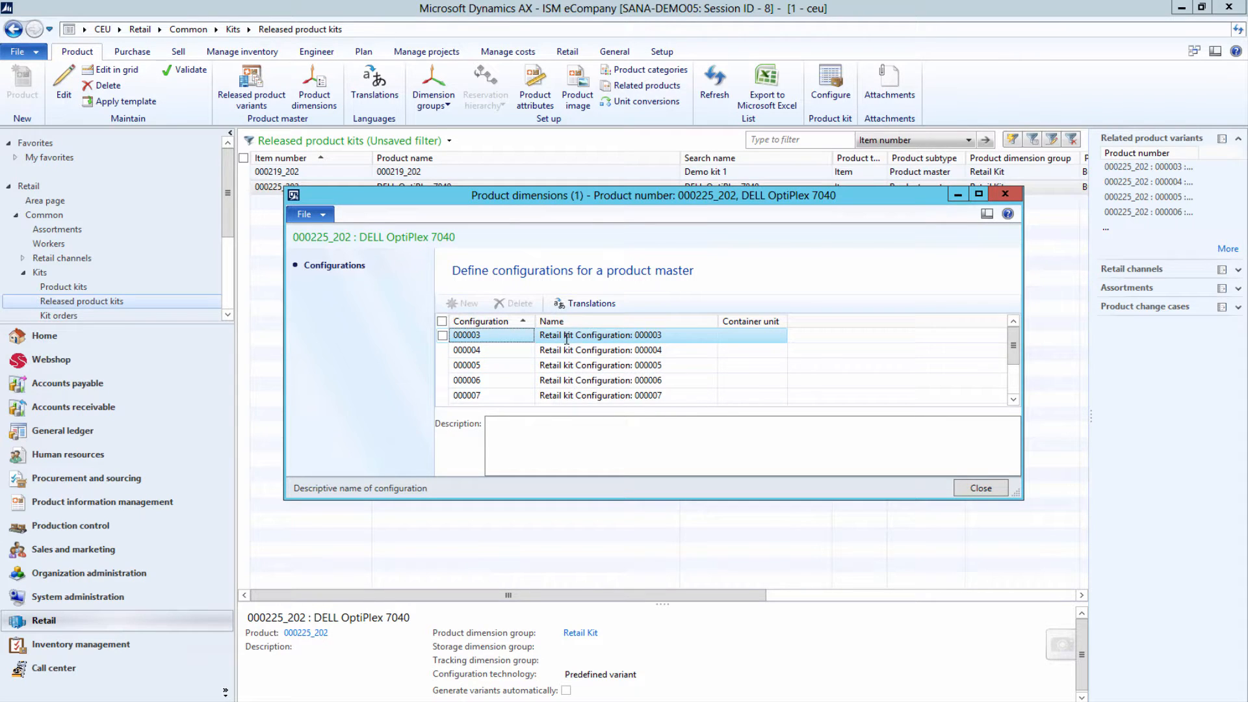
left_click(625, 334)
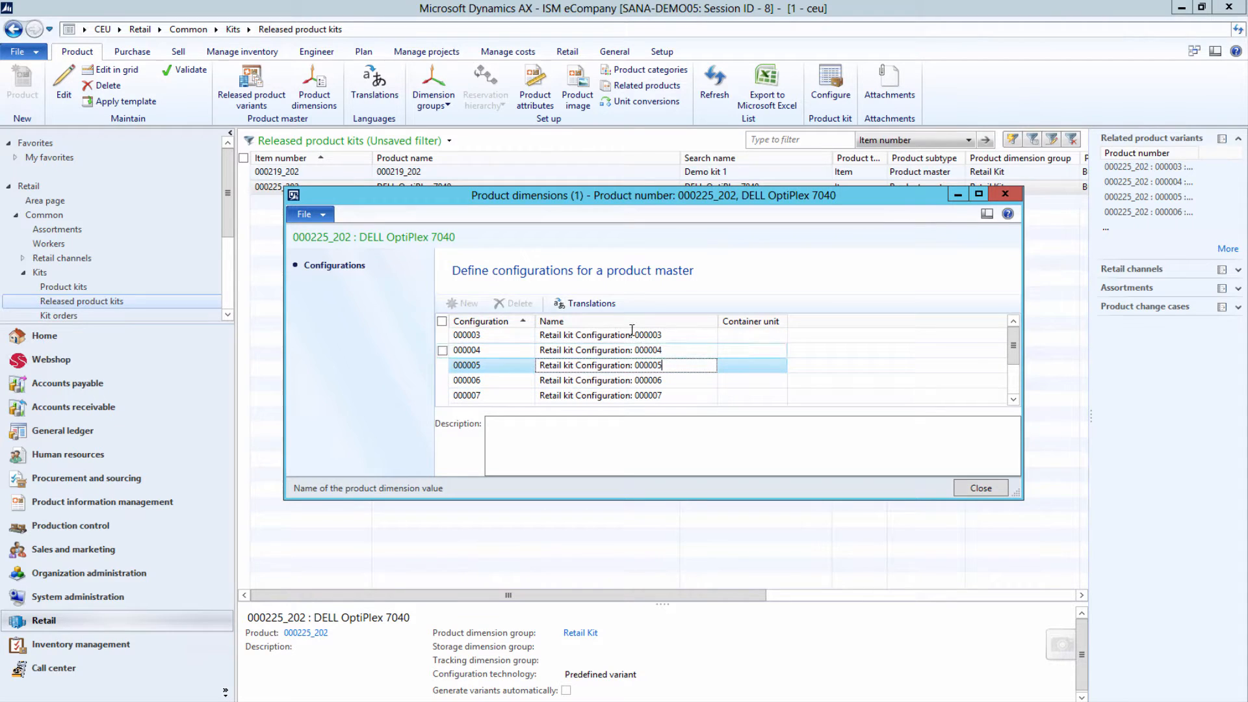
mouse_move(585, 303)
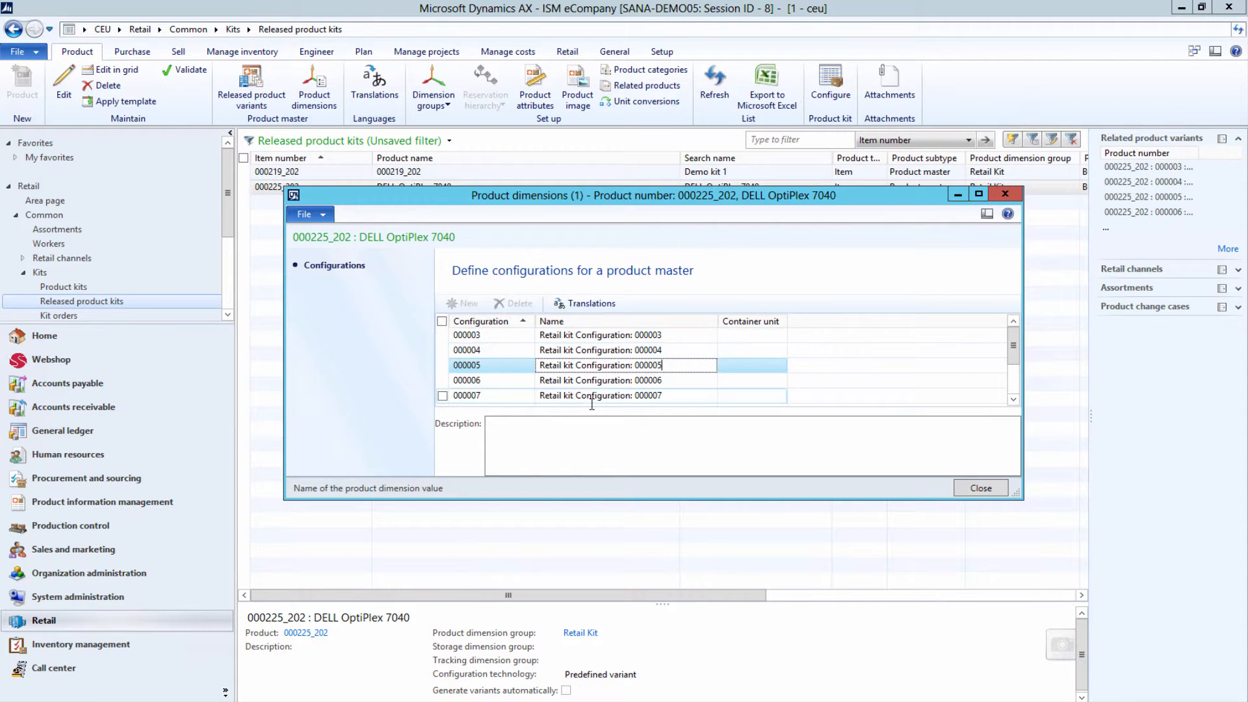
mouse_move(980, 489)
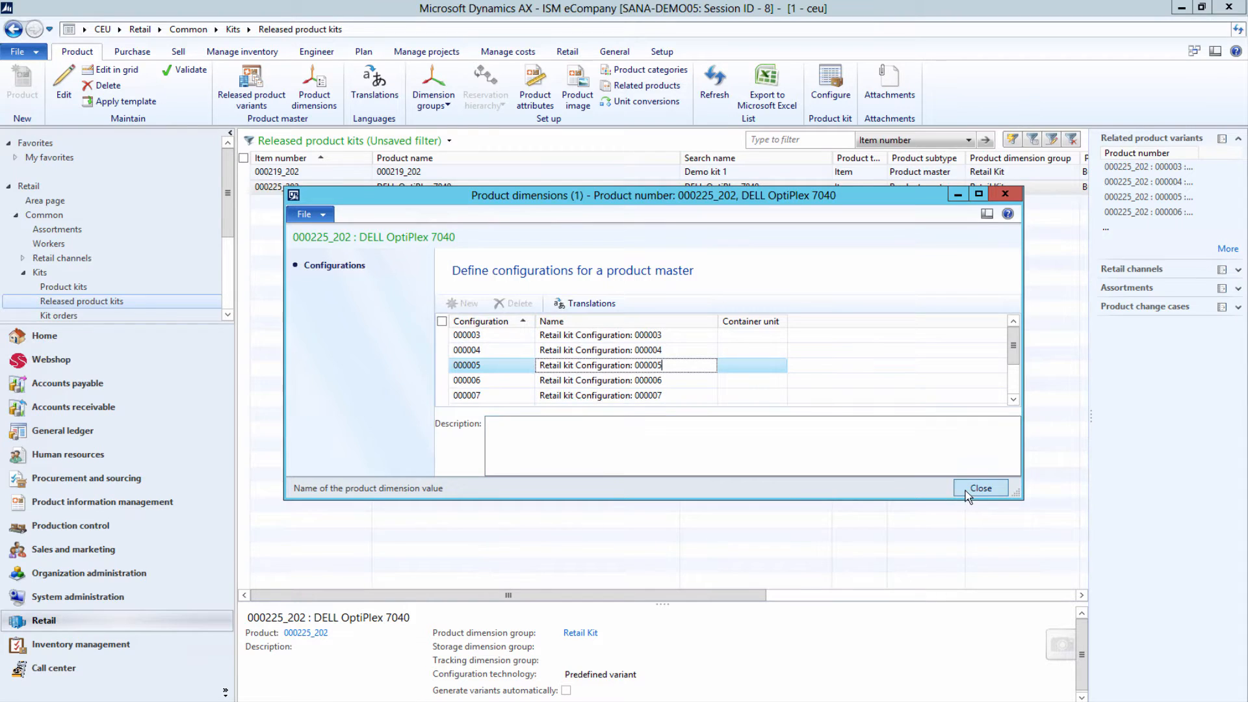
left_click(980, 488)
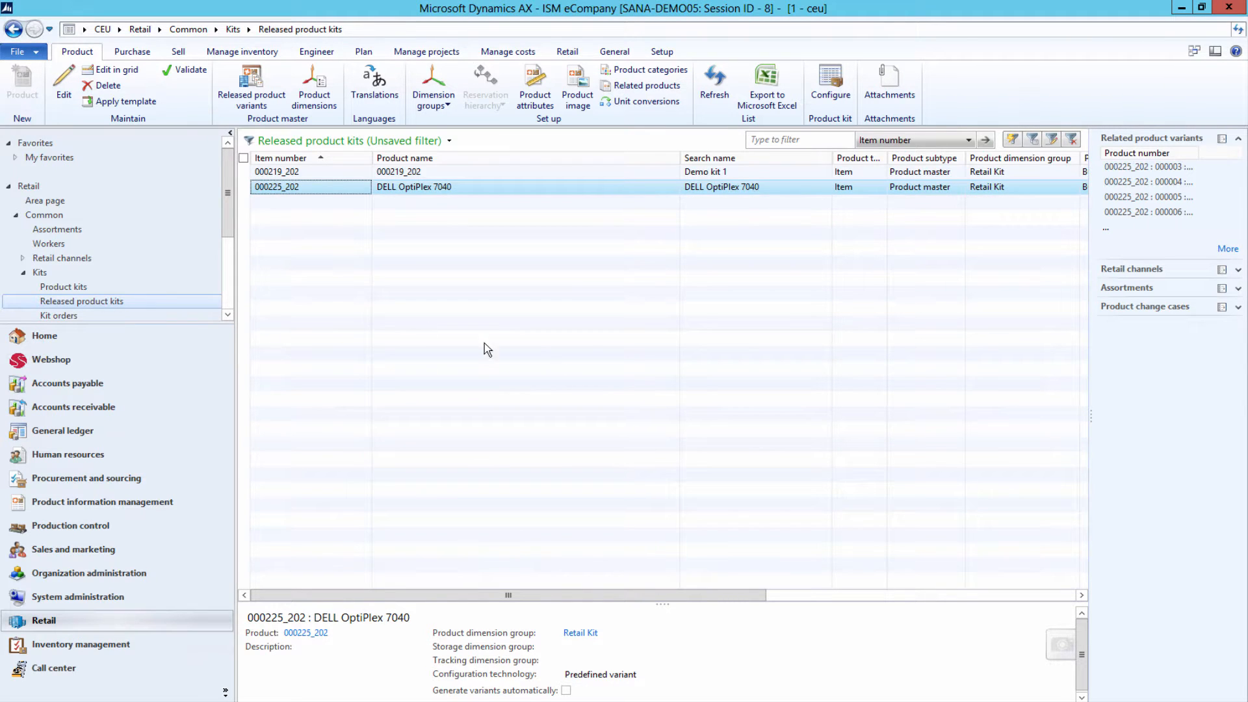
mouse_move(189, 71)
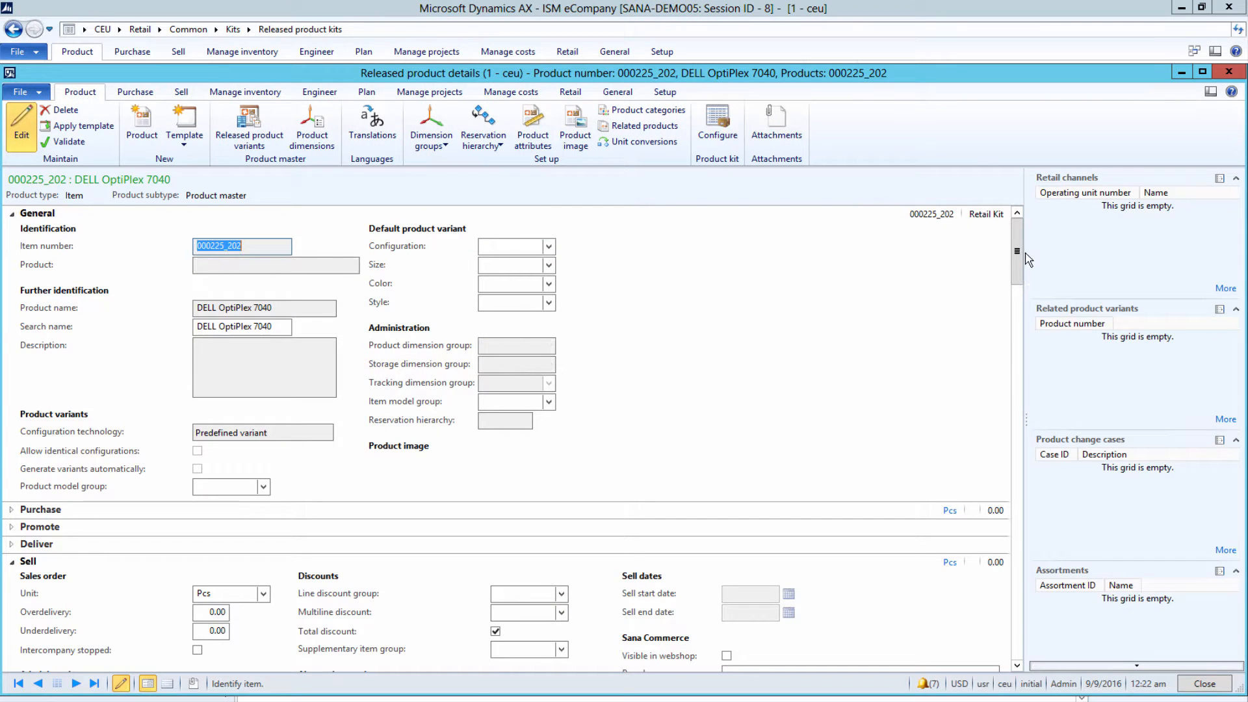
Step: Scroll the DELL OptiPlex 7040 details down to the Sell section's Sana Commerce settings
scroll("down", 3)
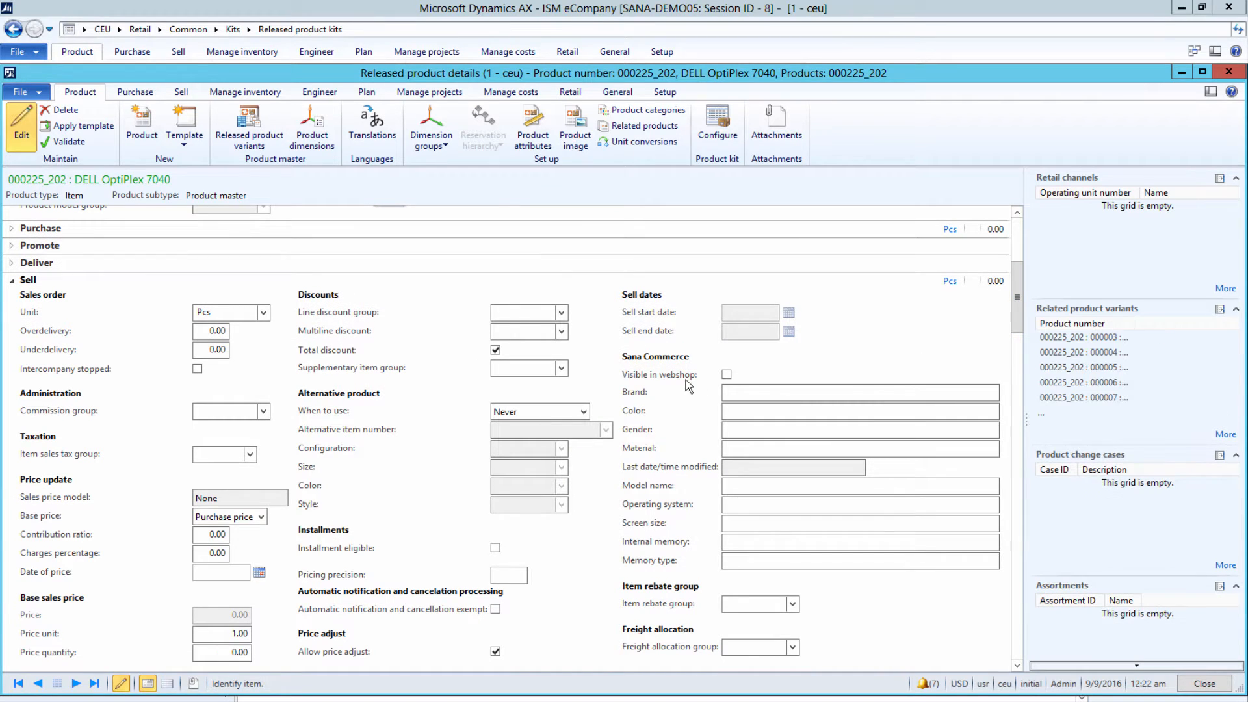
left_click(726, 375)
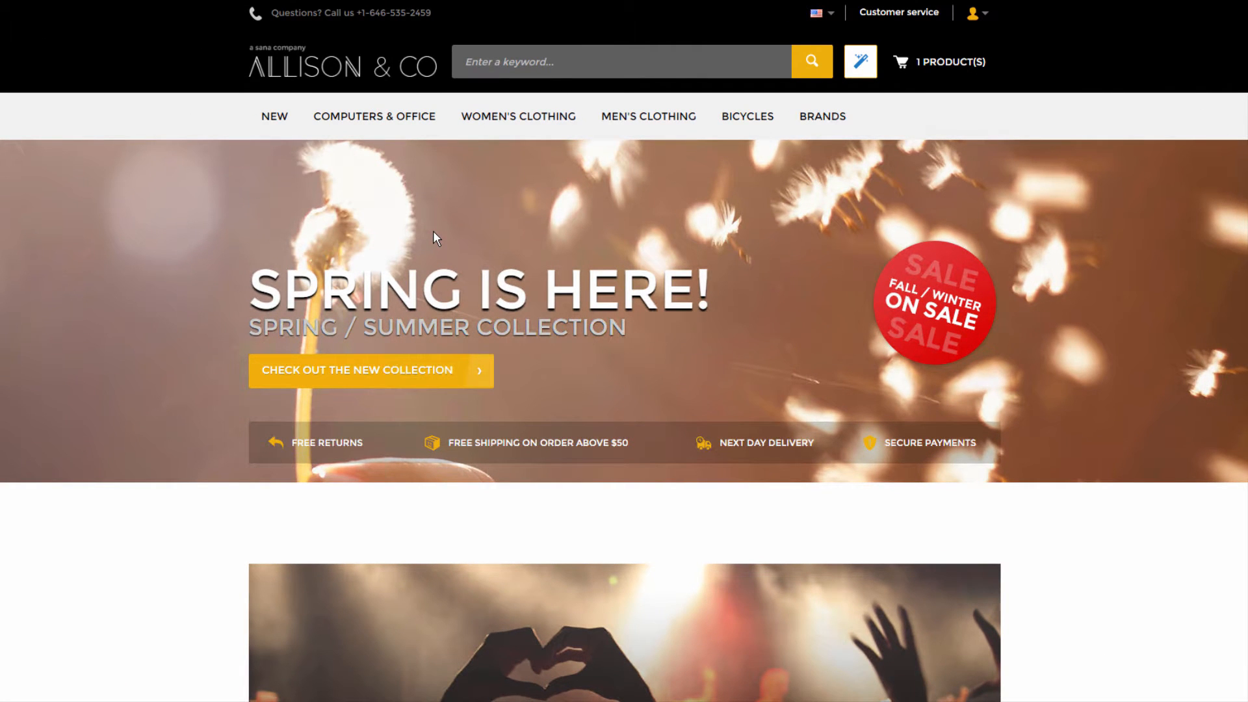
Step: Search the web store for 000225_202 and open the DELL OptiPlex 7040 product page
left_click(621, 61)
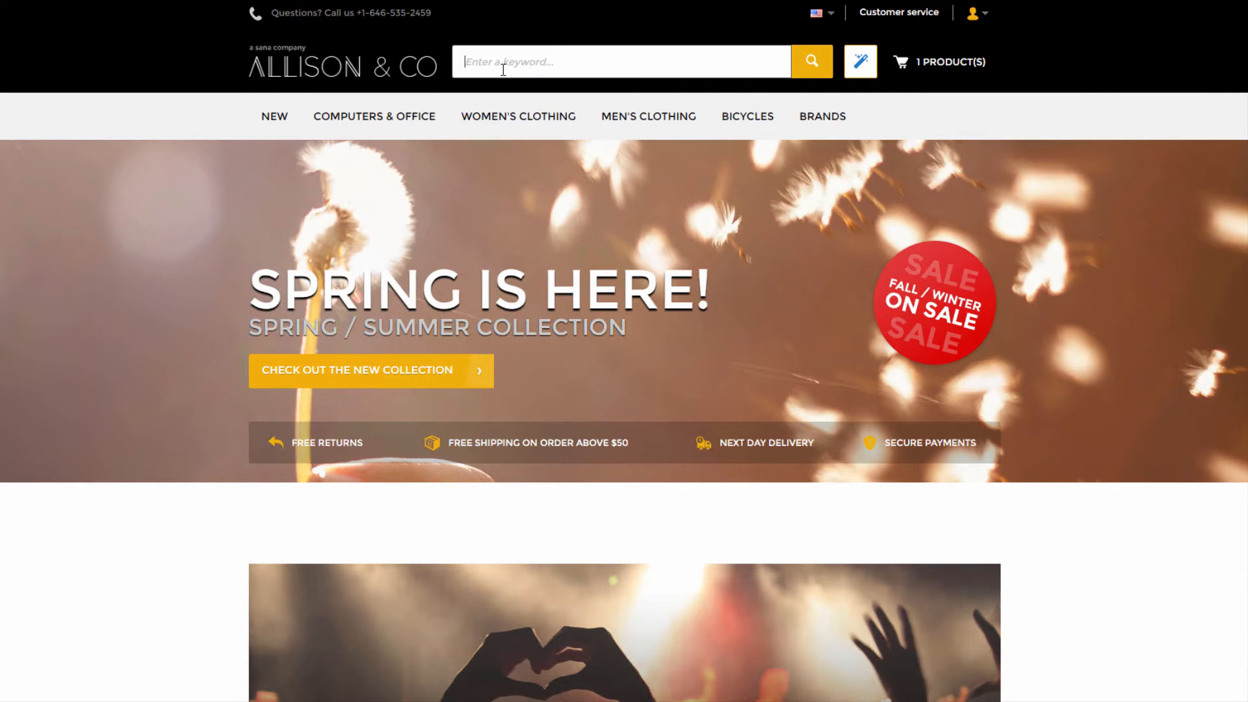
type("000225_202")
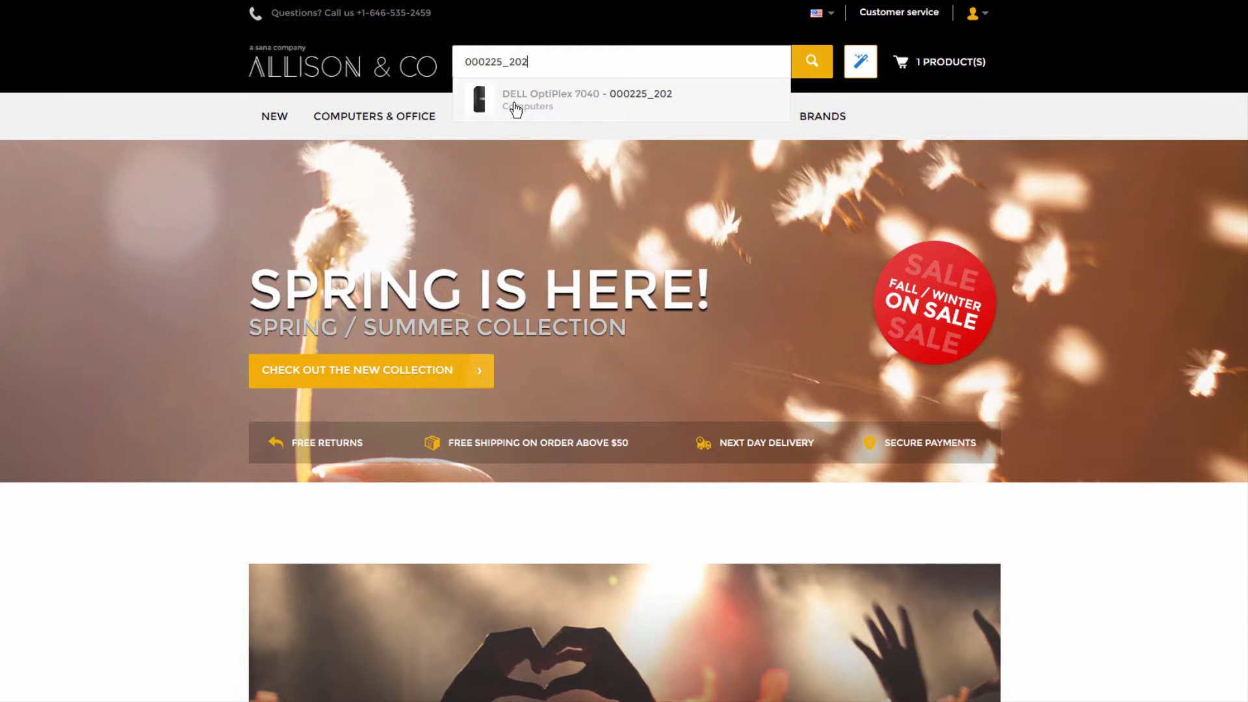
left_click(587, 100)
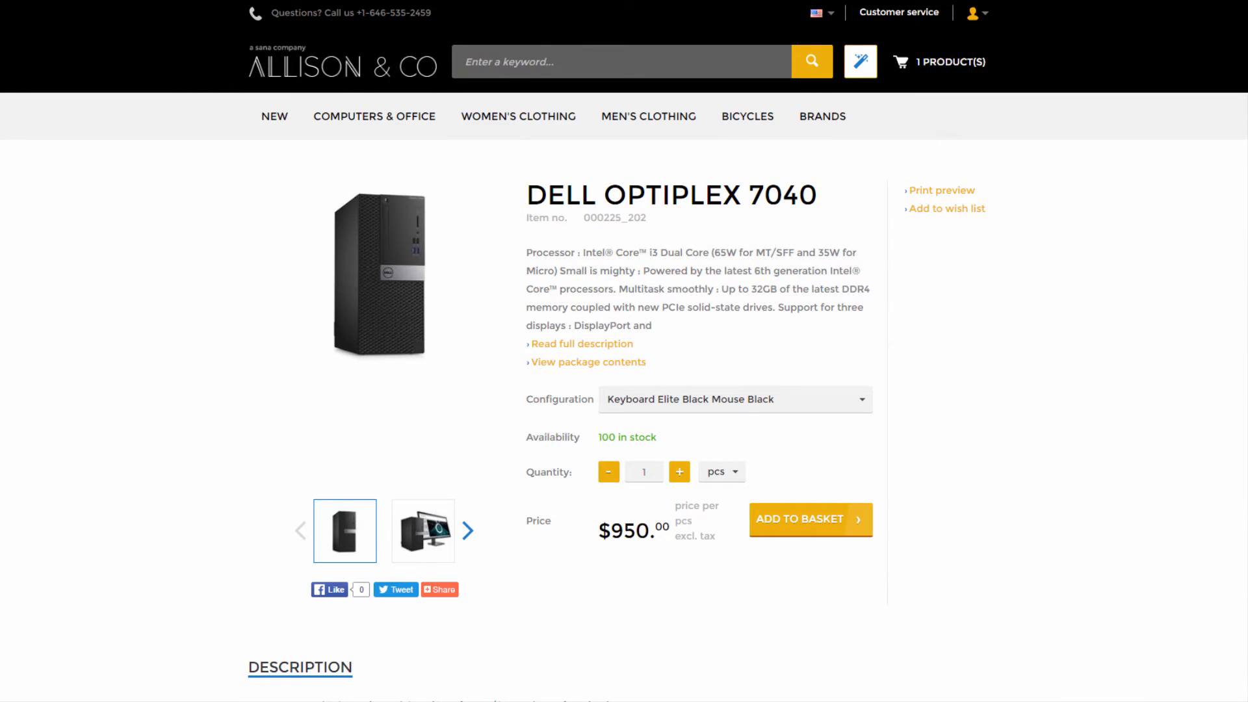
mouse_move(486, 396)
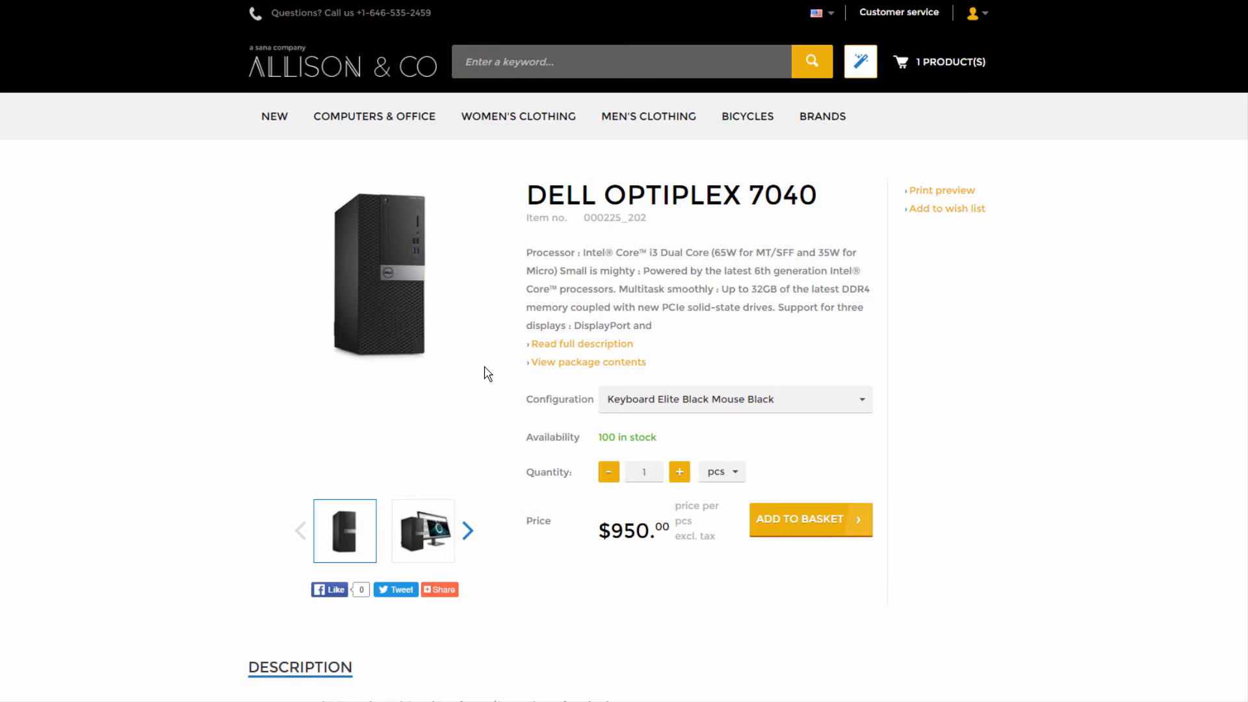
mouse_move(496, 384)
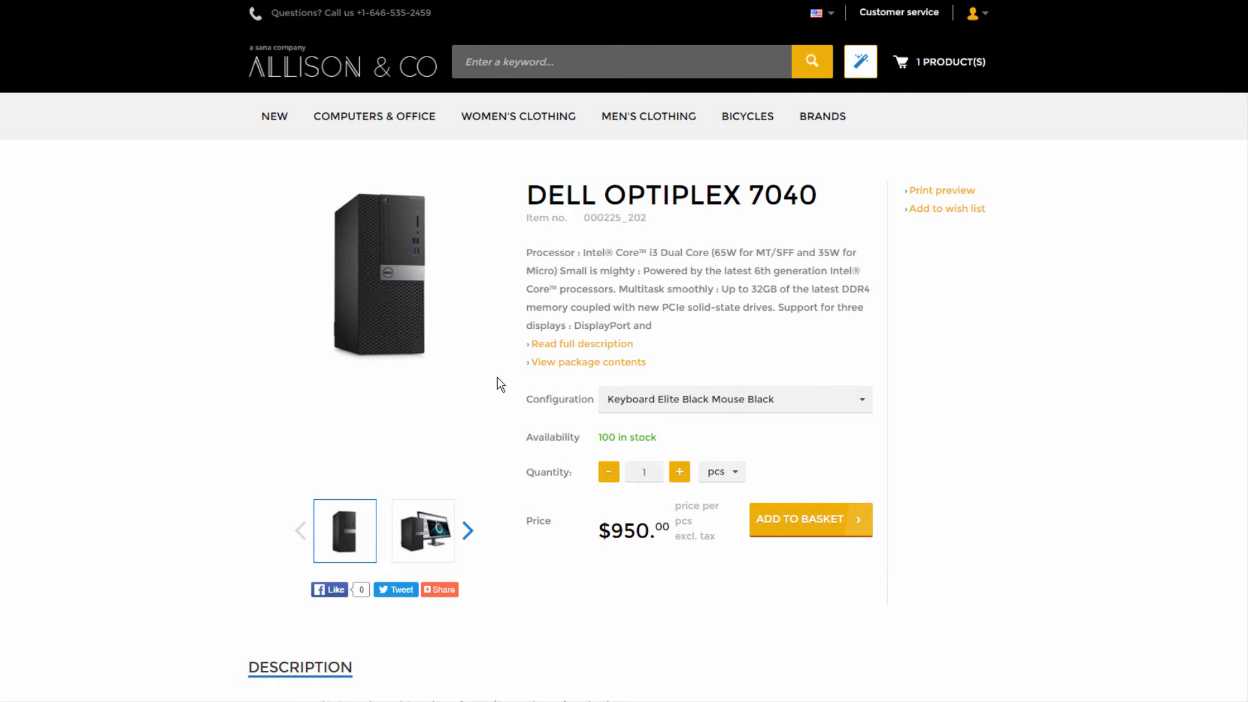
mouse_move(525, 415)
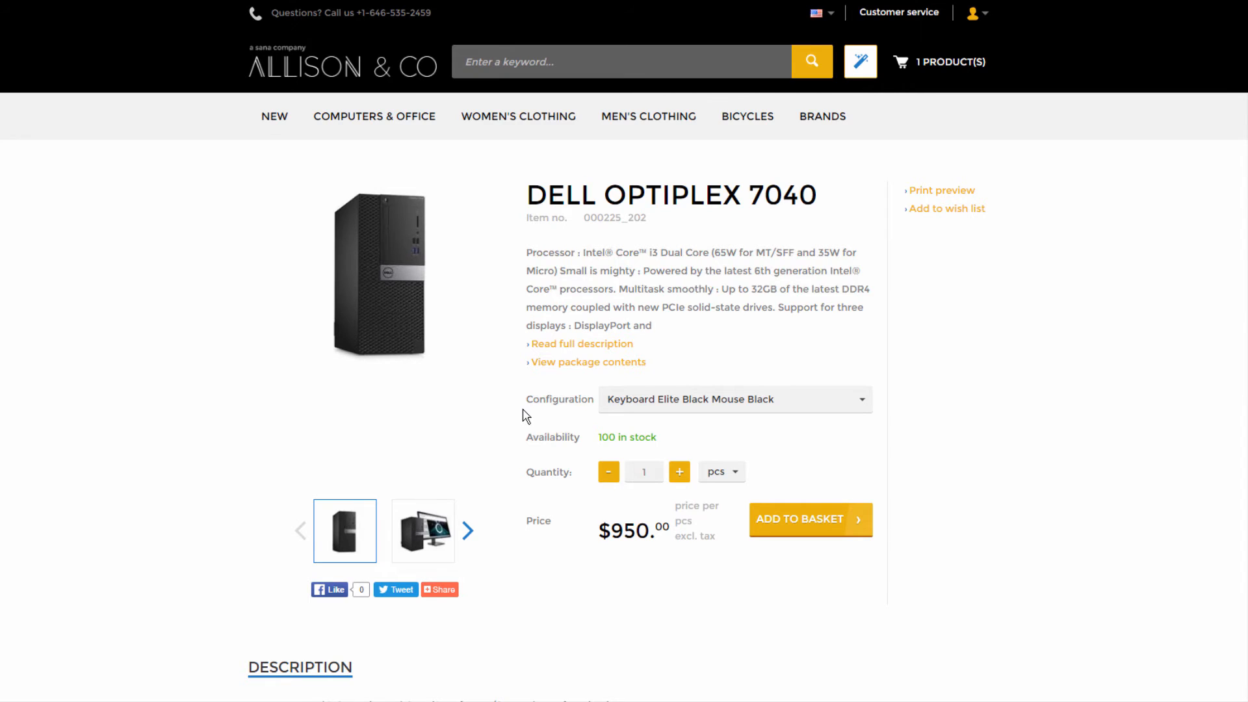
mouse_move(571, 415)
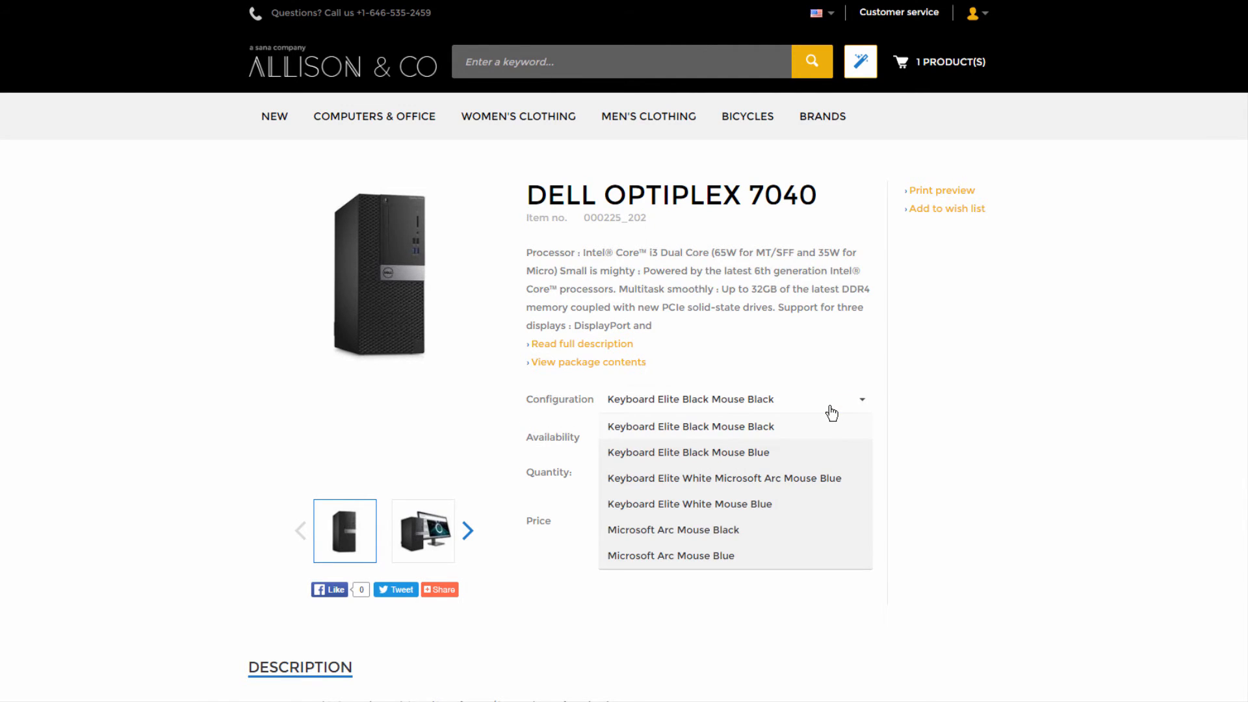
mouse_move(816, 560)
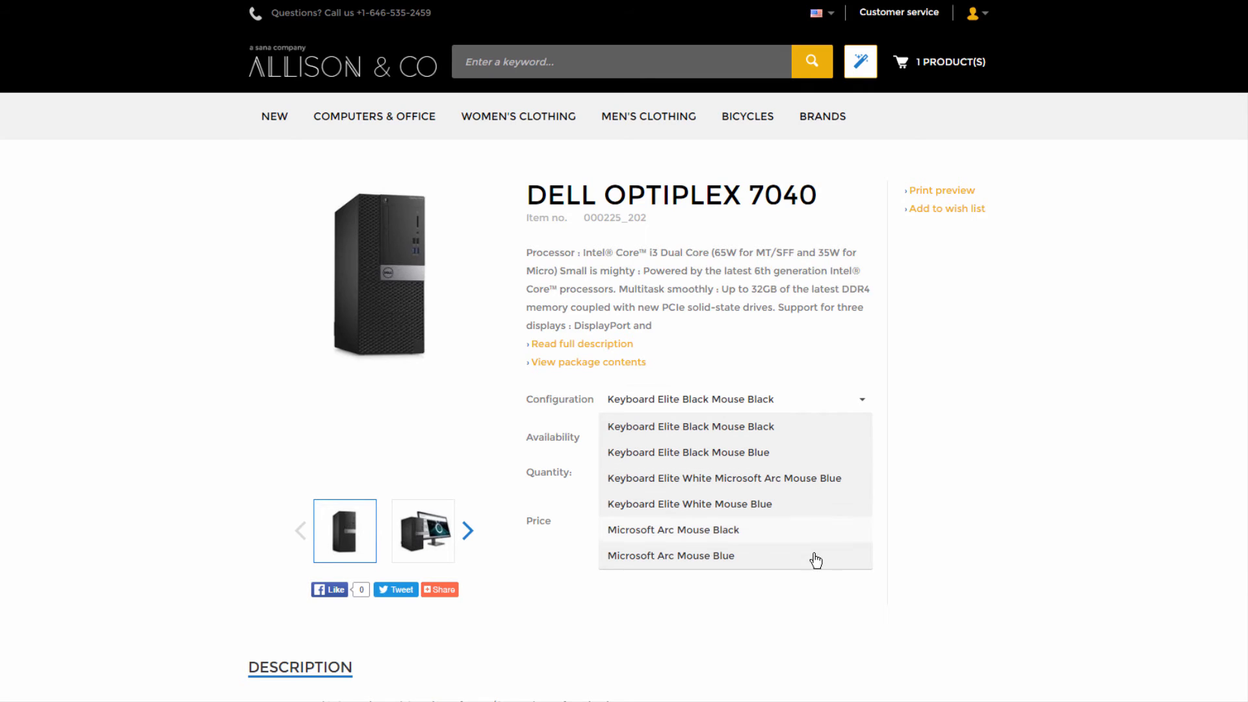
mouse_move(806, 489)
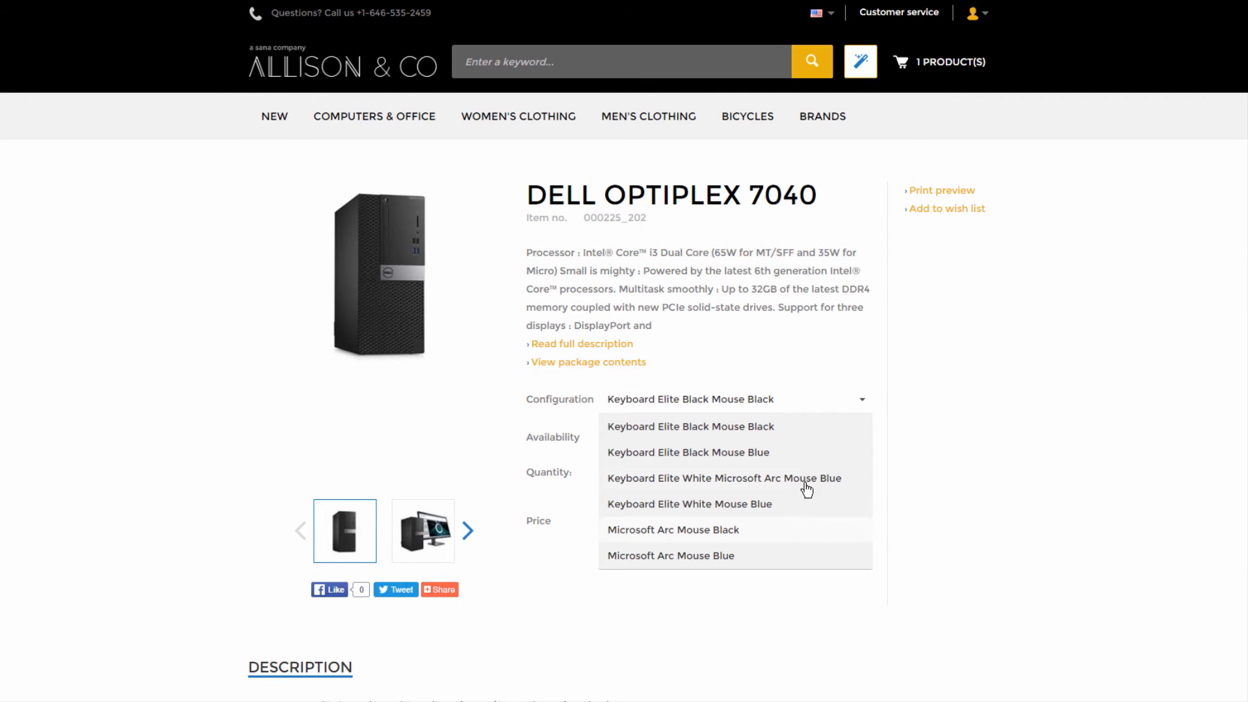
mouse_move(789, 435)
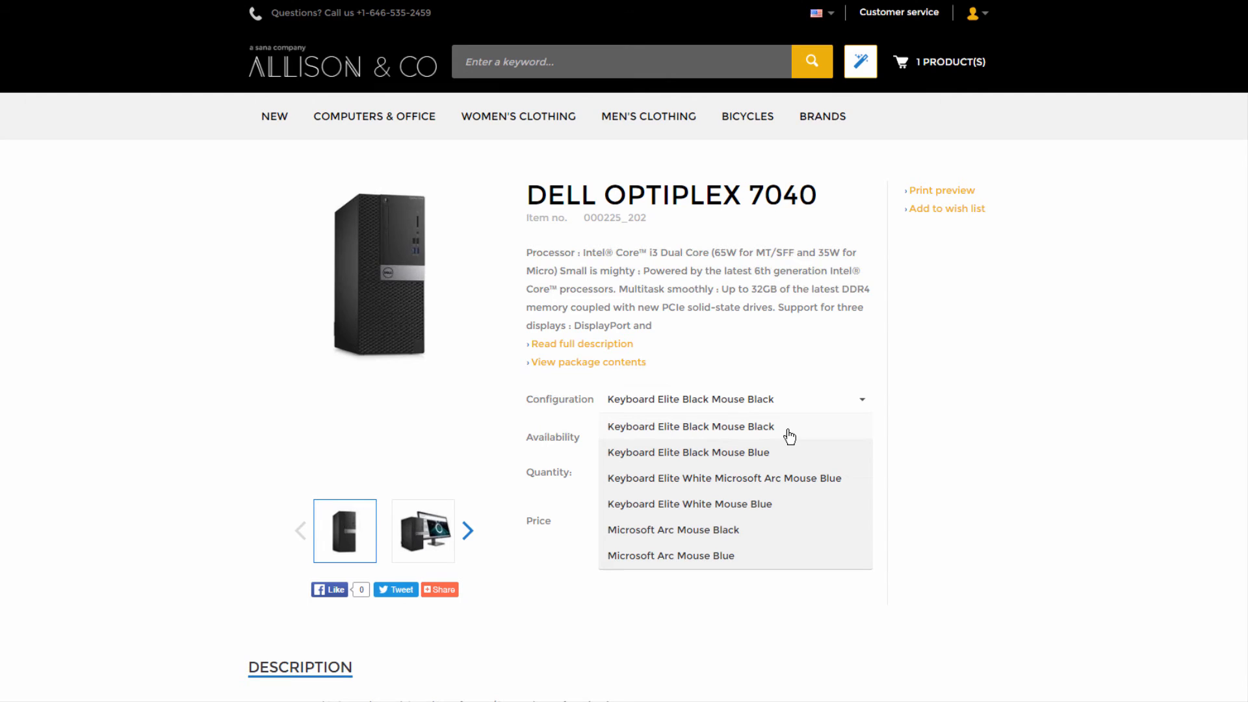
mouse_move(783, 385)
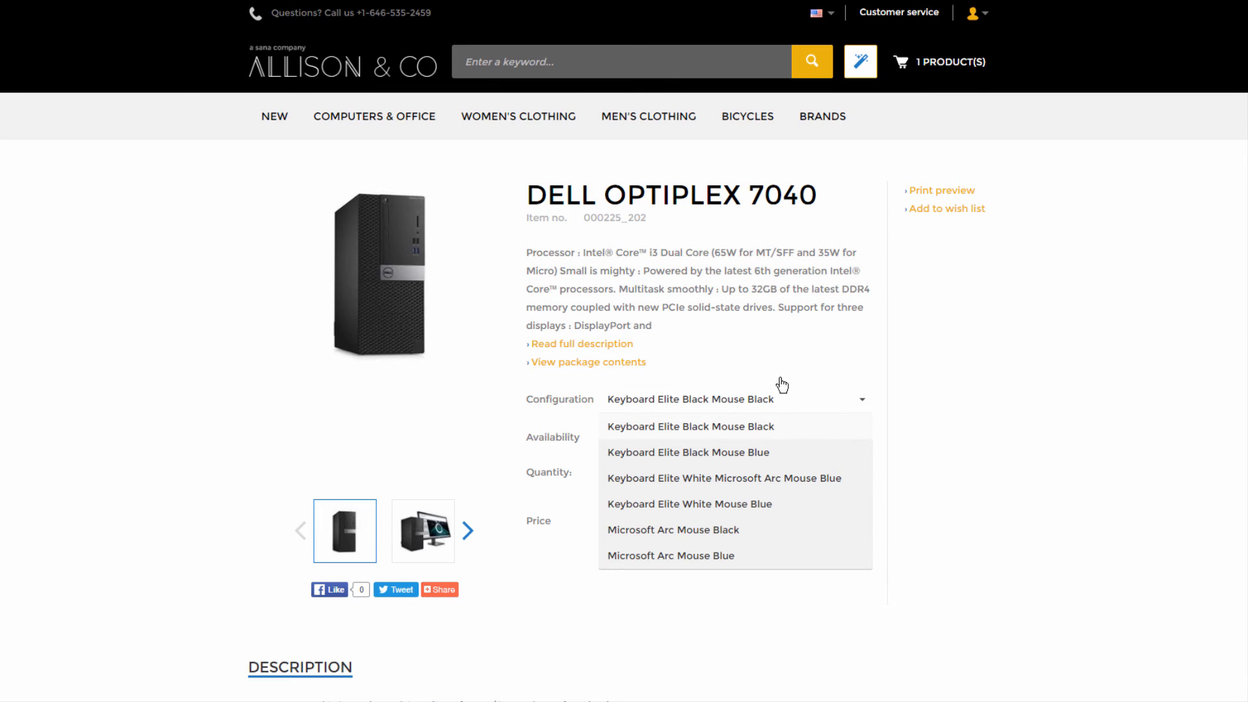
Step: Review the configuration choices and view the kit's package contents
left_click(691, 426)
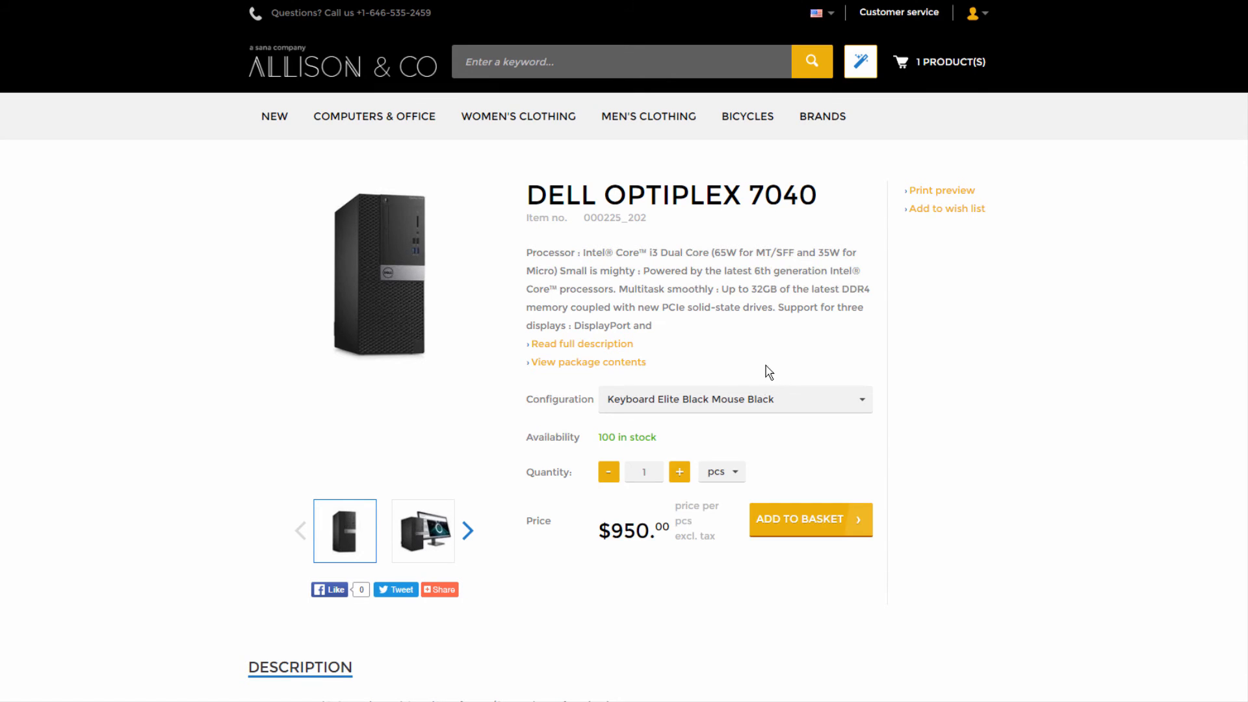
mouse_move(552, 366)
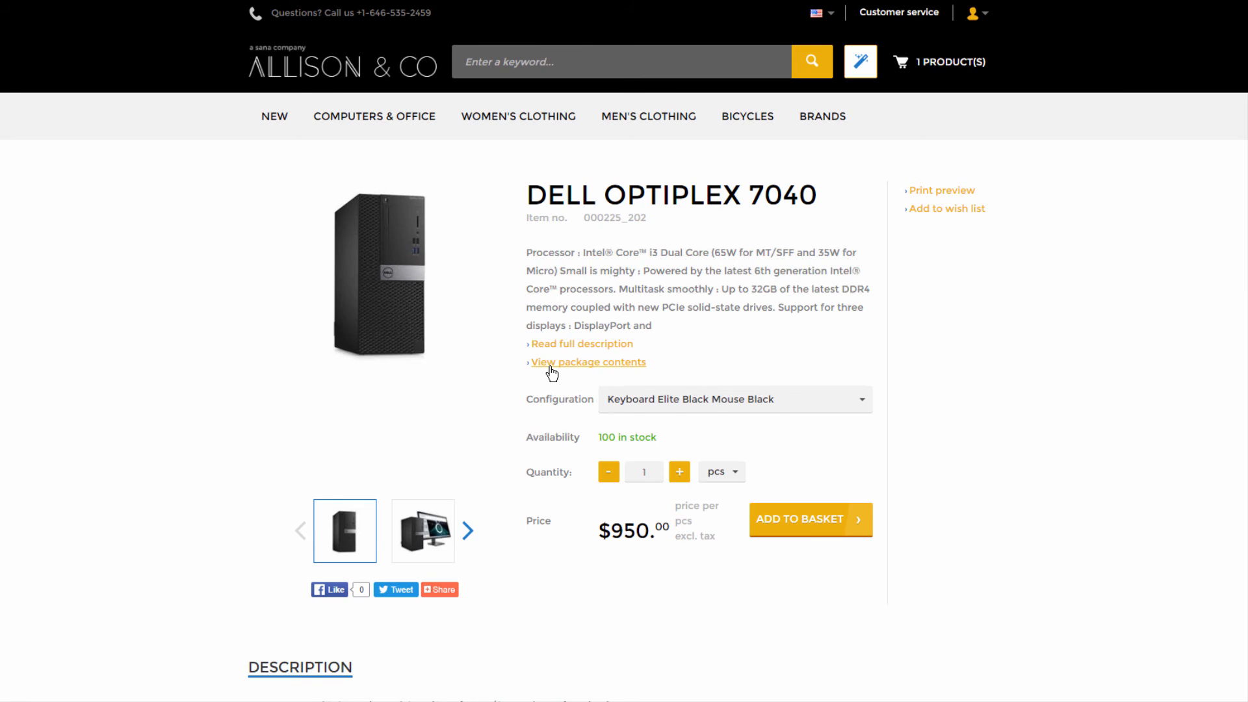
left_click(588, 362)
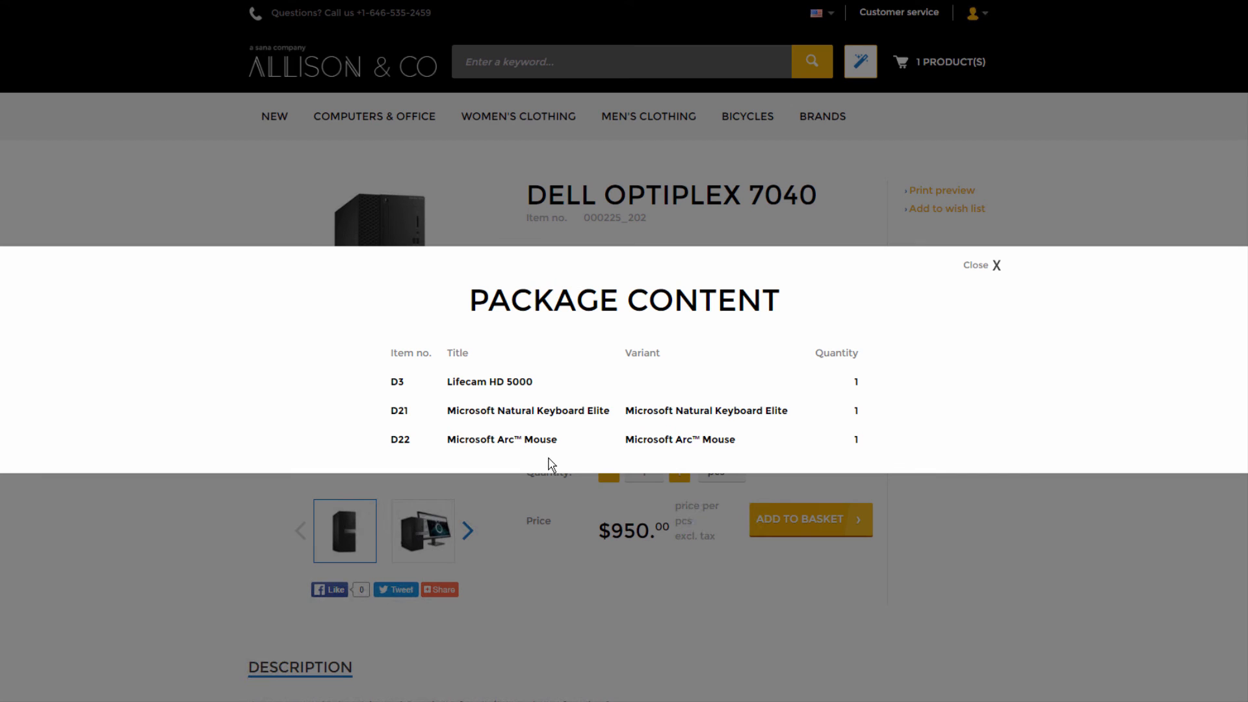
left_click(996, 265)
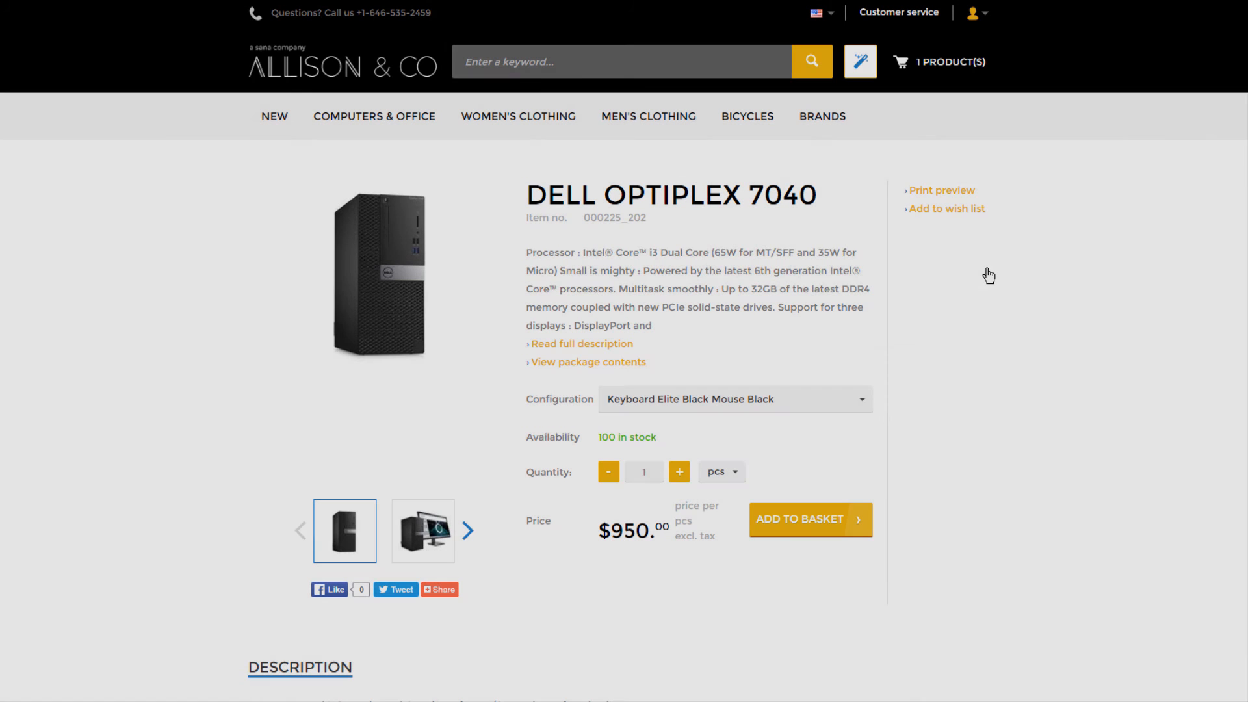